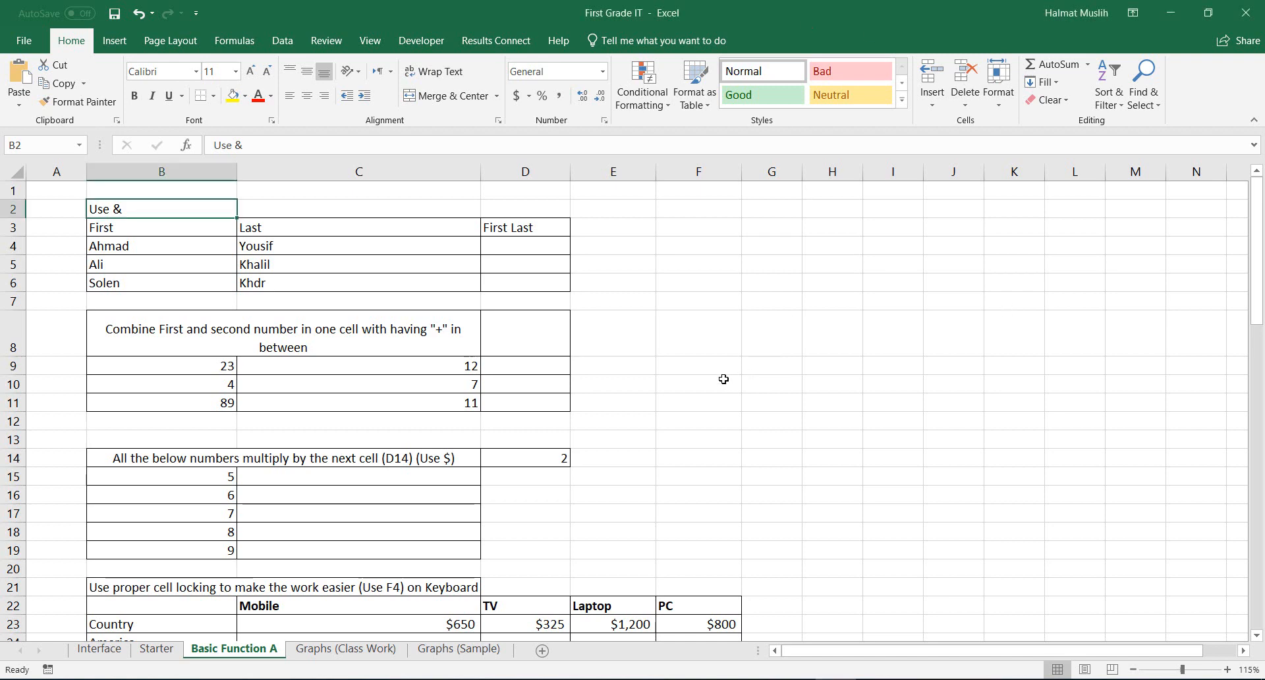
{"action": "mouse_move", "coordinate": [717, 365]}
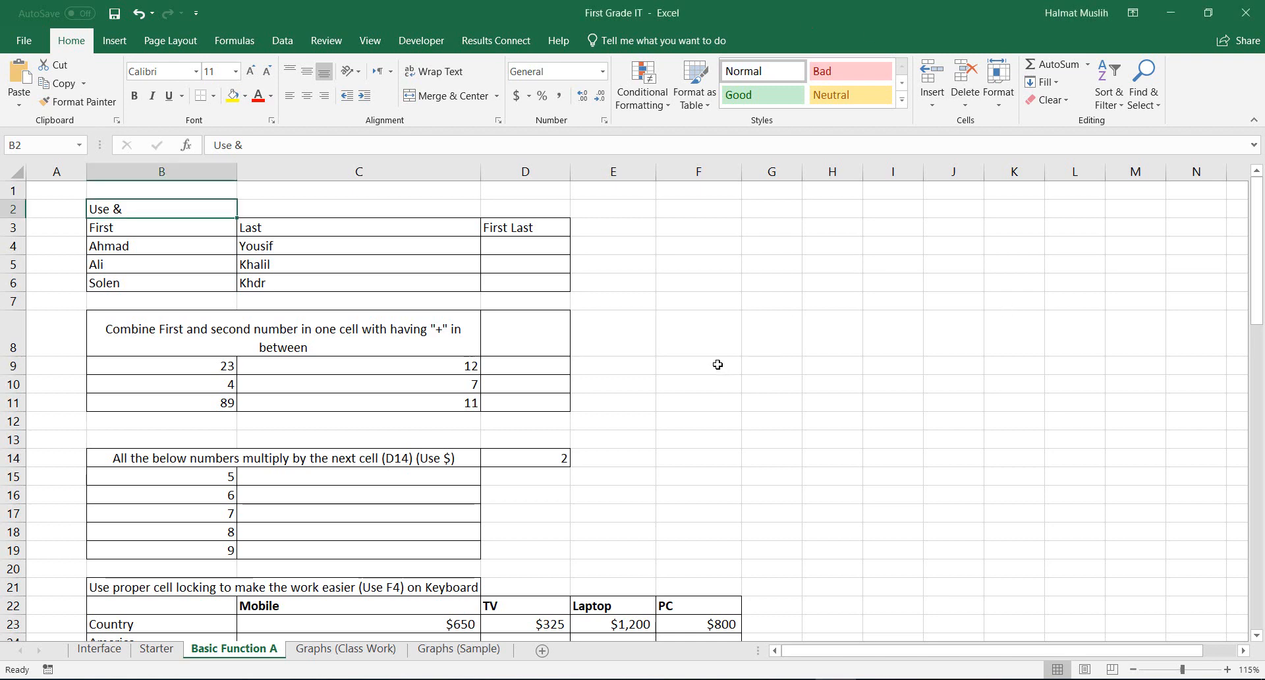
{"action": "mouse_move", "coordinate": [707, 367]}
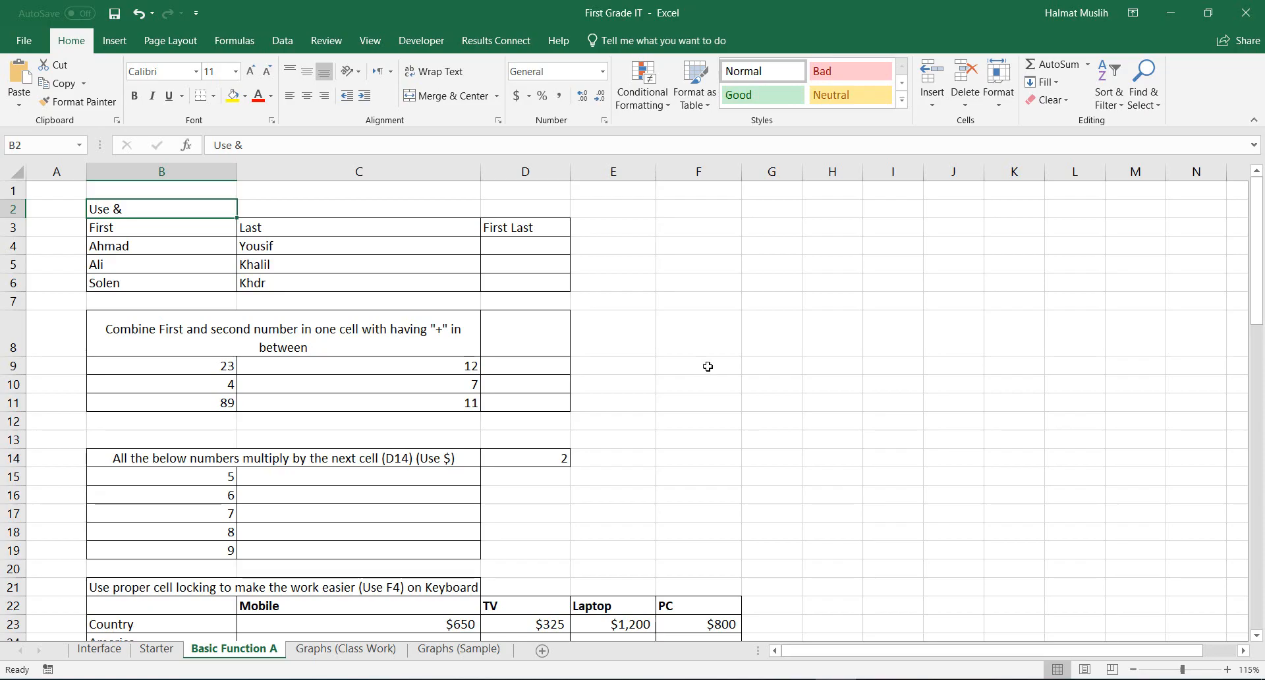
{"action": "mouse_move", "coordinate": [727, 372]}
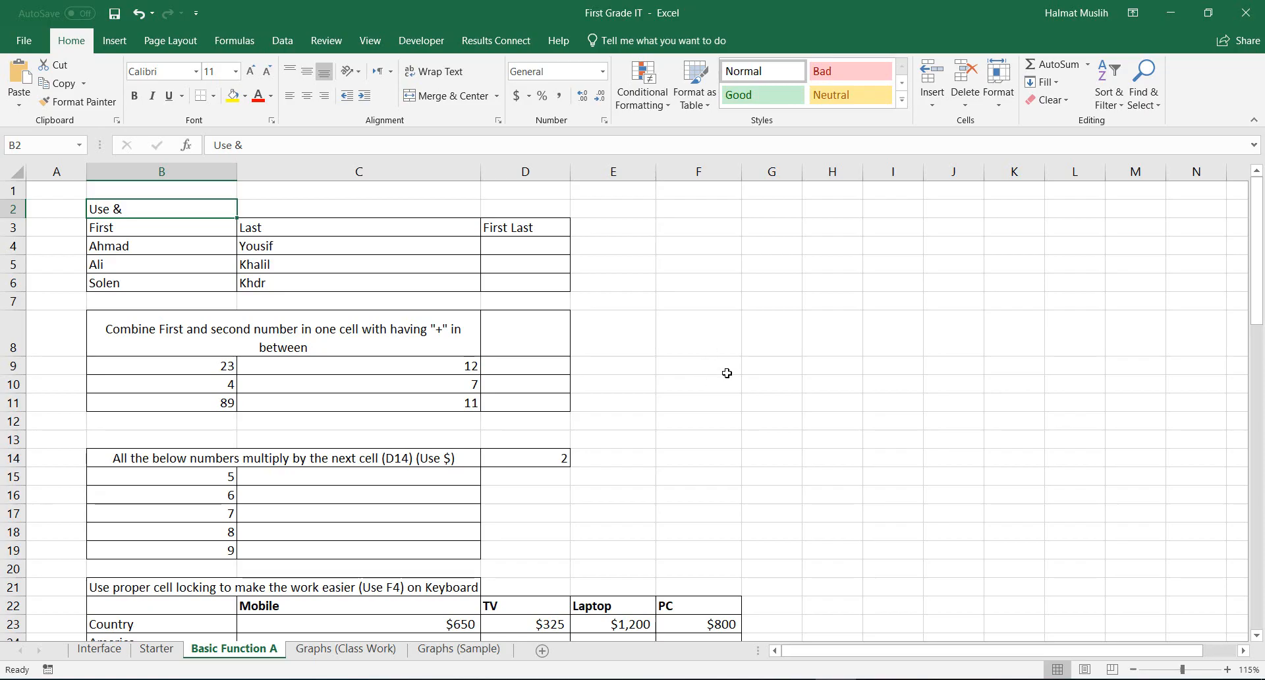
{"action": "mouse_move", "coordinate": [752, 376]}
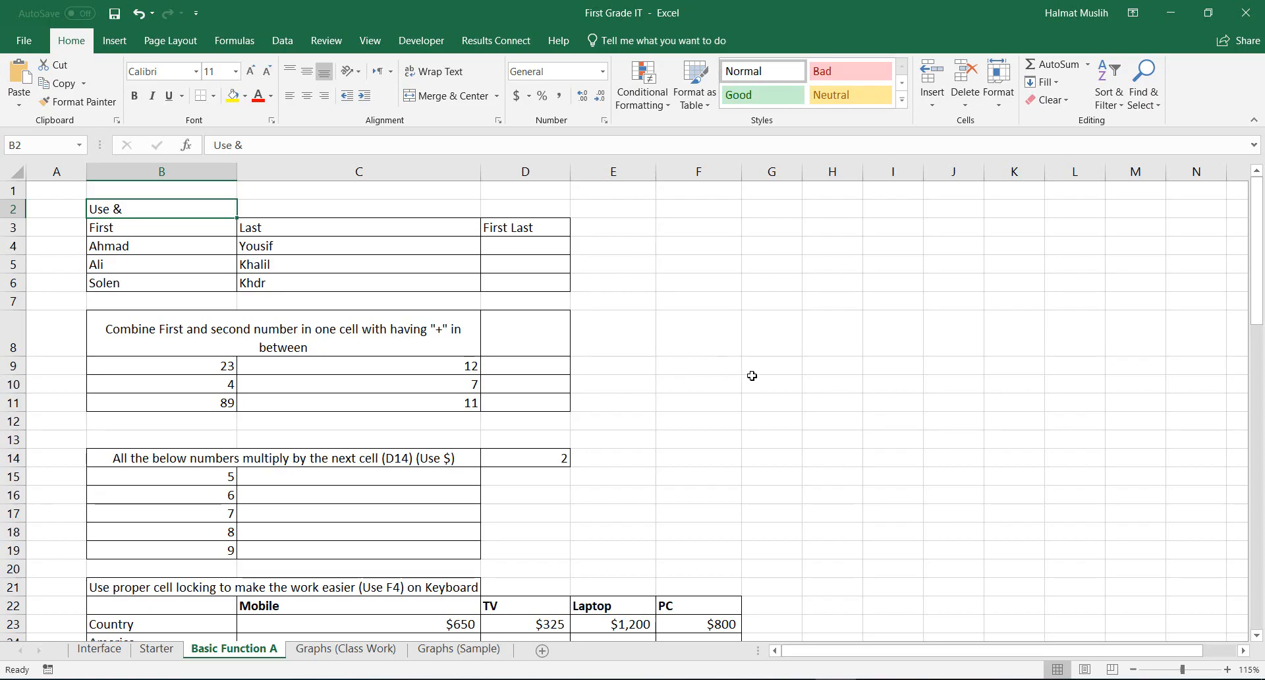
{"action": "mouse_move", "coordinate": [751, 373]}
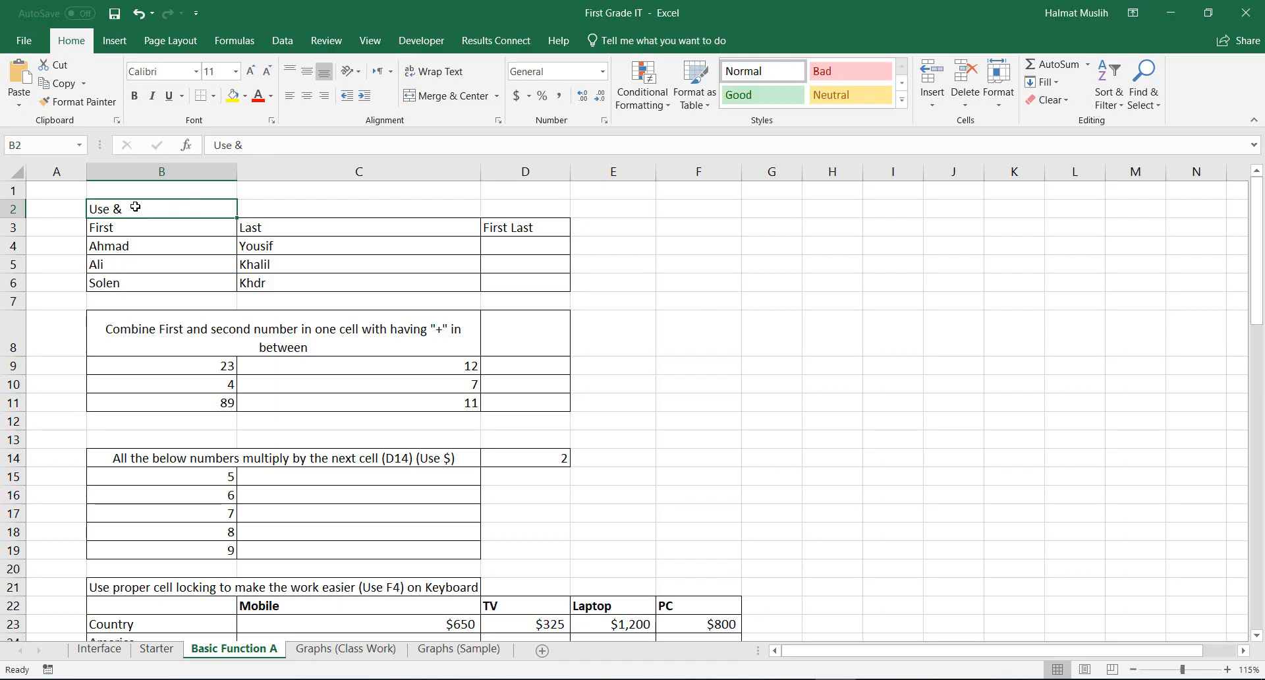
{"action": "double_click", "coordinate": [135, 208]}
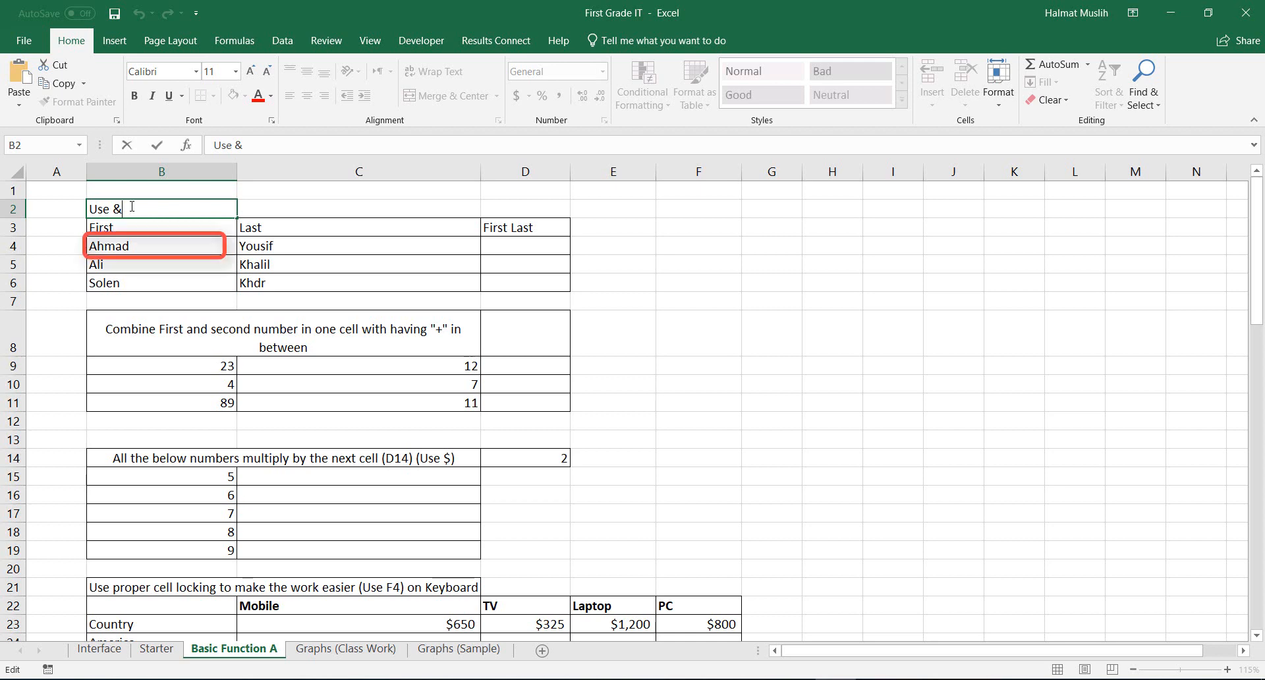
{"action": "left_click", "coordinate": [305, 246]}
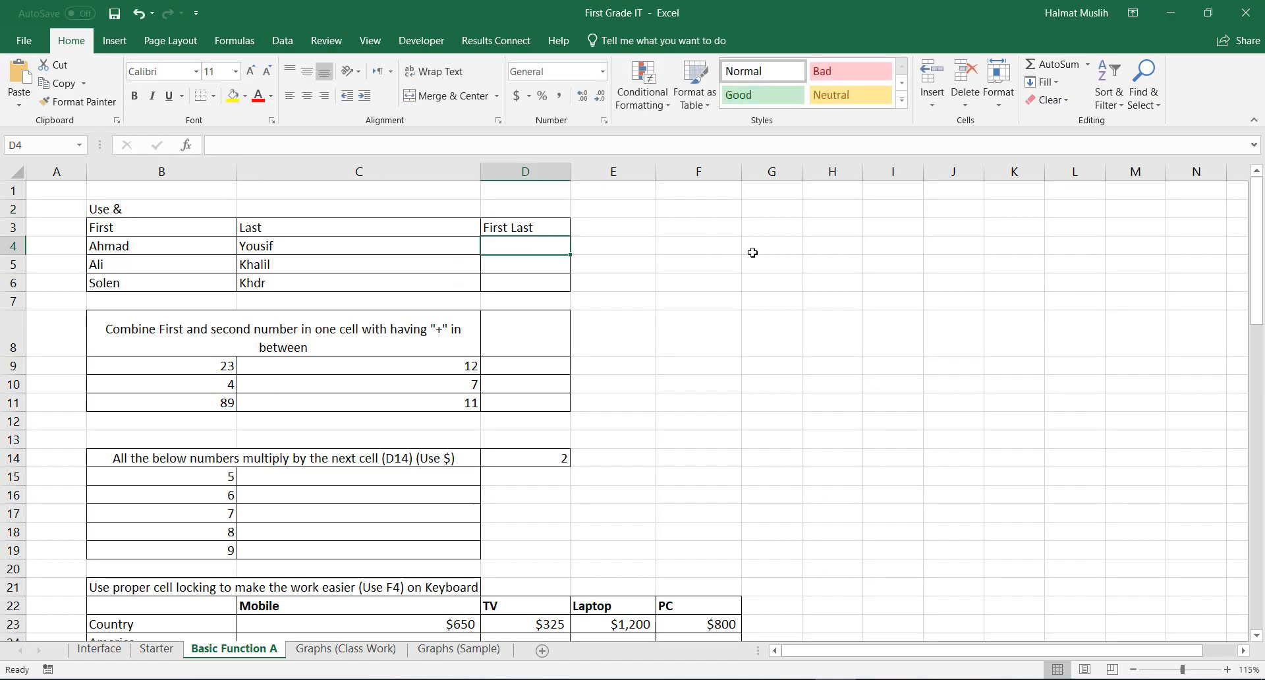
{"action": "type", "text": "=B4"}
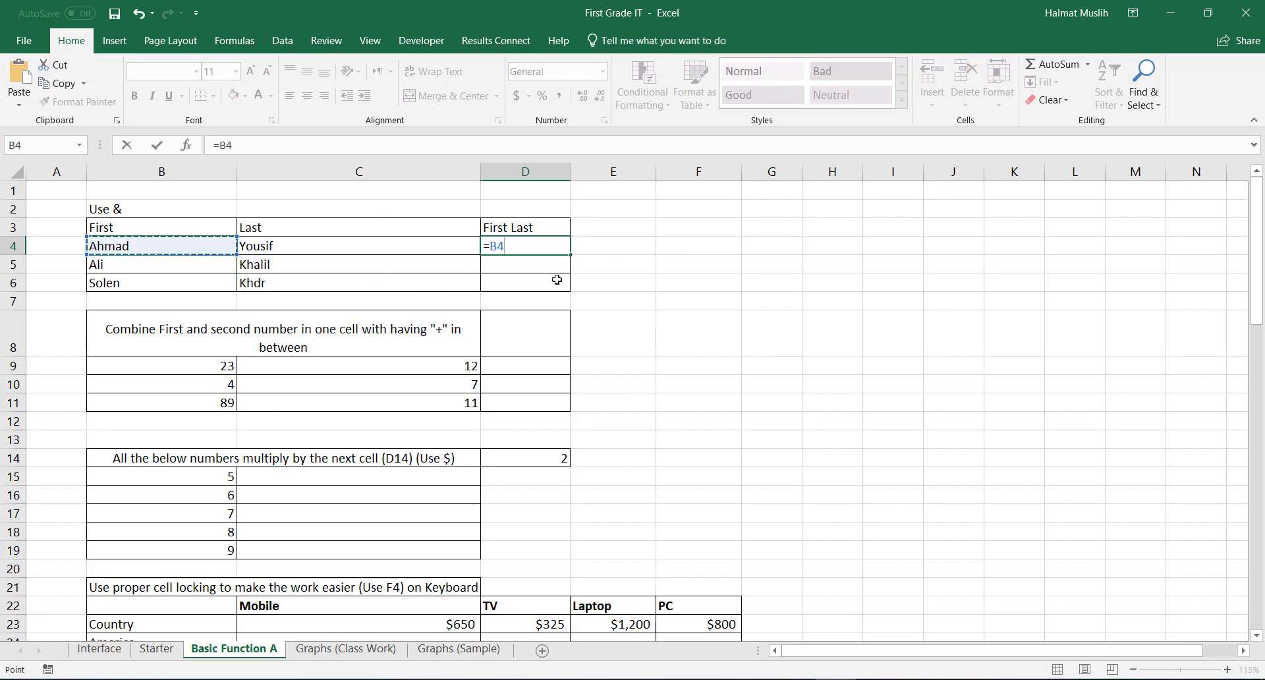
{"action": "type", "text": "&"}
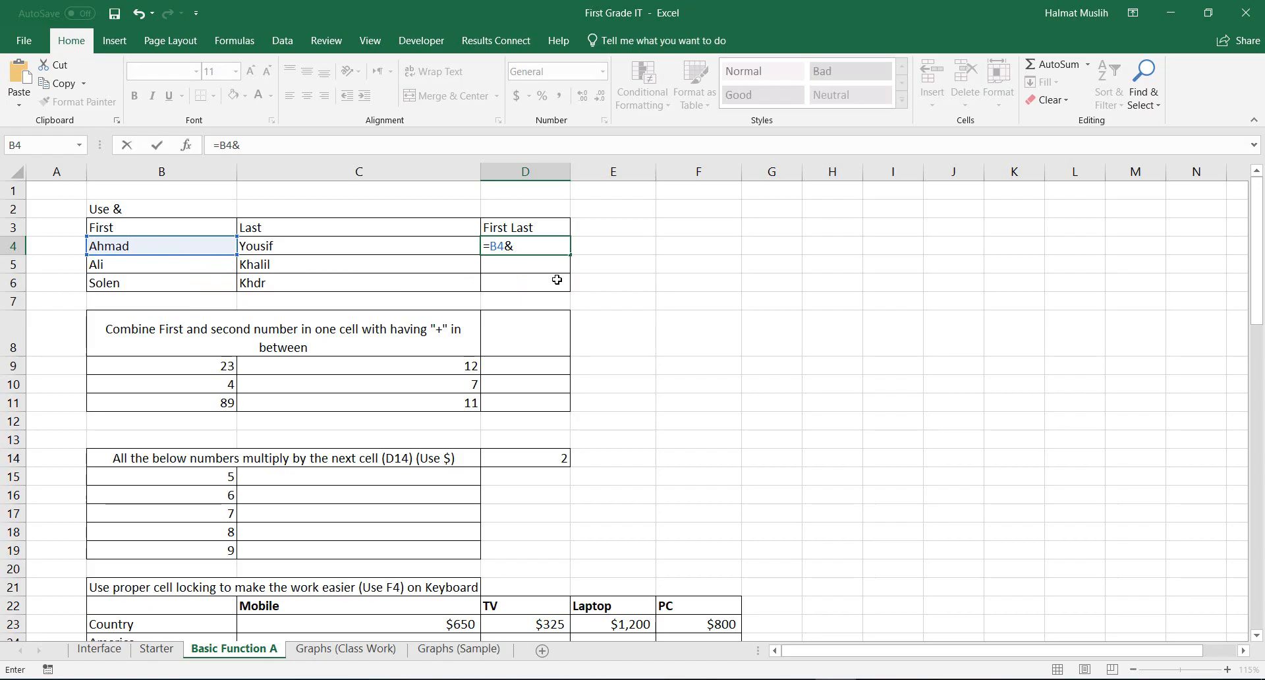
{"action": "type", "text": "\" \"&"}
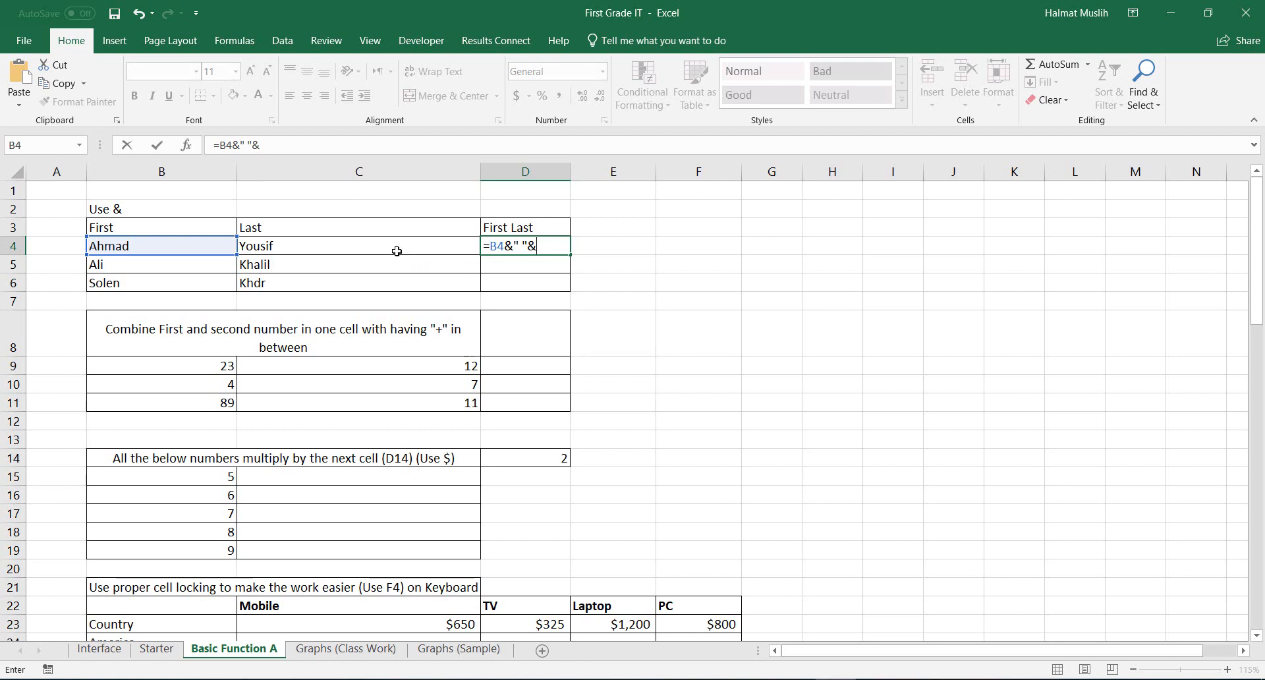
{"action": "left_click", "coordinate": [358, 247]}
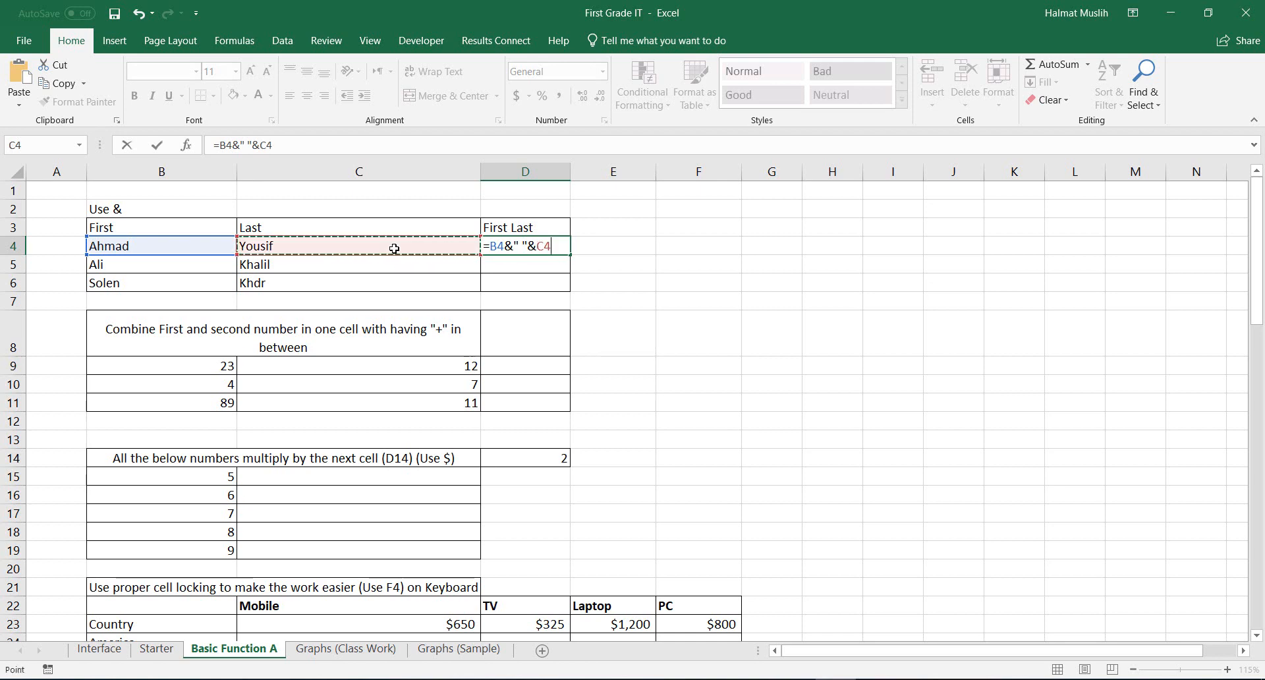
{"action": "key", "text": "enter"}
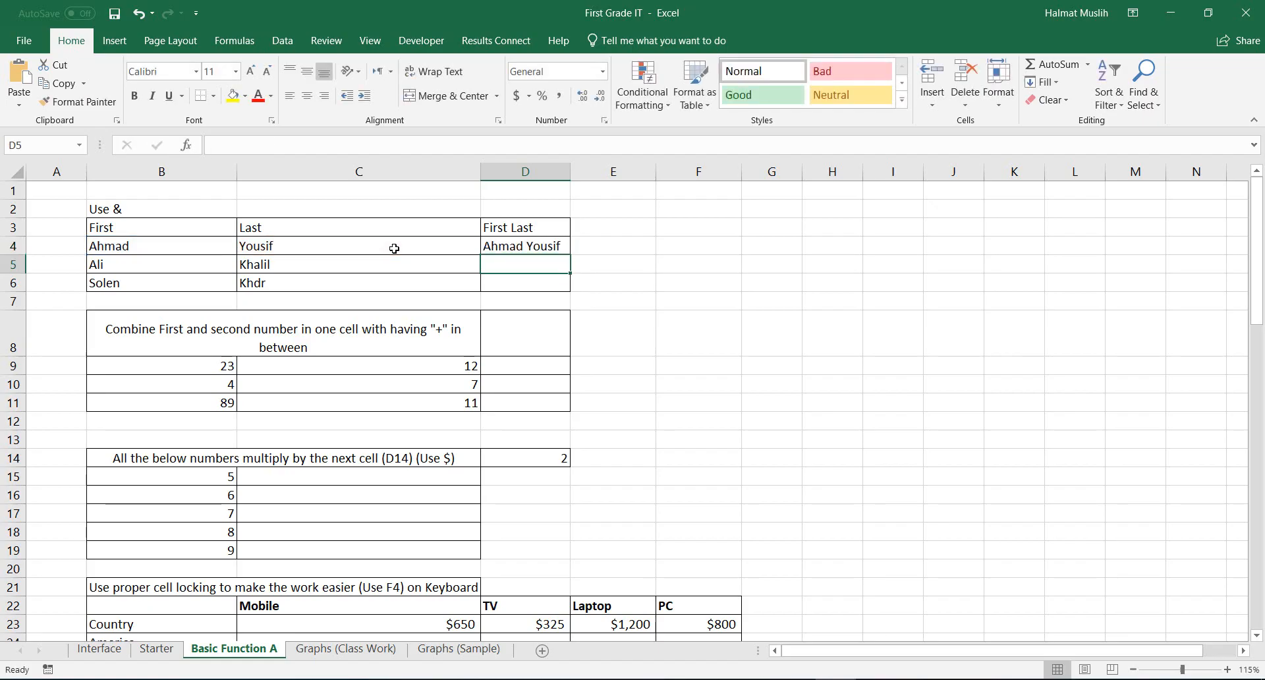
{"action": "mouse_move", "coordinate": [609, 247]}
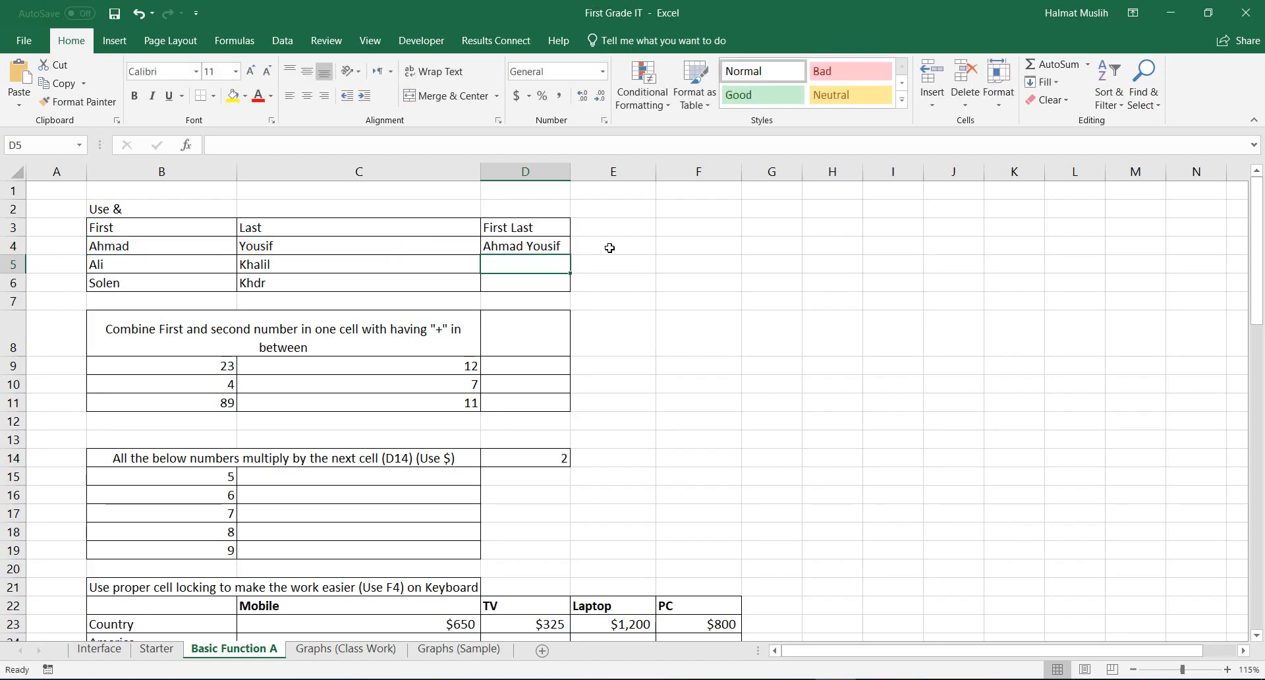
{"action": "left_click", "coordinate": [524, 247]}
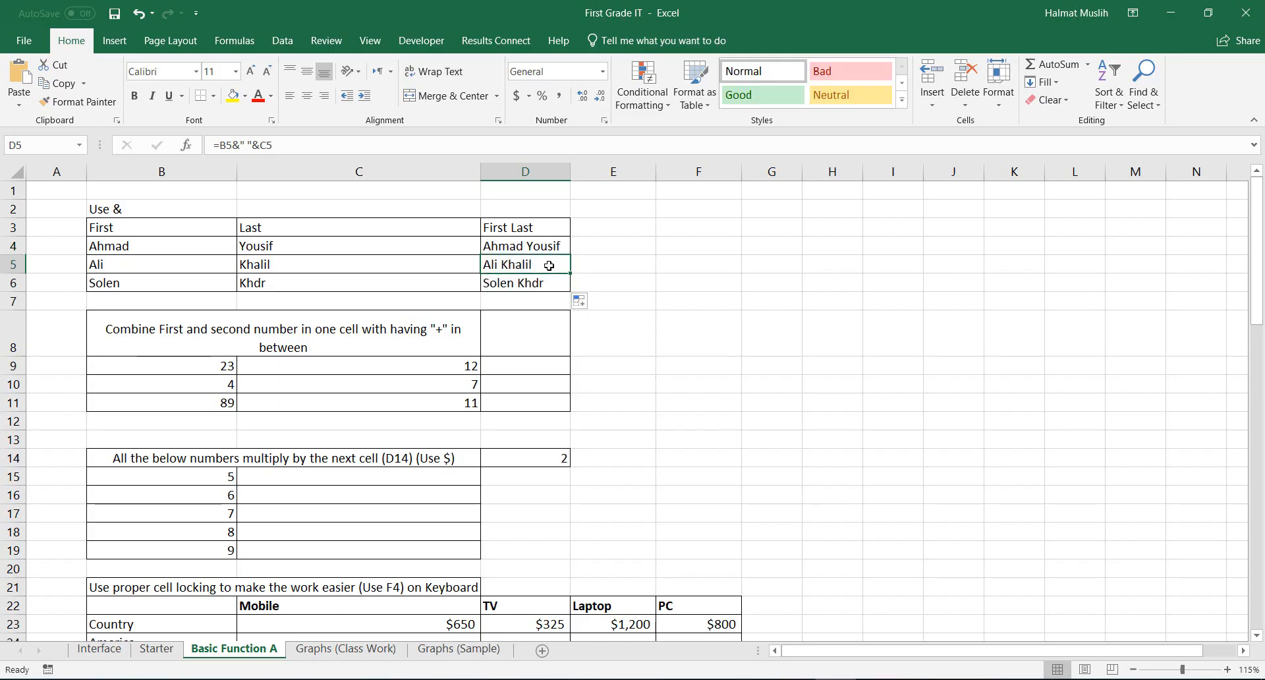
{"action": "double_click", "coordinate": [525, 264]}
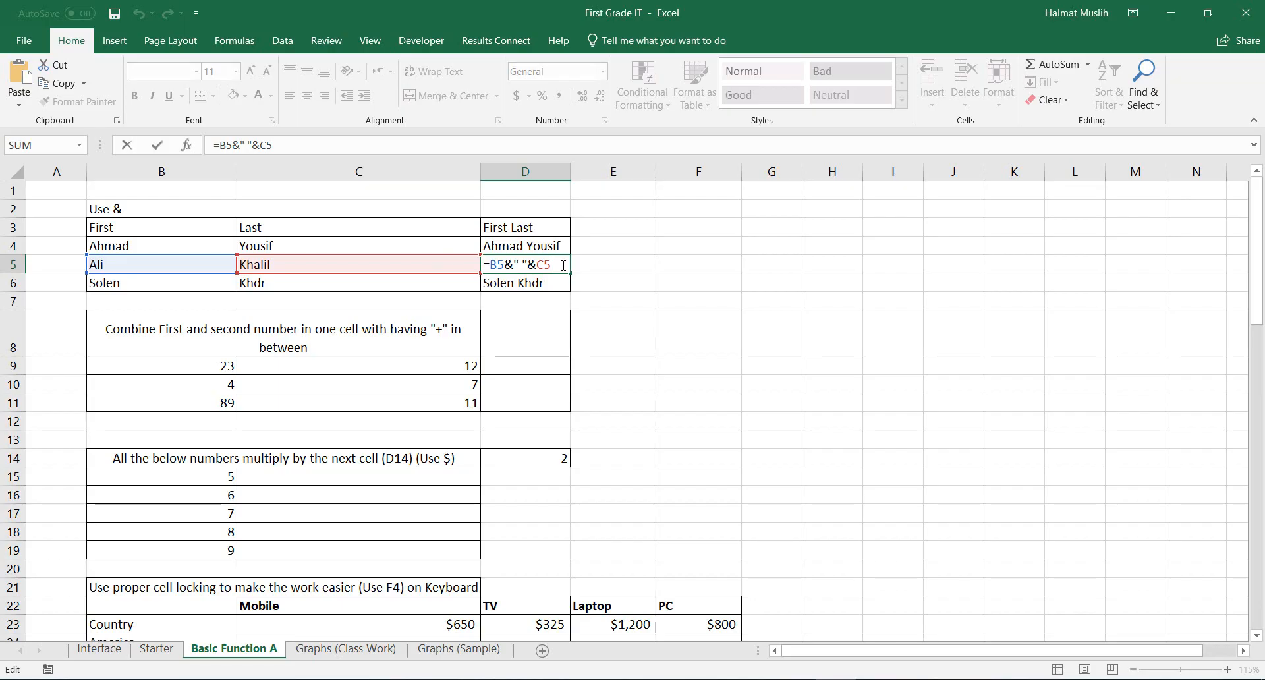
{"action": "key", "text": "Enter"}
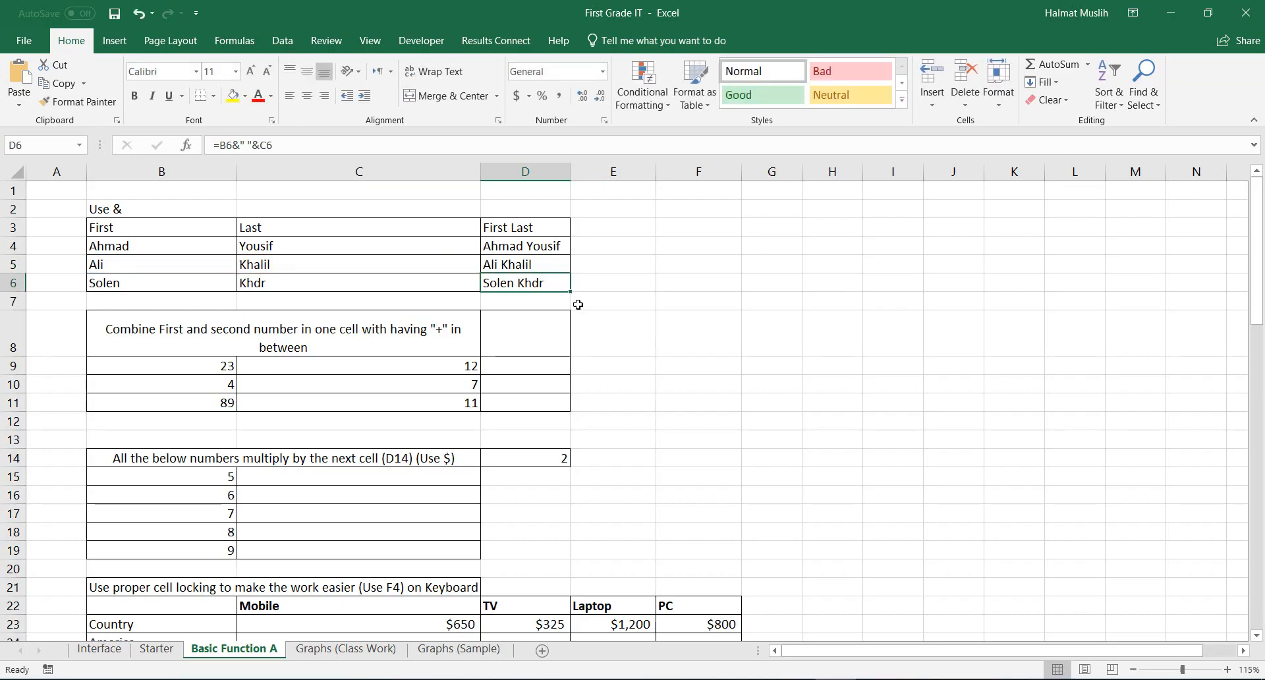
{"action": "mouse_move", "coordinate": [529, 365]}
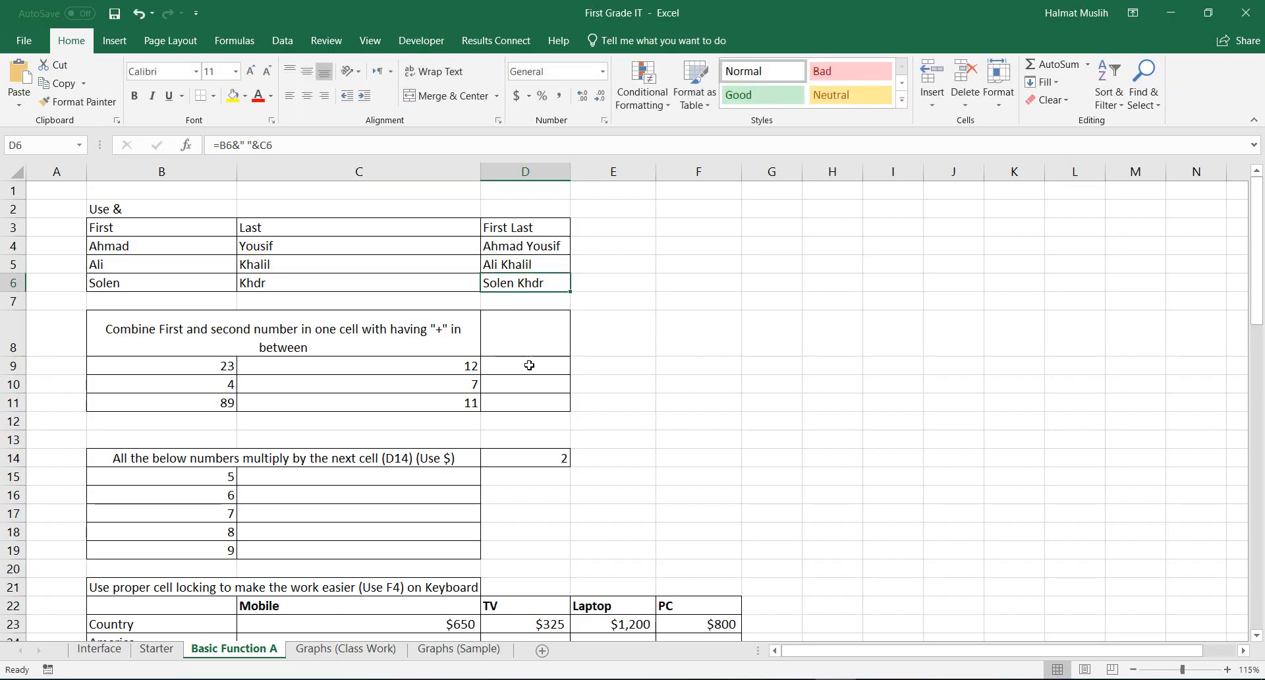
Build the text part of D9's formula, =B9&"+"&C9&"=", from the 23 and 12 cells.
{"action": "left_click", "coordinate": [525, 365]}
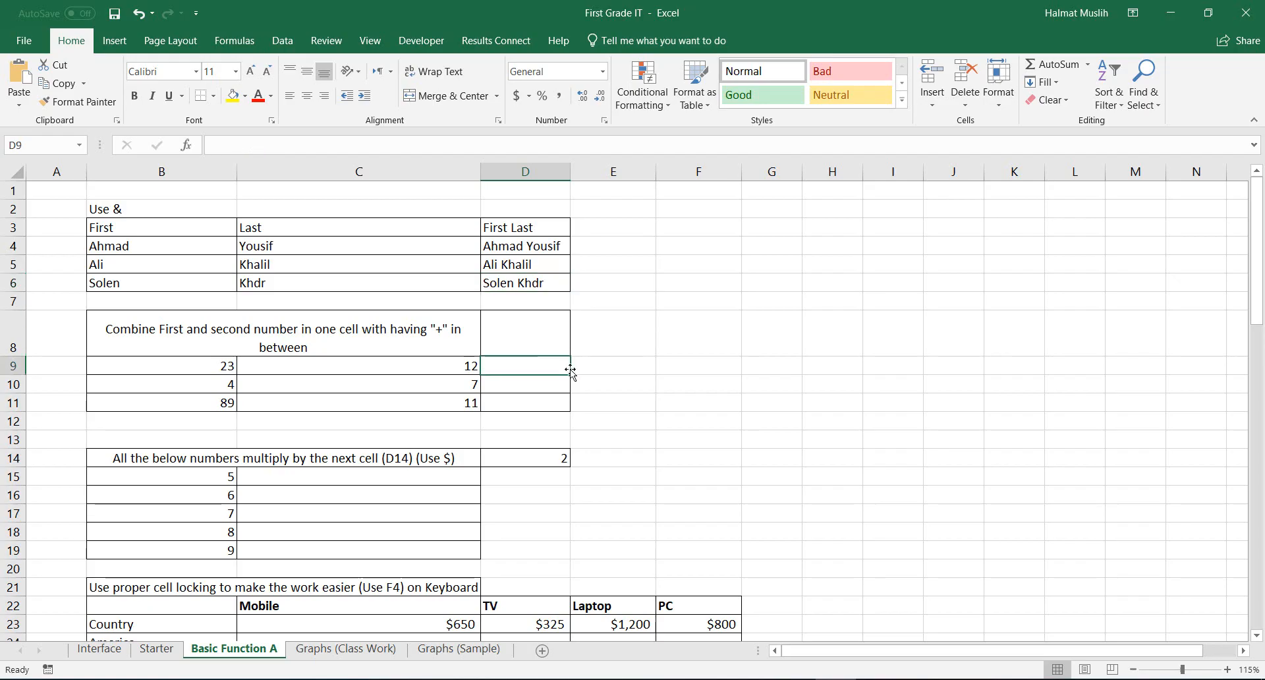
{"action": "type", "text": "="}
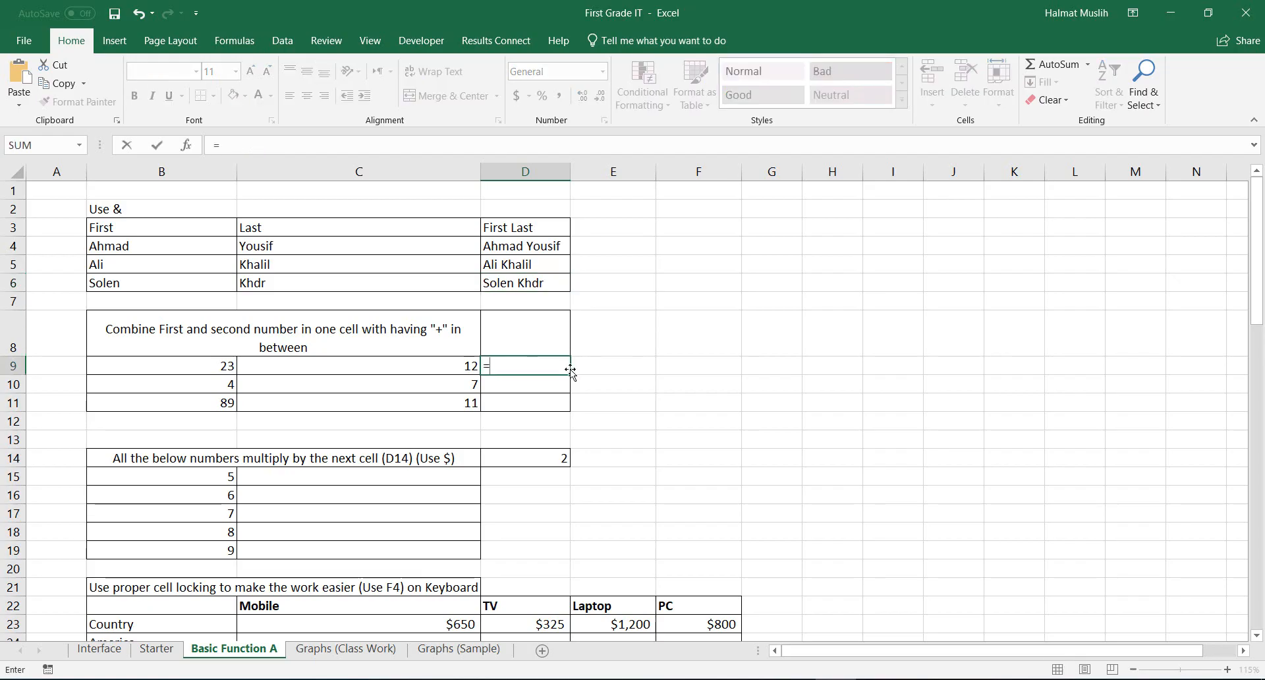
{"action": "left_click", "coordinate": [161, 365]}
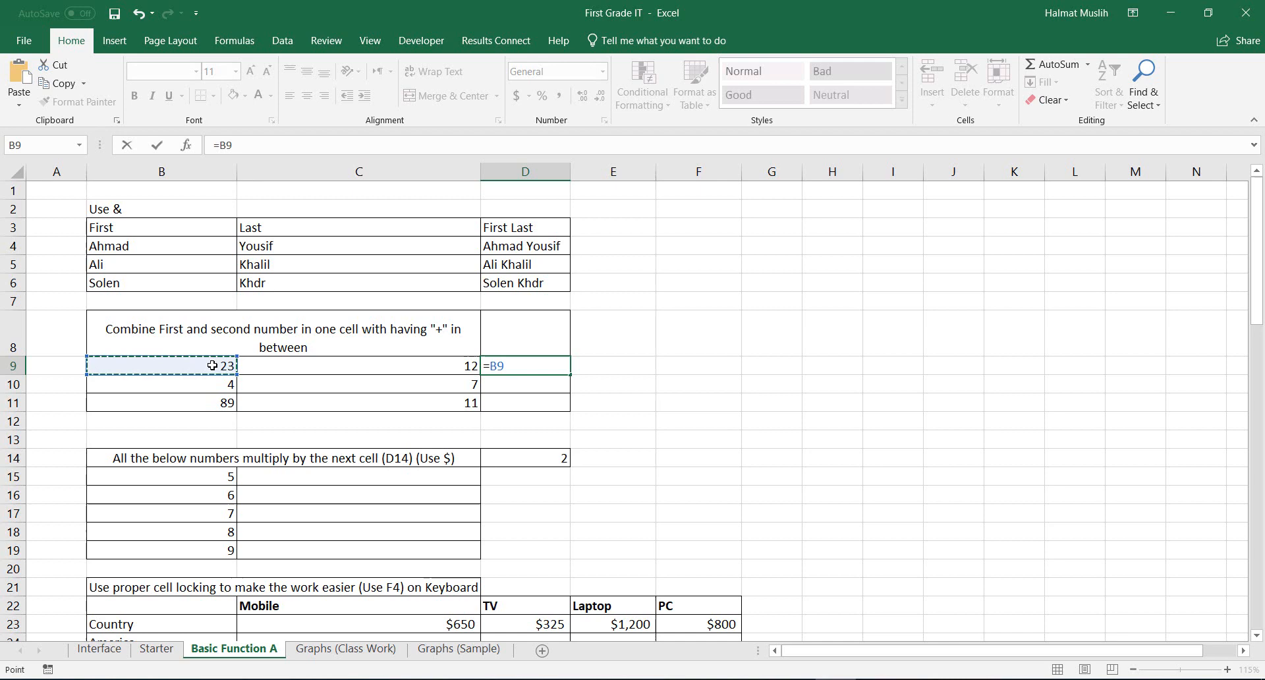
{"action": "type", "text": "&"}
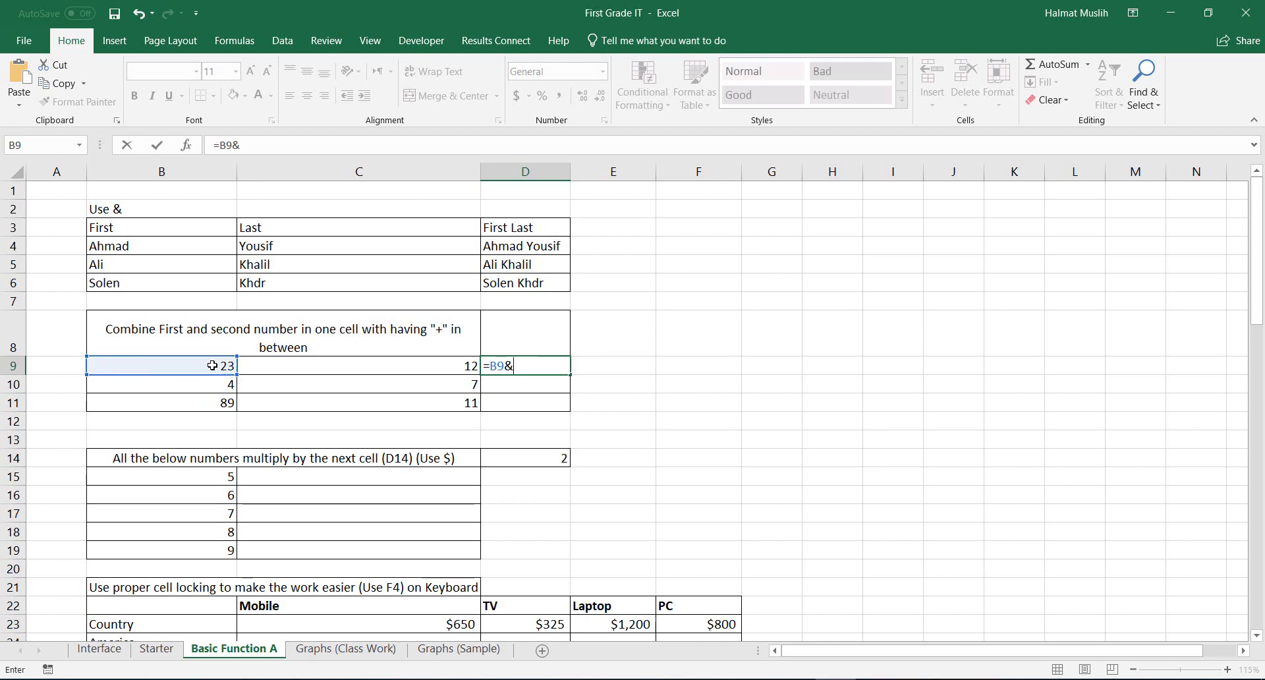
{"action": "type", "text": "\""}
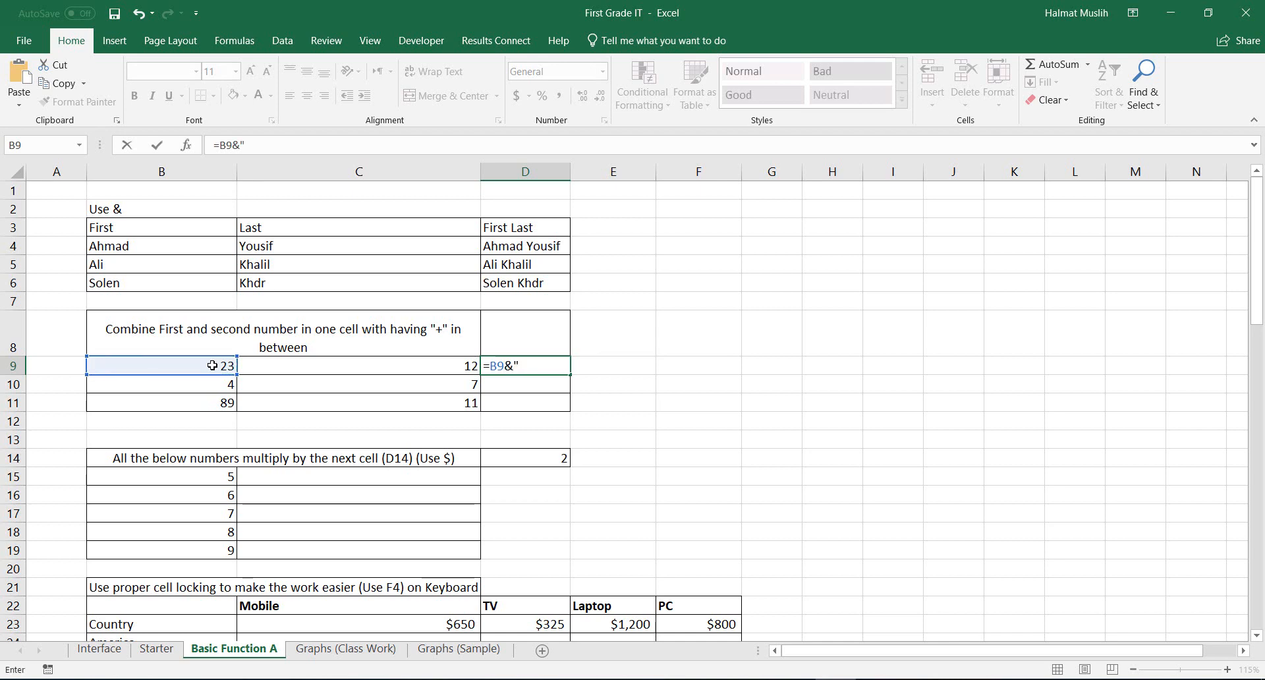
{"action": "type", "text": "+\"&"}
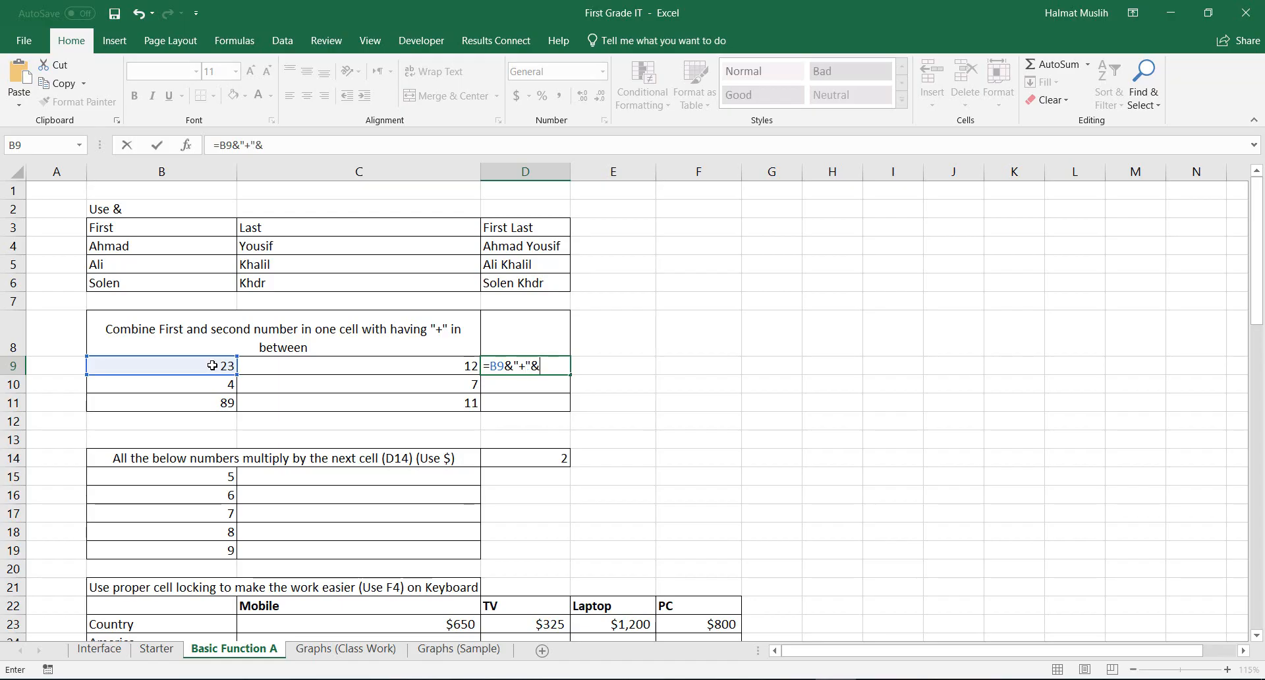
{"action": "left_click", "coordinate": [358, 365]}
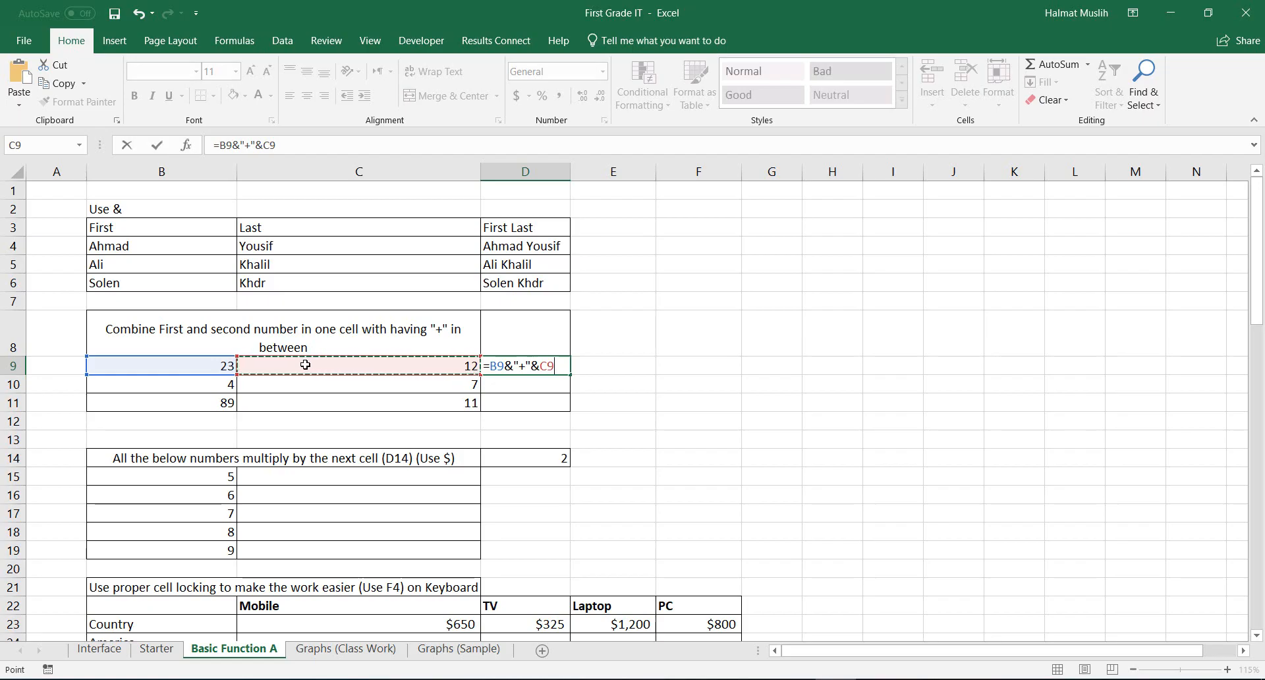
{"action": "type", "text": "&"}
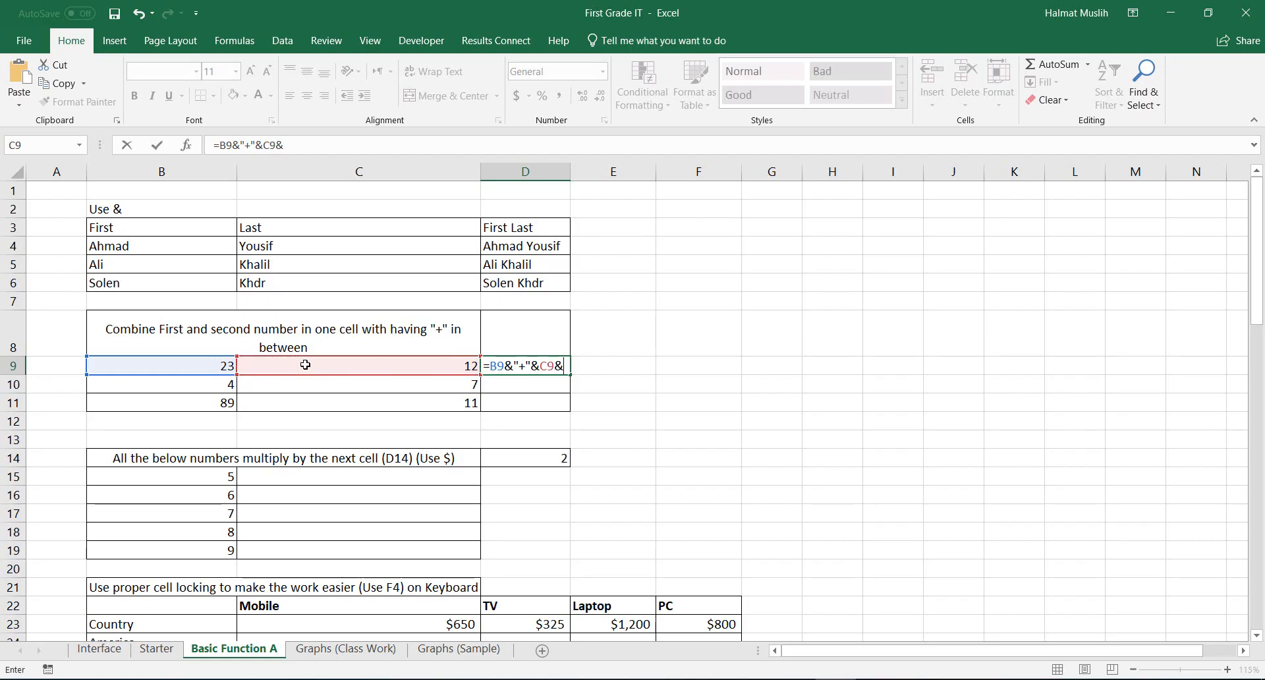
{"action": "type", "text": "\"="}
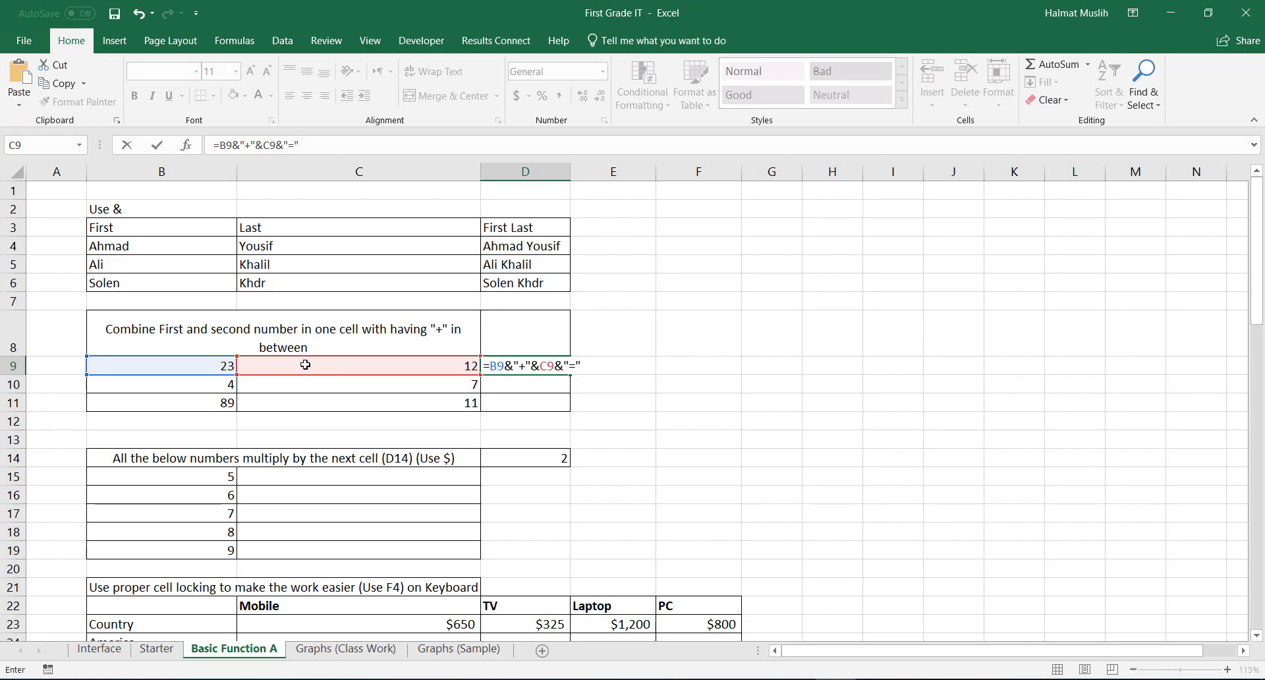
Append the sum B9+C9 so D9 reads 23+12=35, then fill it down to D11.
{"action": "type", "text": "&"}
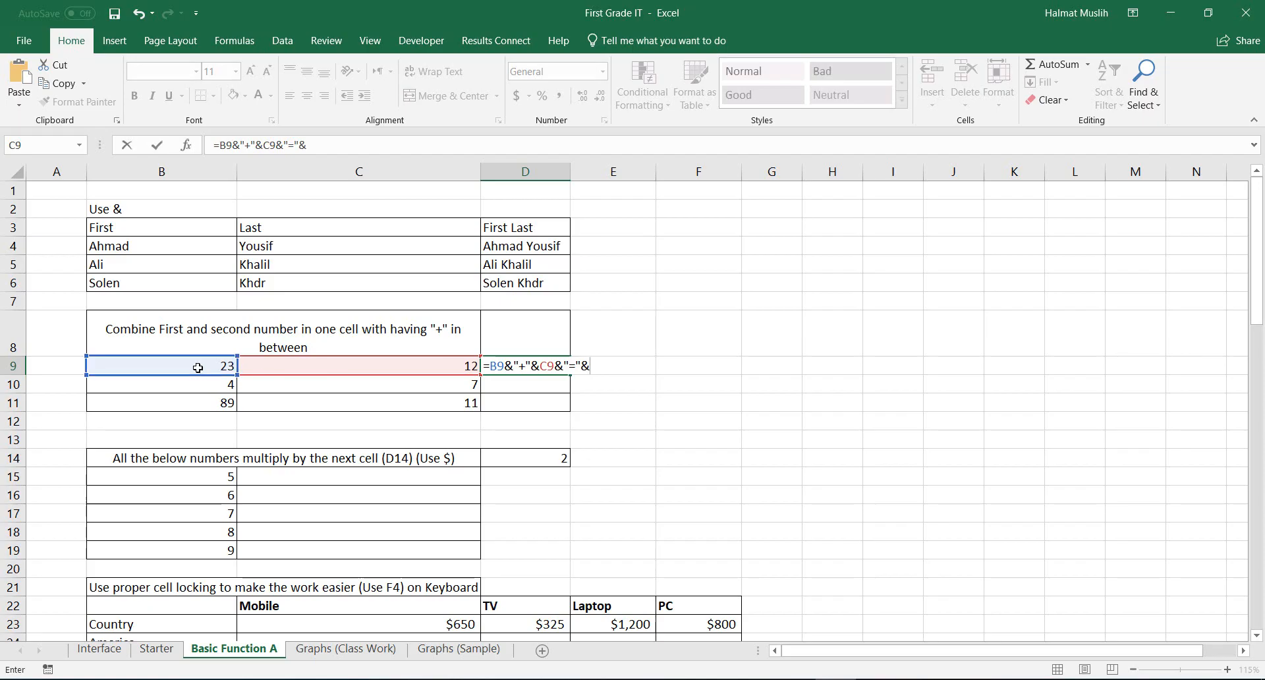
{"action": "left_click", "coordinate": [160, 365]}
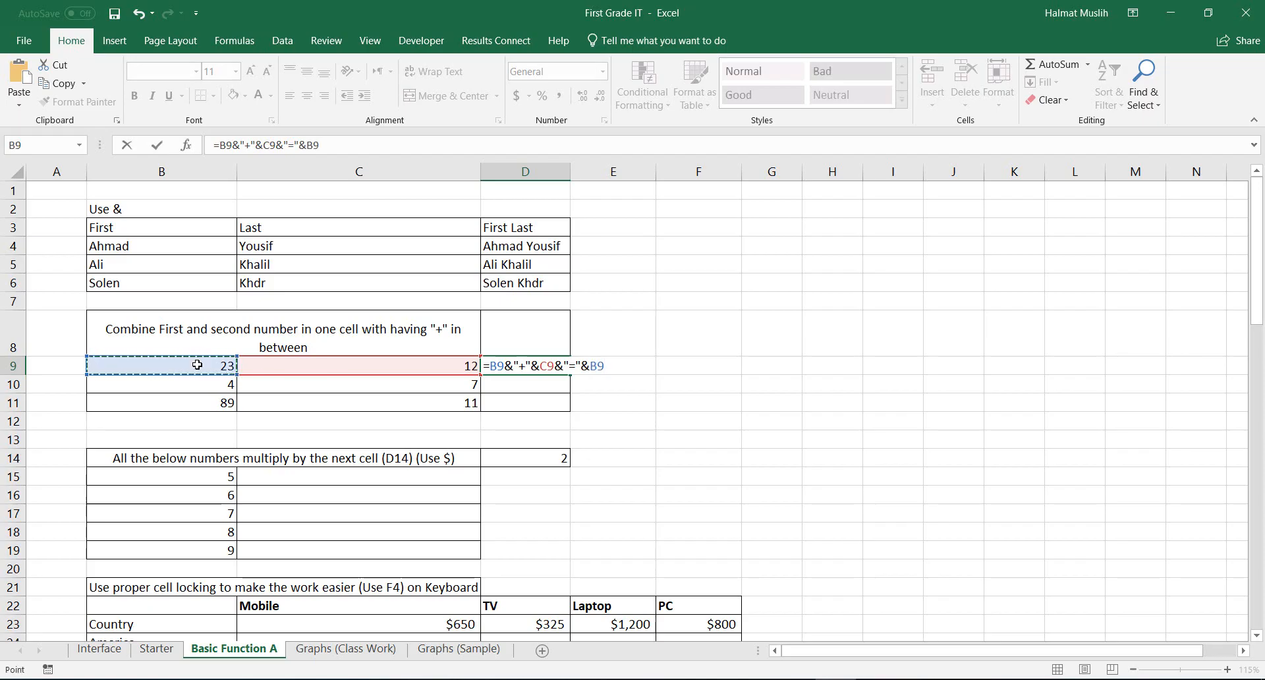
{"action": "left_click", "coordinate": [359, 365]}
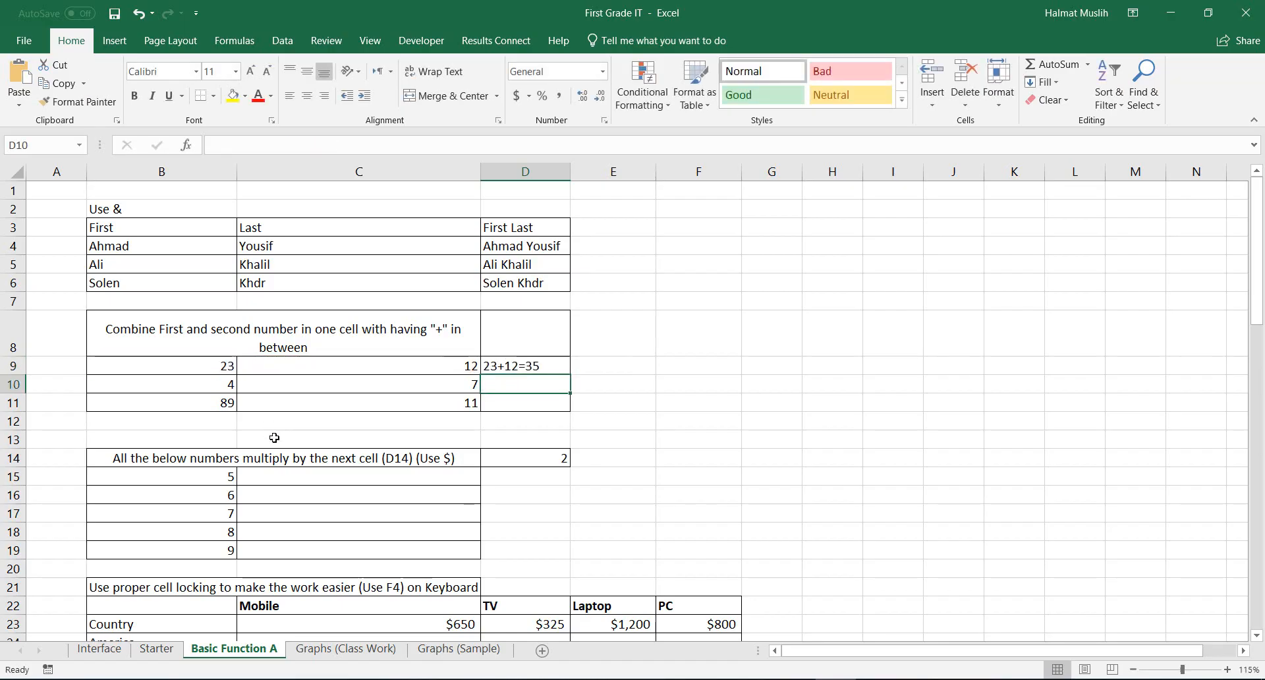
{"action": "left_click", "coordinate": [525, 364]}
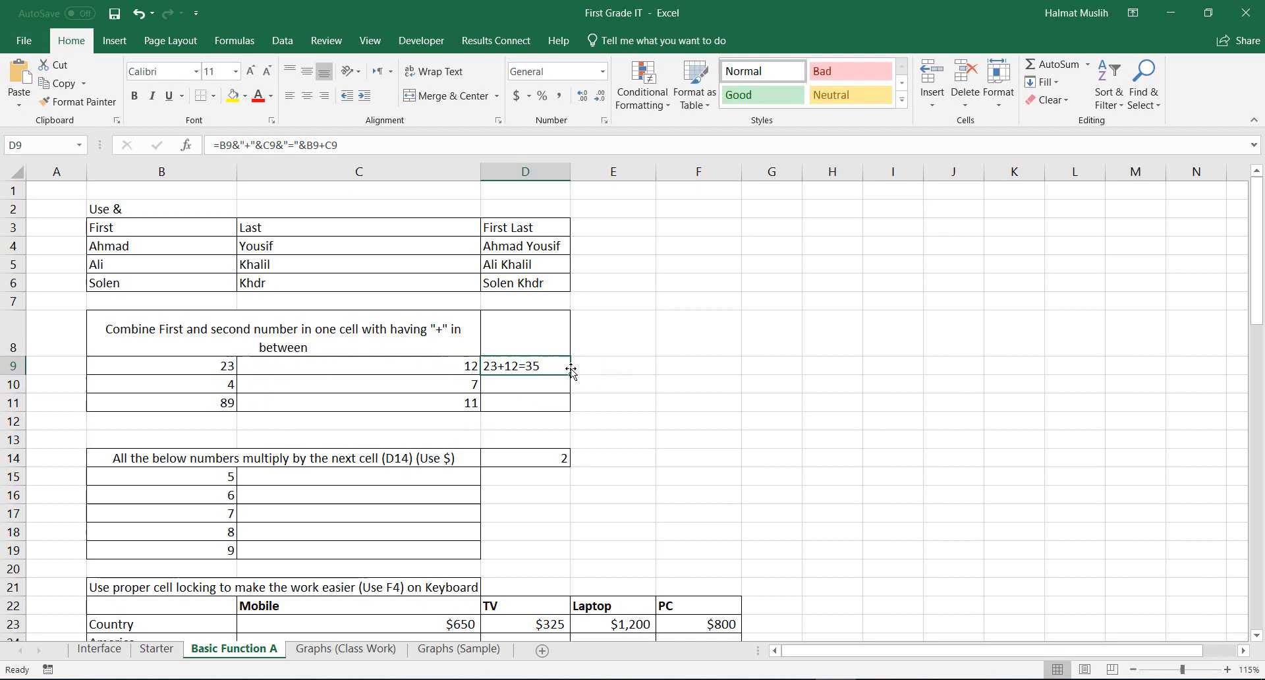
{"action": "left_click_drag", "start_coordinate": [569, 365], "coordinate": [569, 403]}
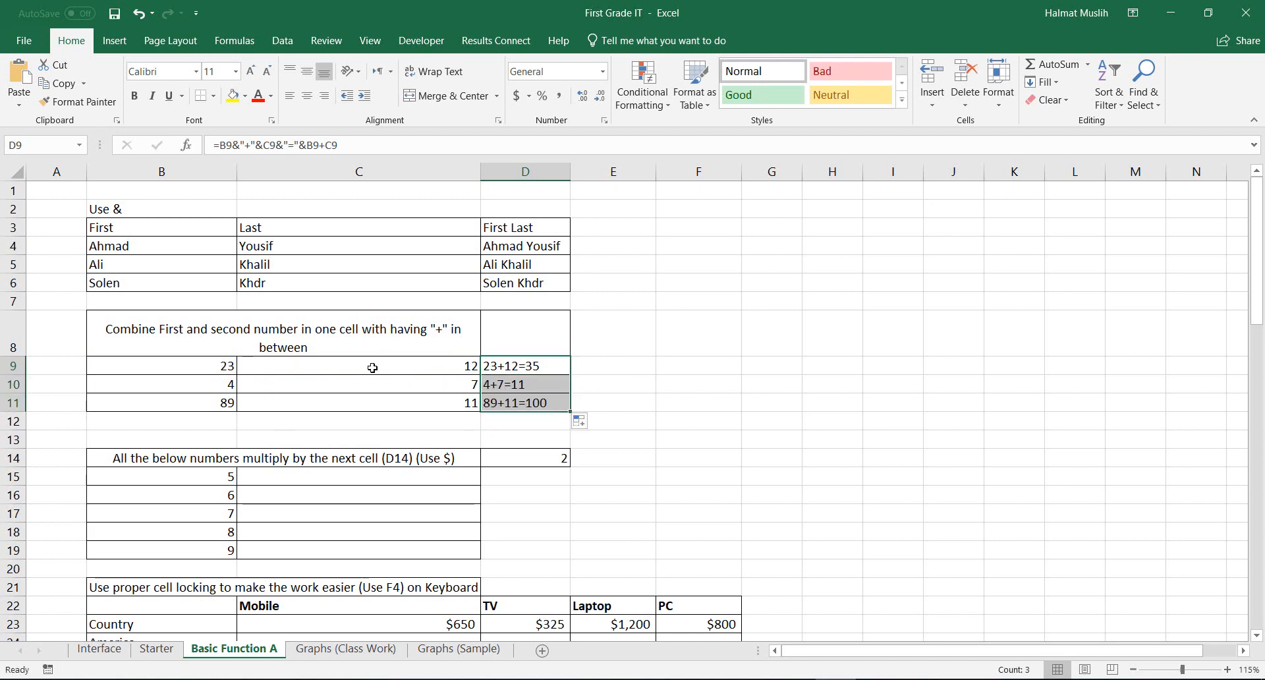
Replace the second numbers with 52, 21 and 10, giving 23+52=75, 4+21=25, 89+10=99.
{"action": "left_click", "coordinate": [358, 365]}
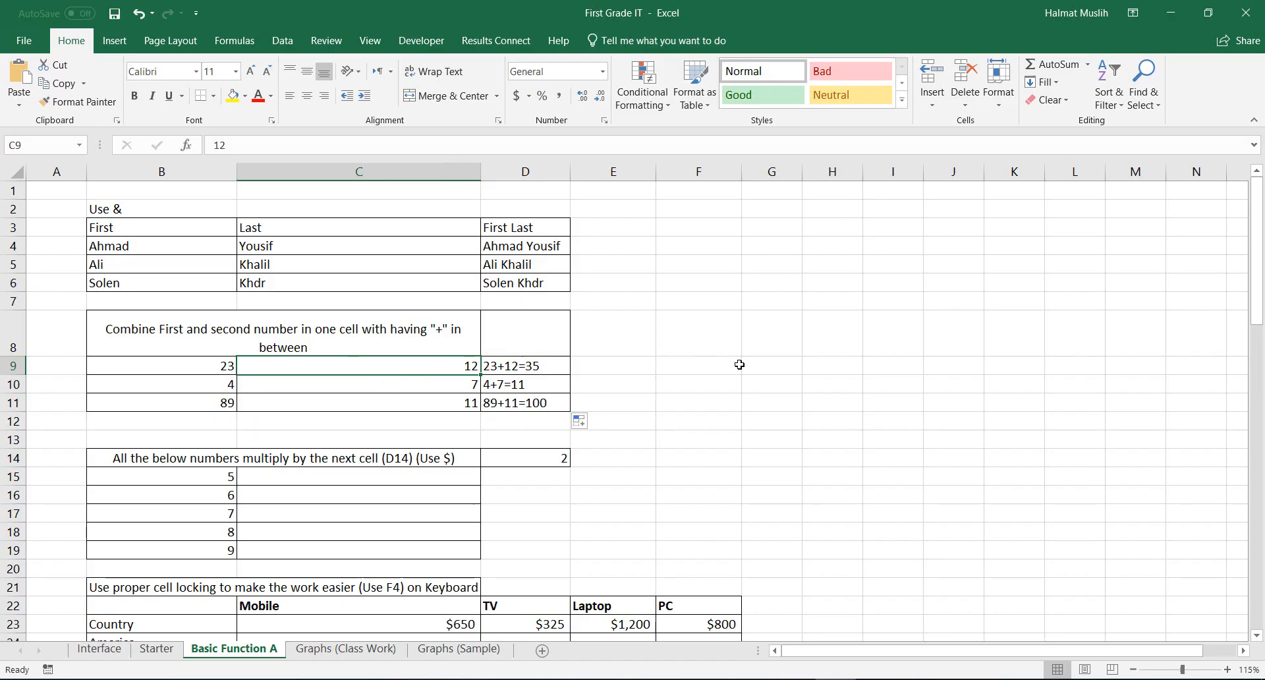
{"action": "type", "text": "52"}
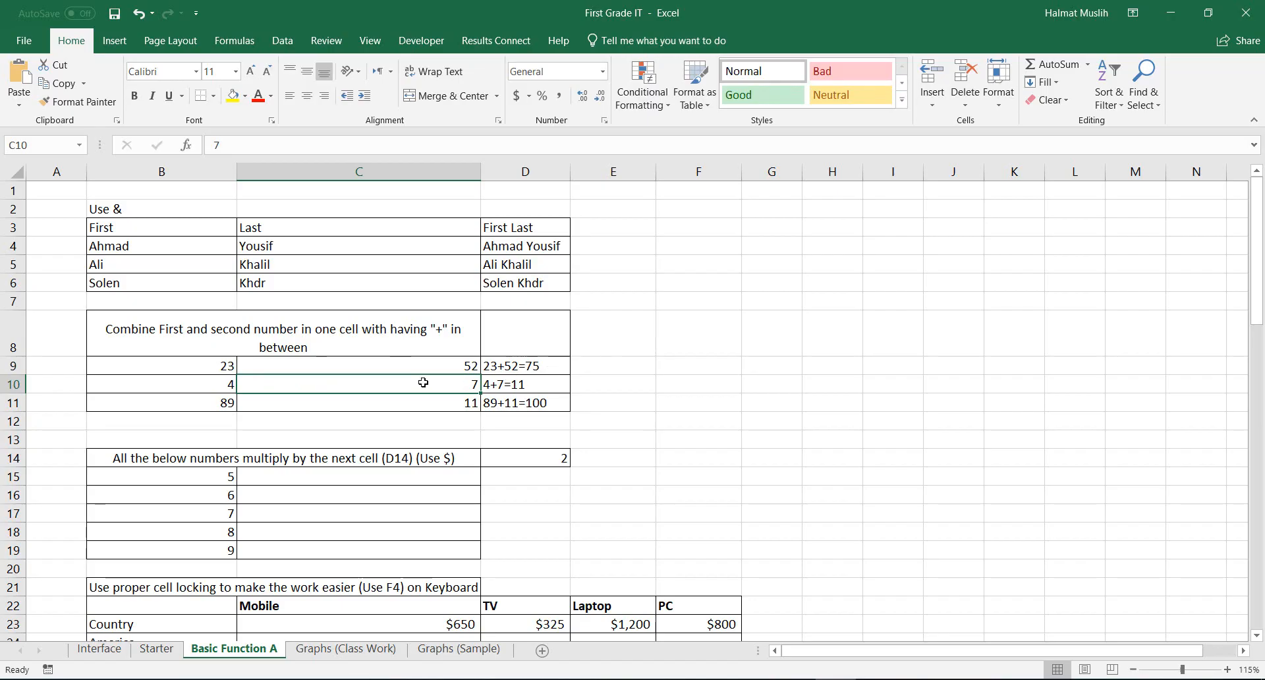
{"action": "type", "text": "21"}
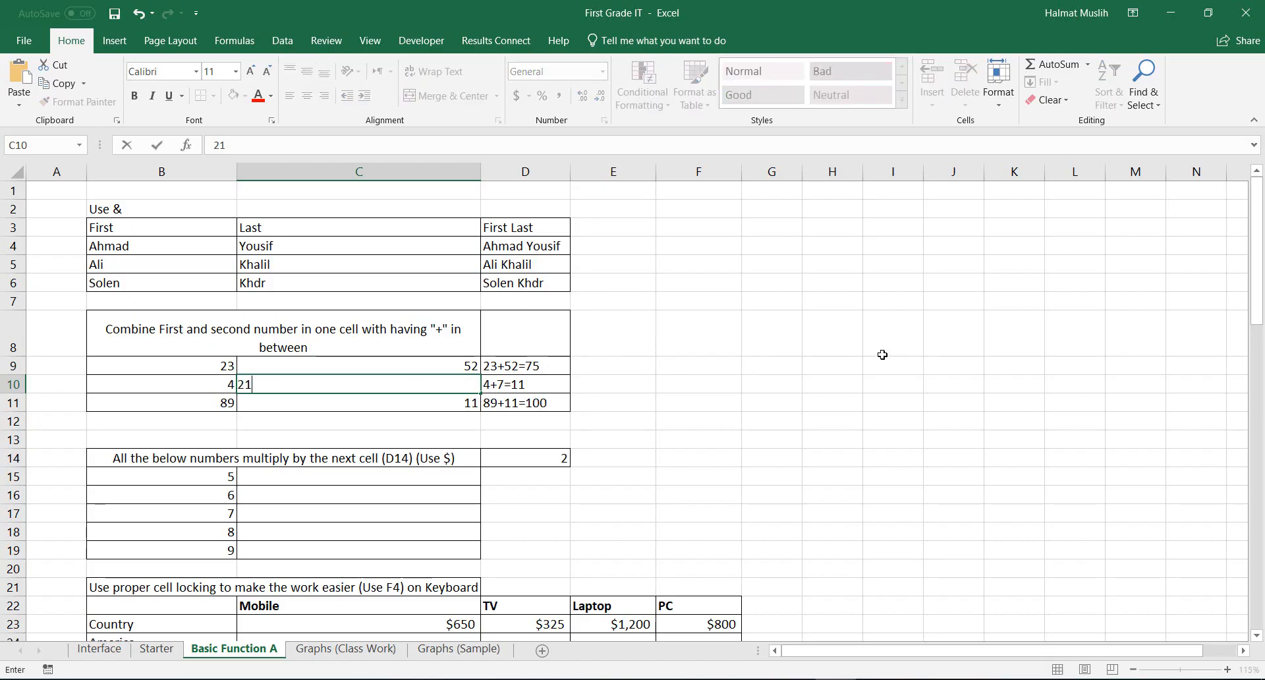
{"action": "key", "text": "enter"}
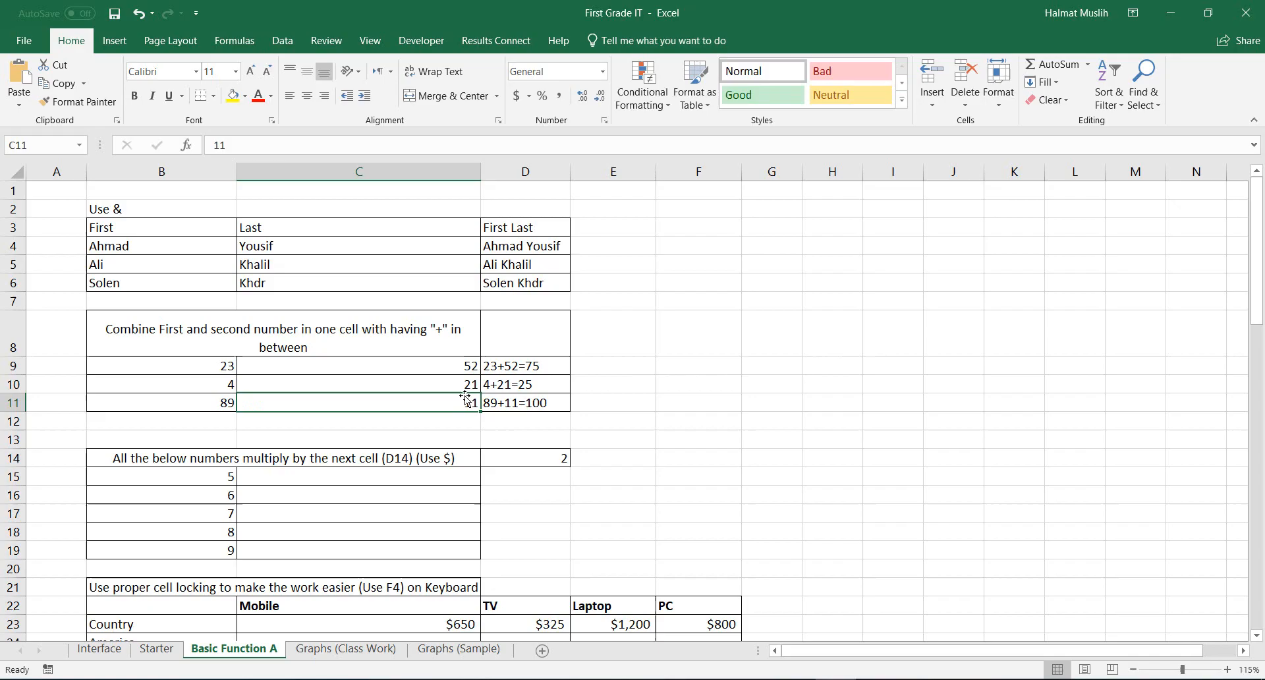
{"action": "type", "text": "1"}
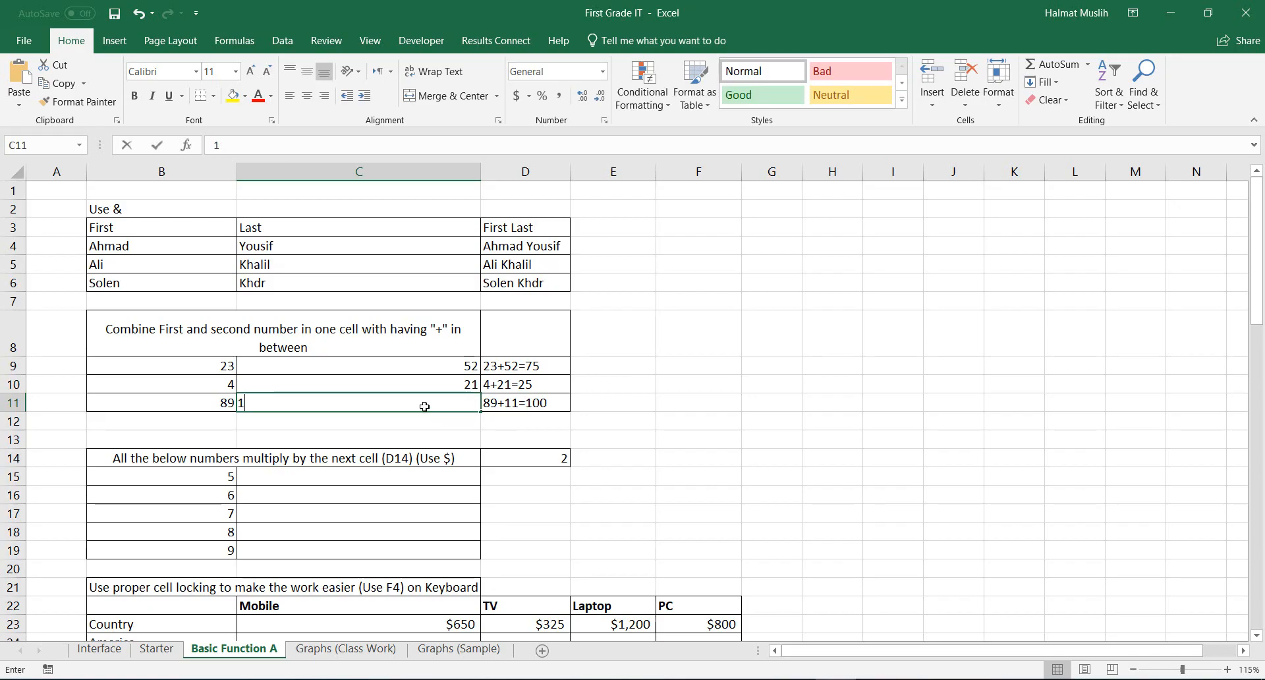
{"action": "type", "text": "0"}
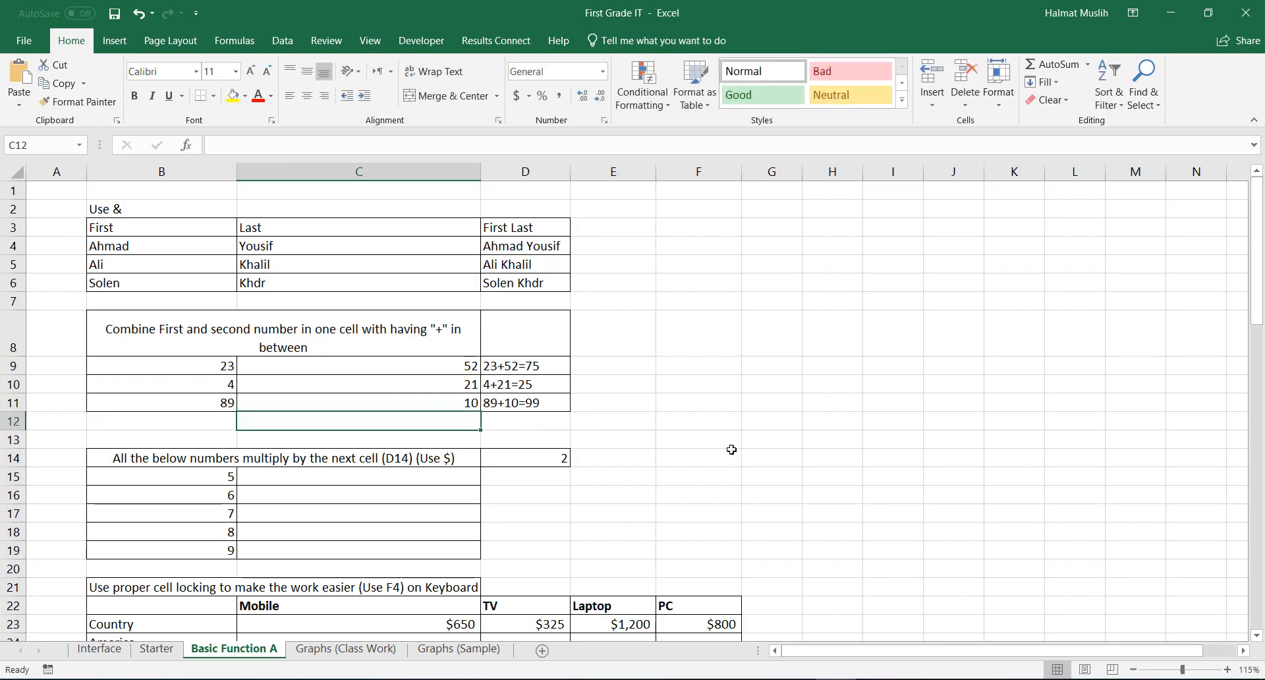
{"action": "mouse_move", "coordinate": [656, 403]}
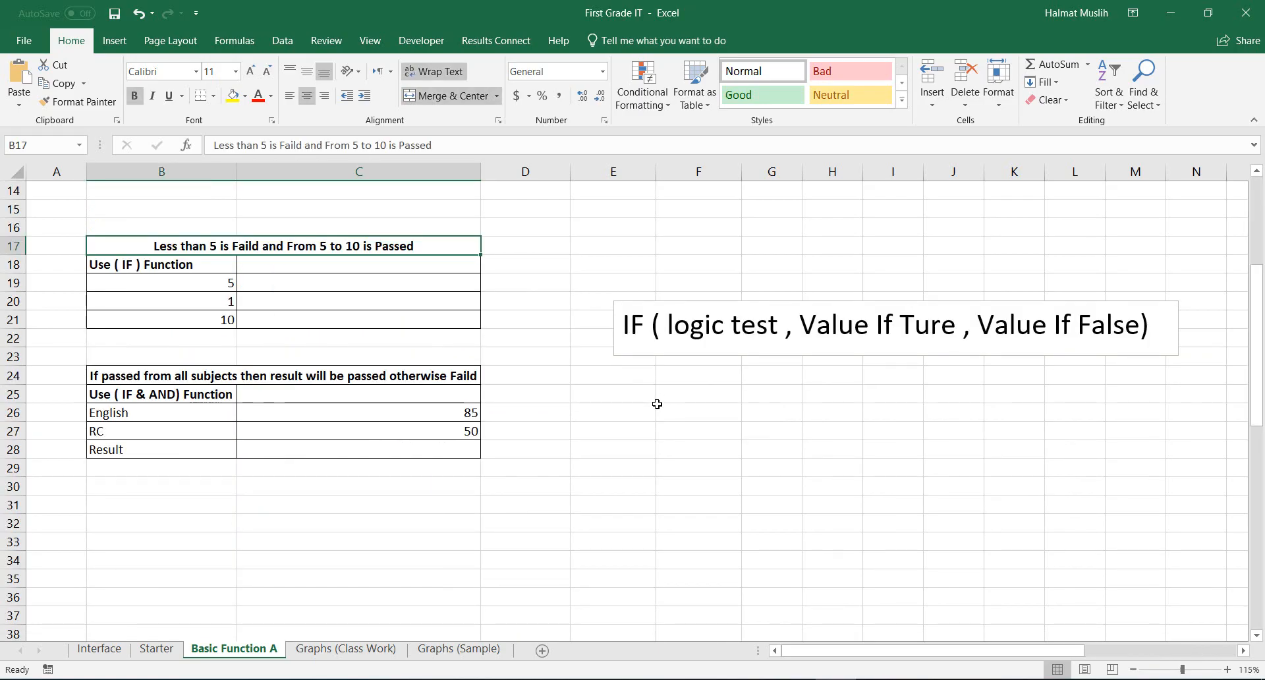
{"action": "mouse_move", "coordinate": [447, 274]}
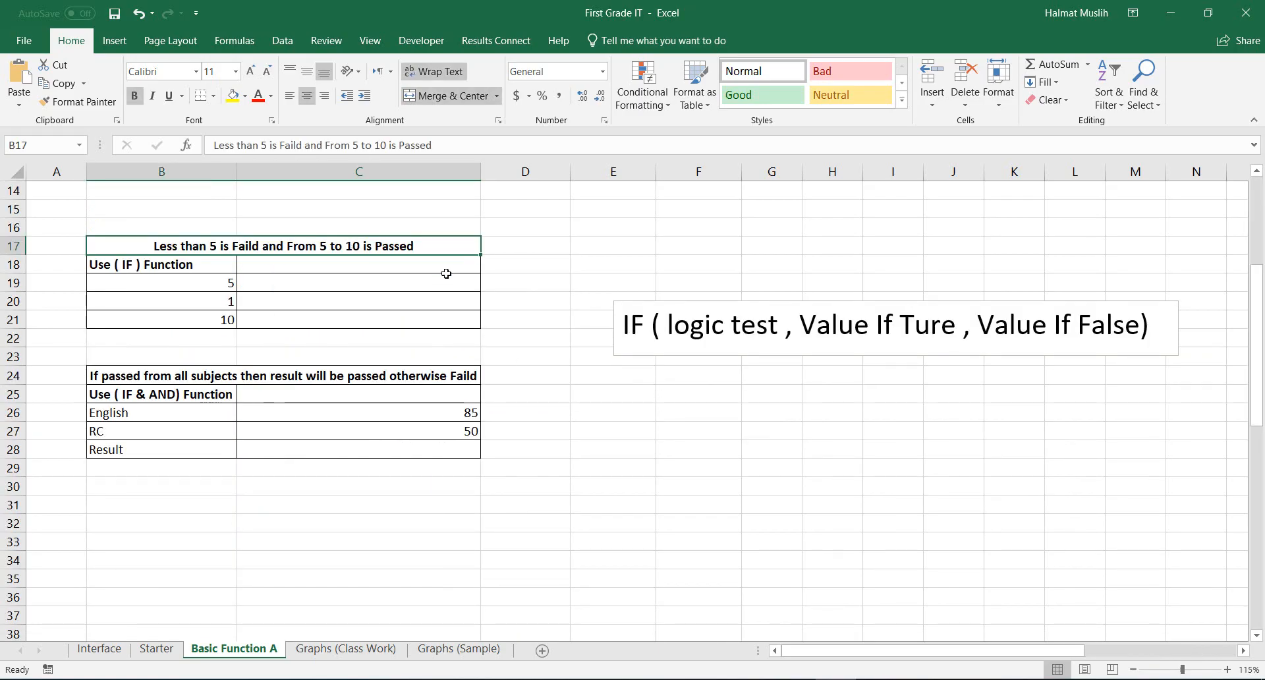
{"action": "mouse_move", "coordinate": [523, 263]}
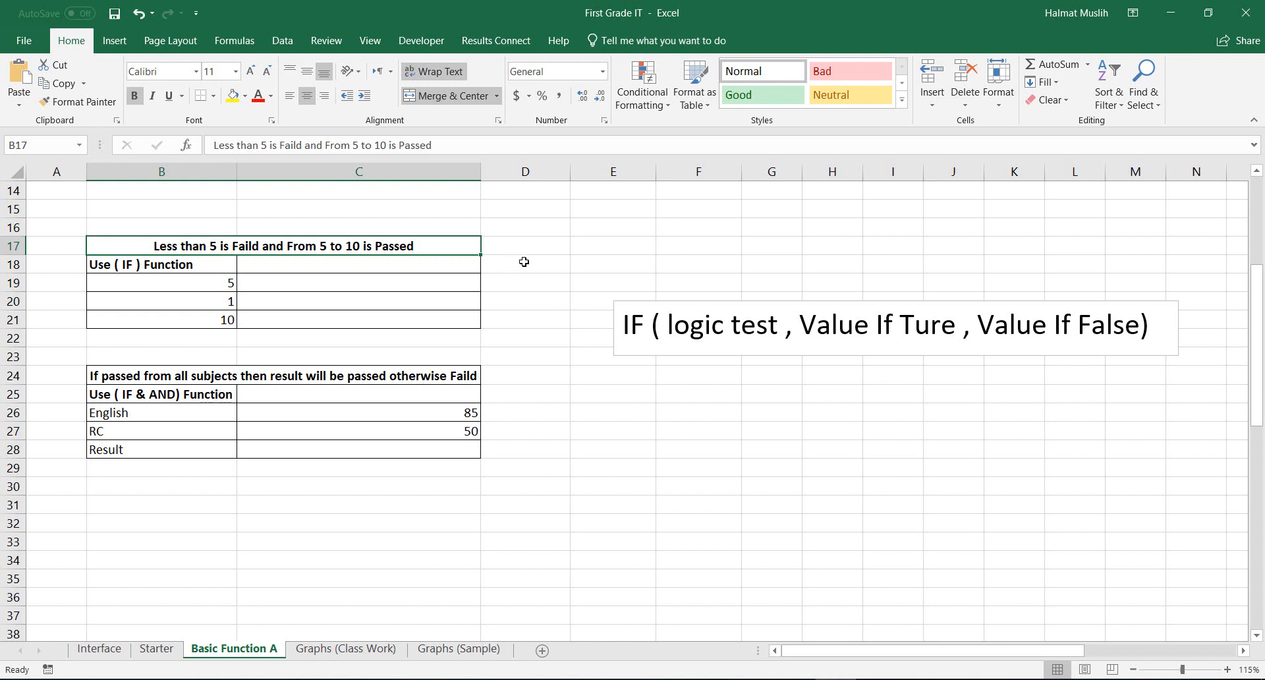
{"action": "mouse_move", "coordinate": [793, 394]}
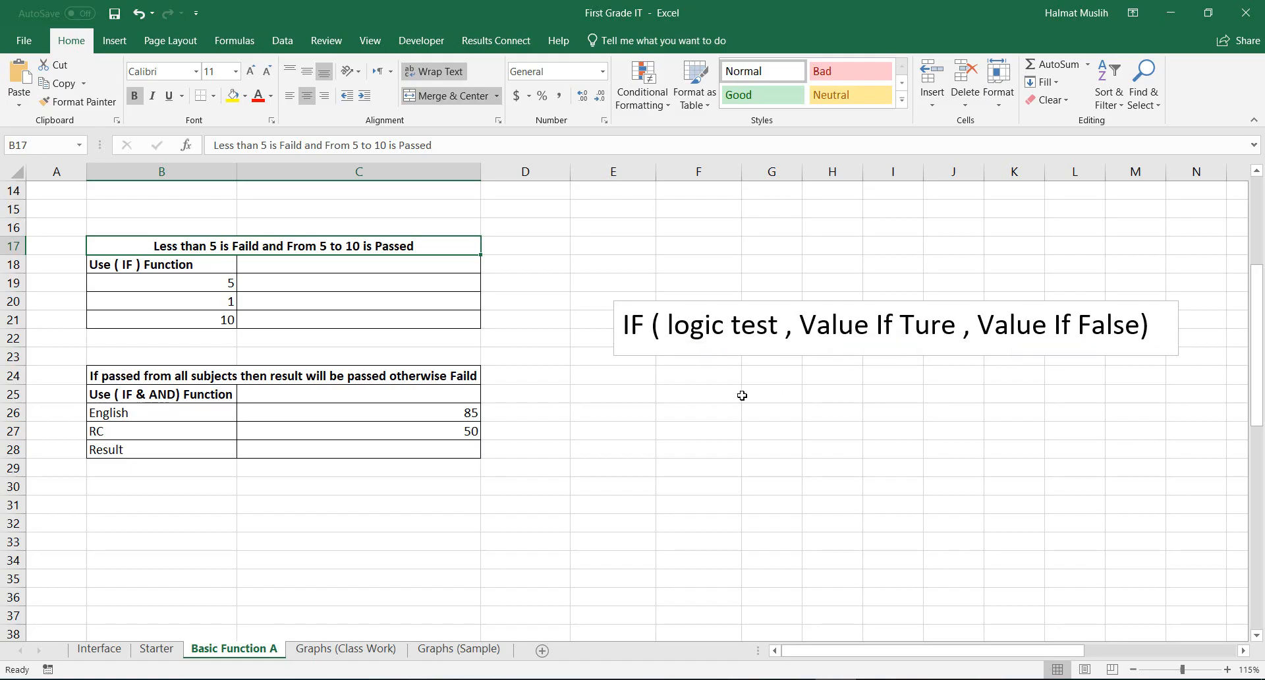
{"action": "mouse_move", "coordinate": [734, 395]}
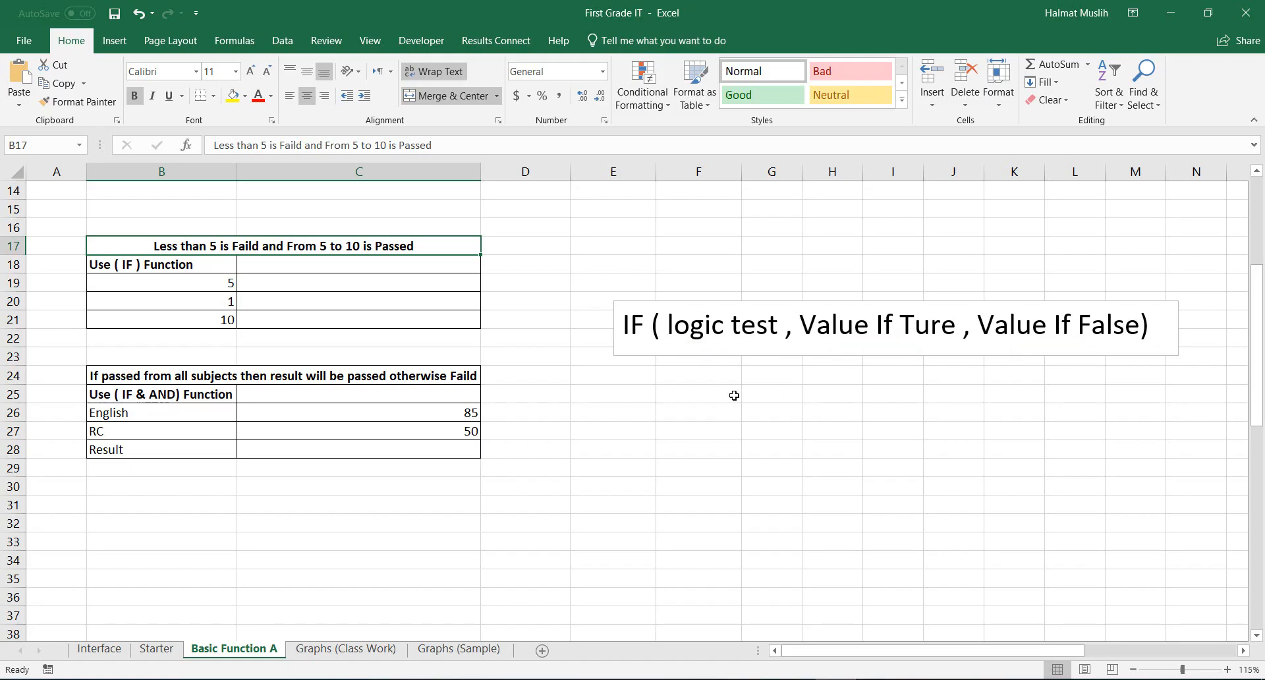
{"action": "mouse_move", "coordinate": [715, 395]}
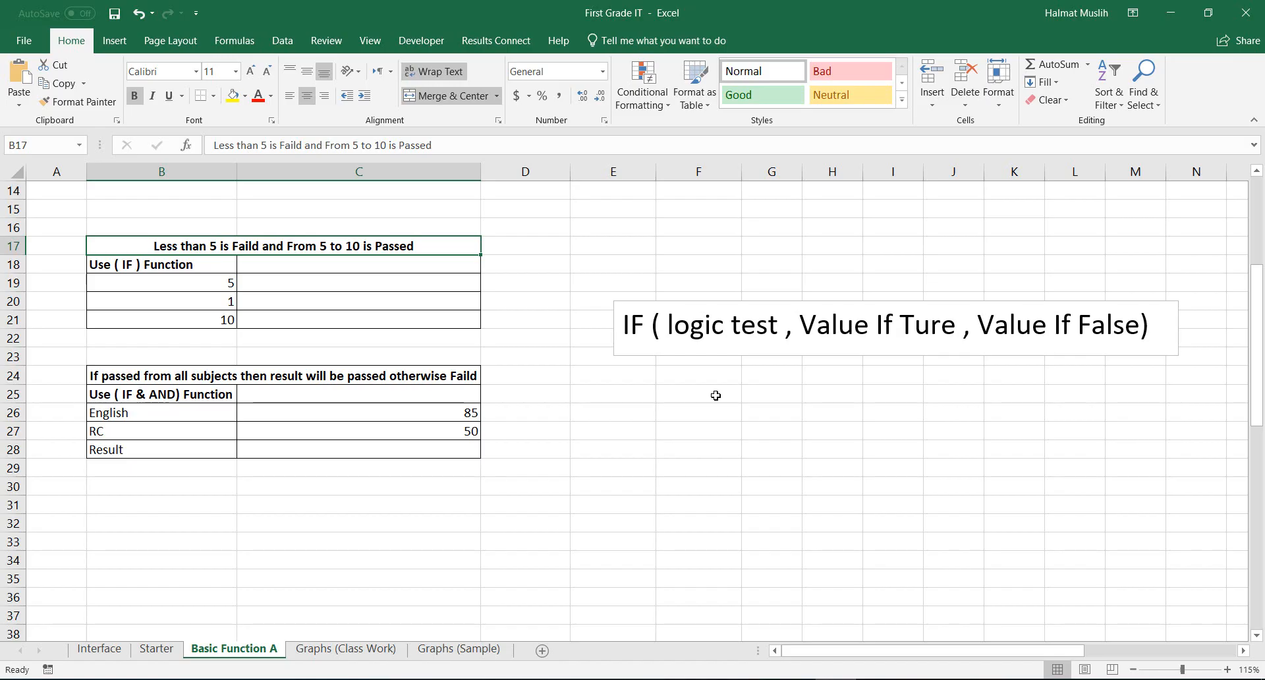
{"action": "mouse_move", "coordinate": [673, 395]}
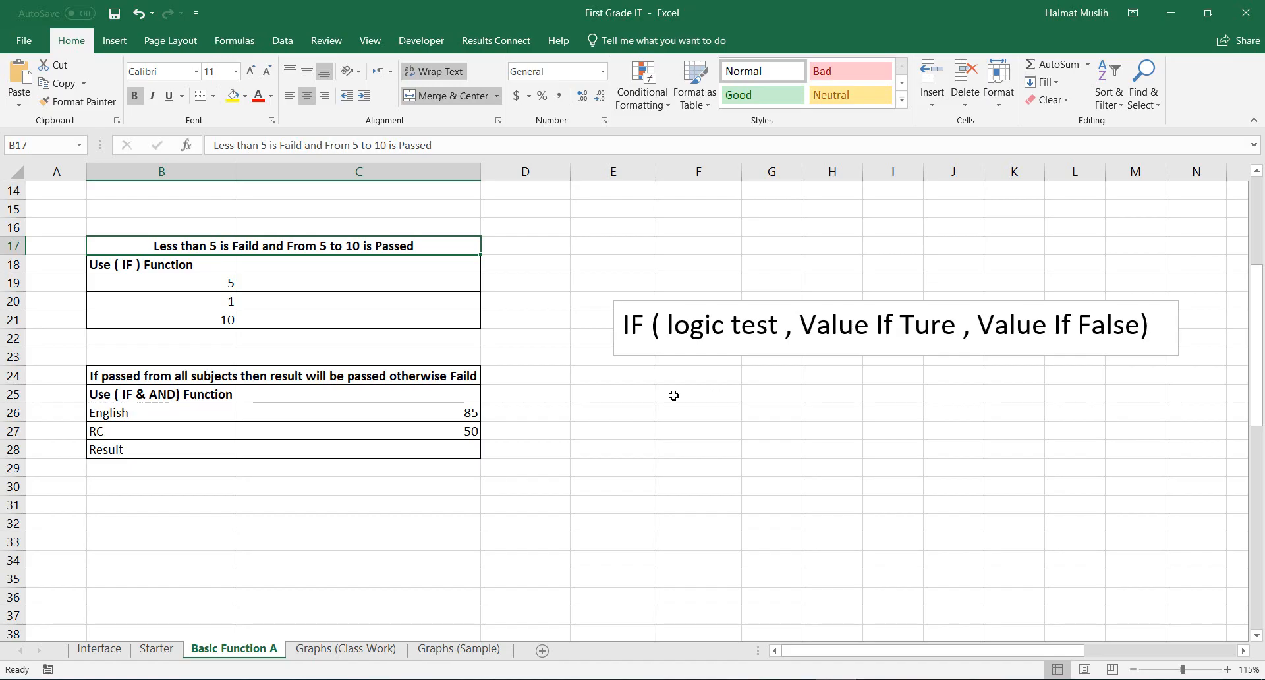
{"action": "mouse_move", "coordinate": [635, 387]}
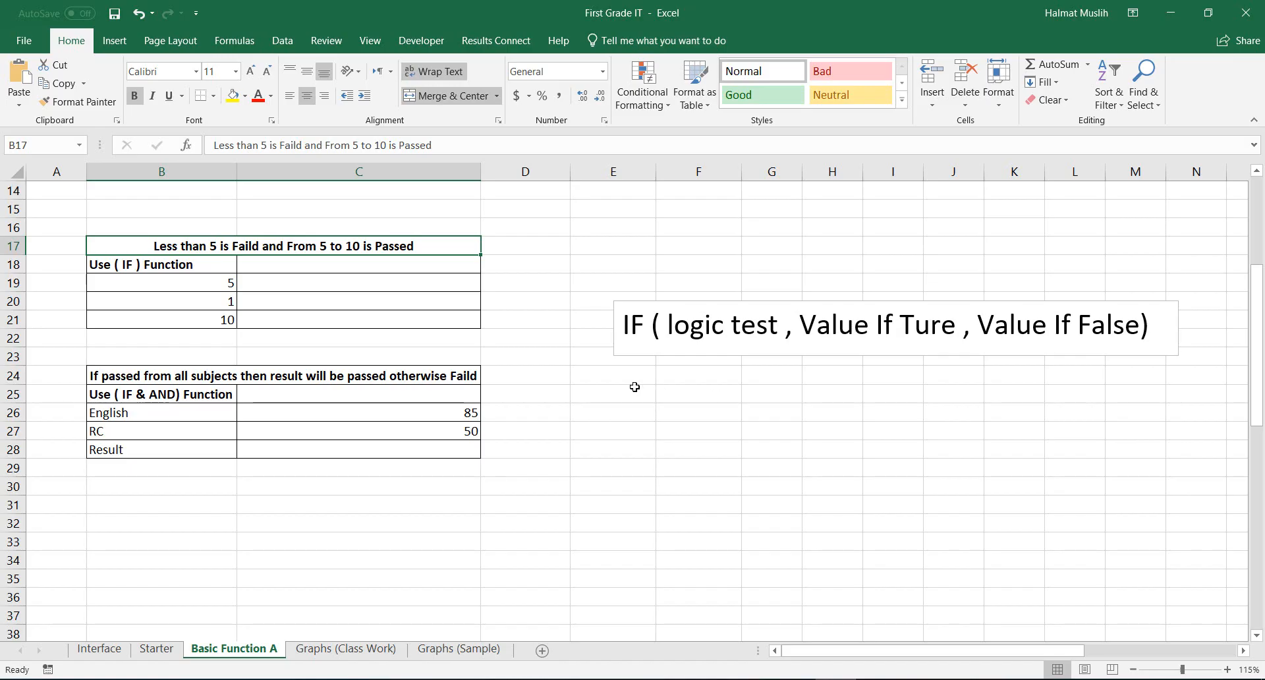
{"action": "mouse_move", "coordinate": [621, 378]}
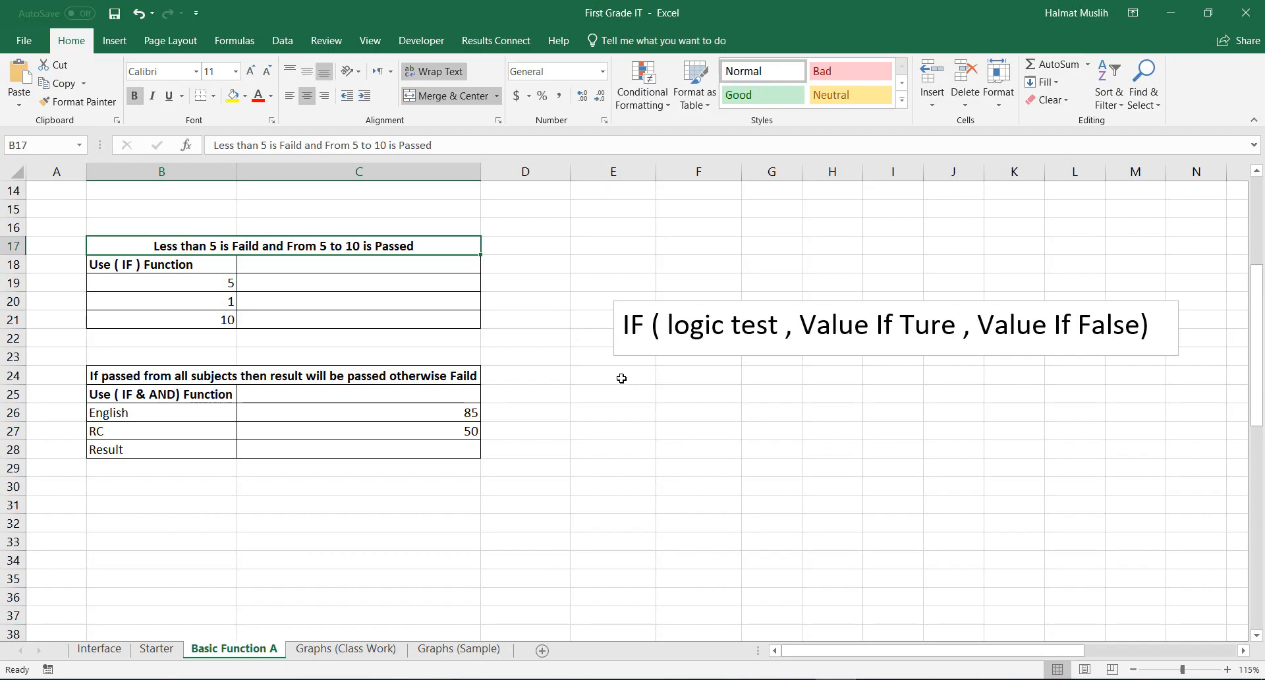
{"action": "mouse_move", "coordinate": [607, 371]}
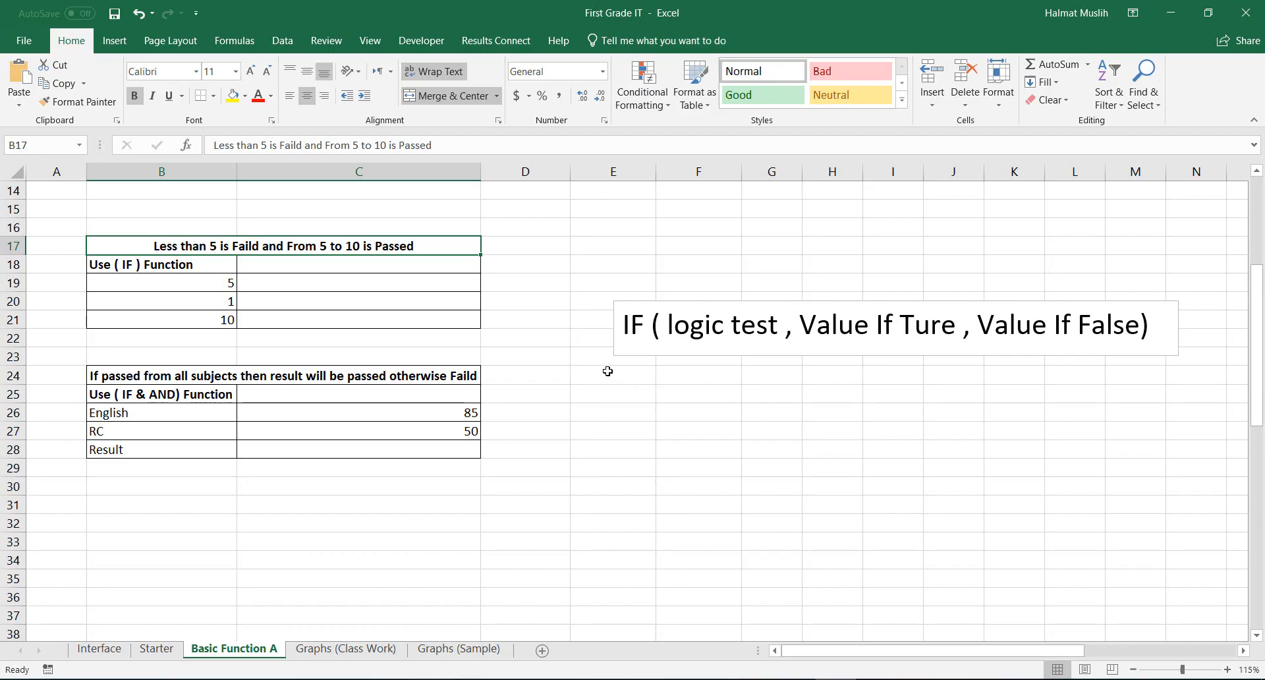
{"action": "mouse_move", "coordinate": [361, 274]}
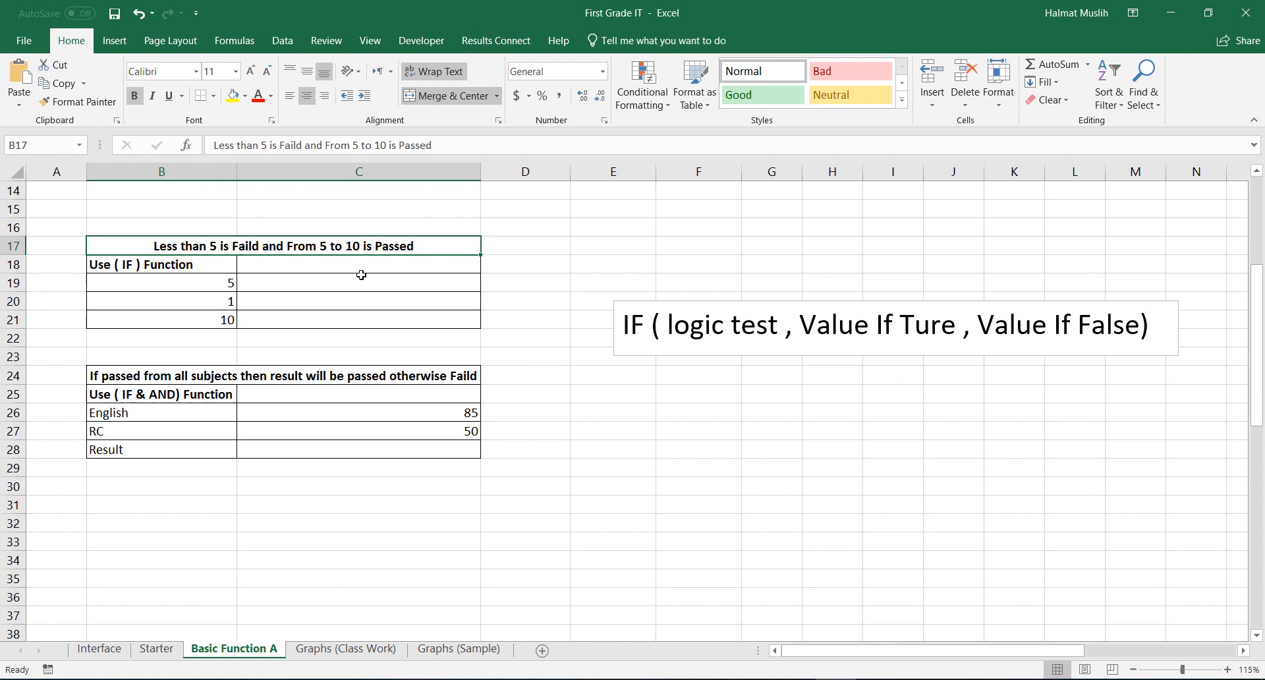
{"action": "mouse_move", "coordinate": [318, 283]}
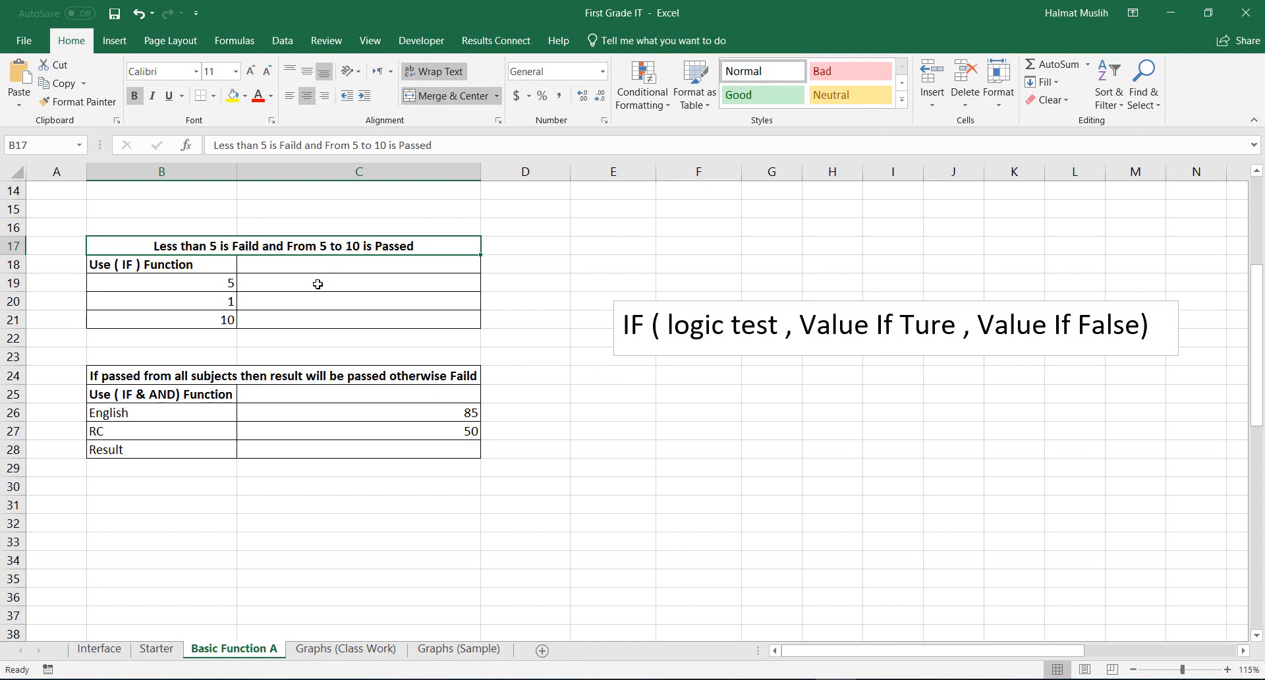
Select C19 beside the score 5 for the pass/fail result.
{"action": "left_click", "coordinate": [359, 283]}
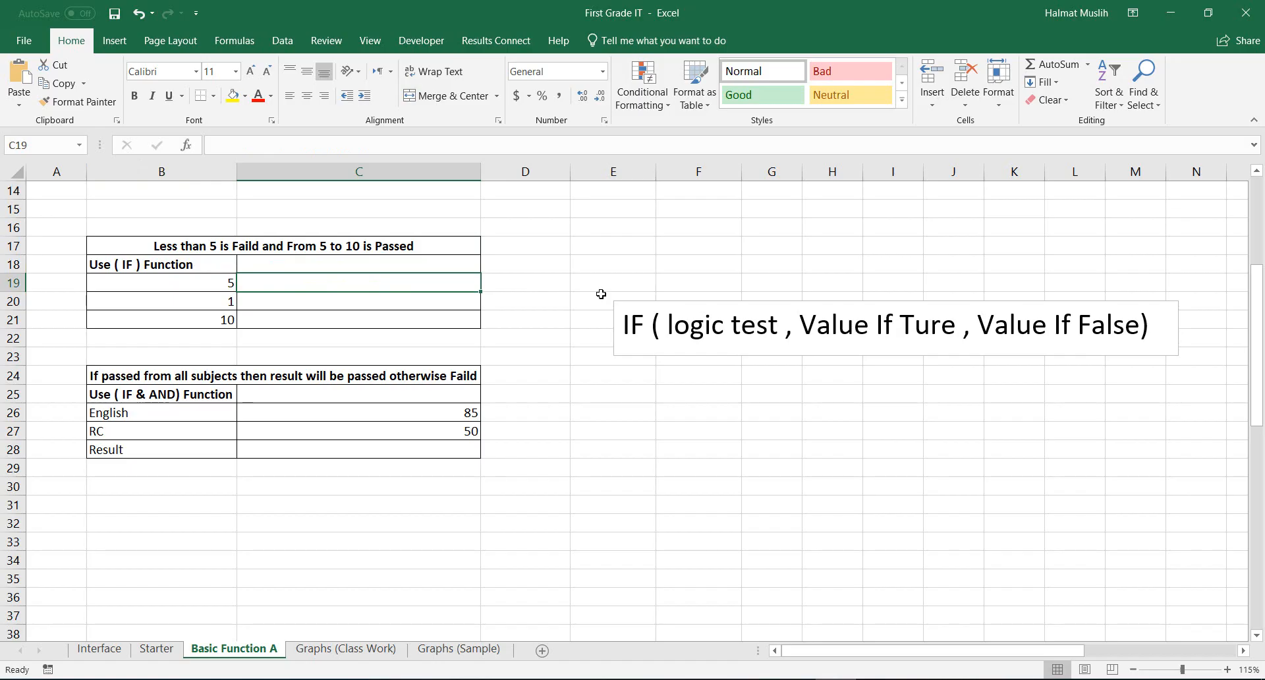
Start C19's formula with the test =IF(B19>=50.
{"action": "type", "text": "="}
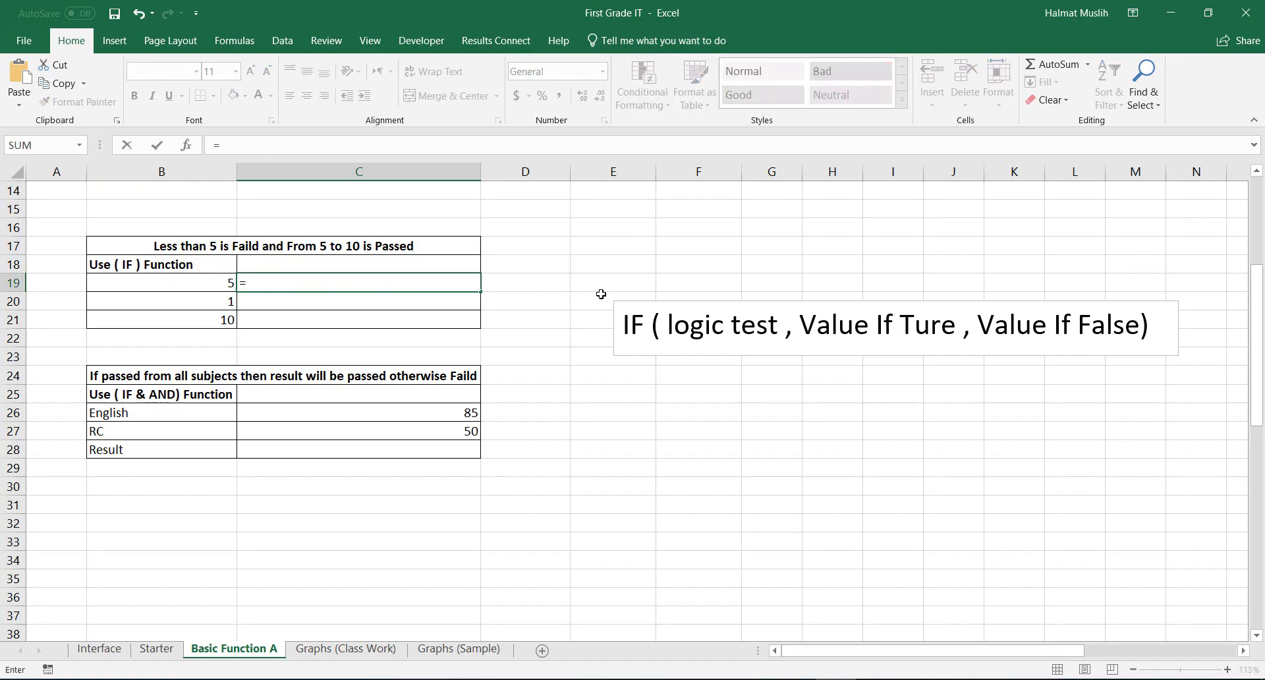
{"action": "type", "text": "IF"}
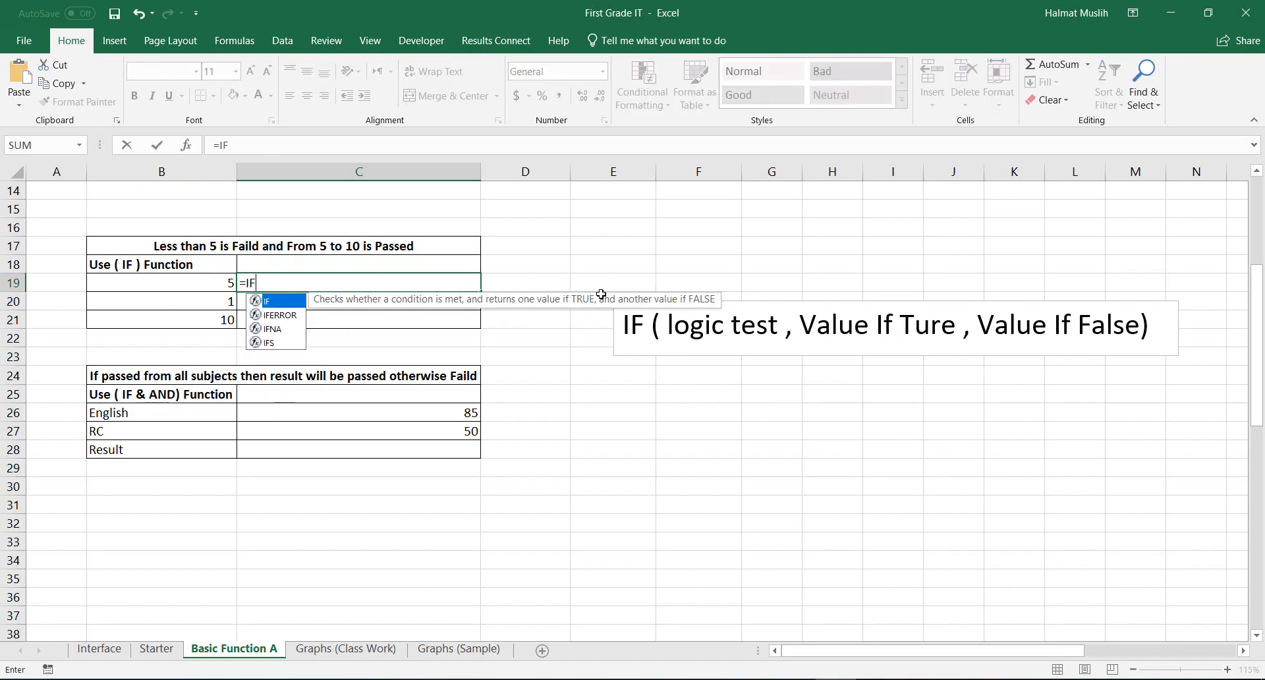
{"action": "type", "text": "("}
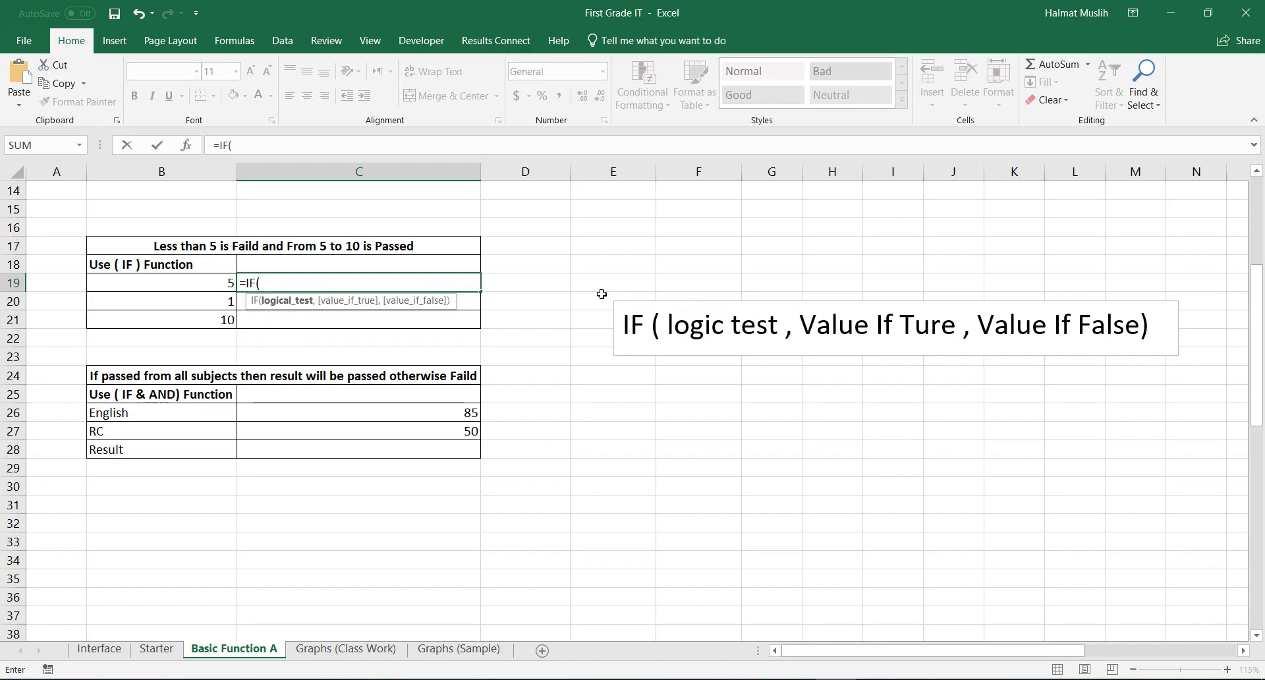
{"action": "left_click", "coordinate": [161, 282]}
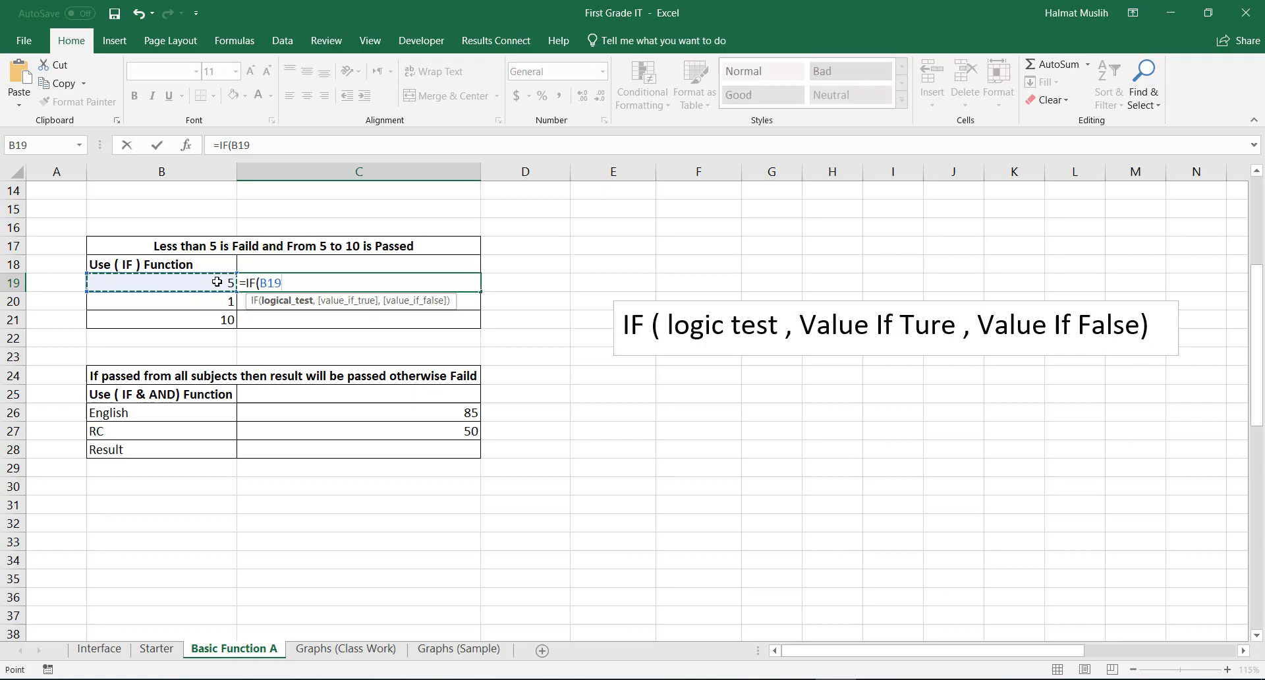
{"action": "type", "text": ">="}
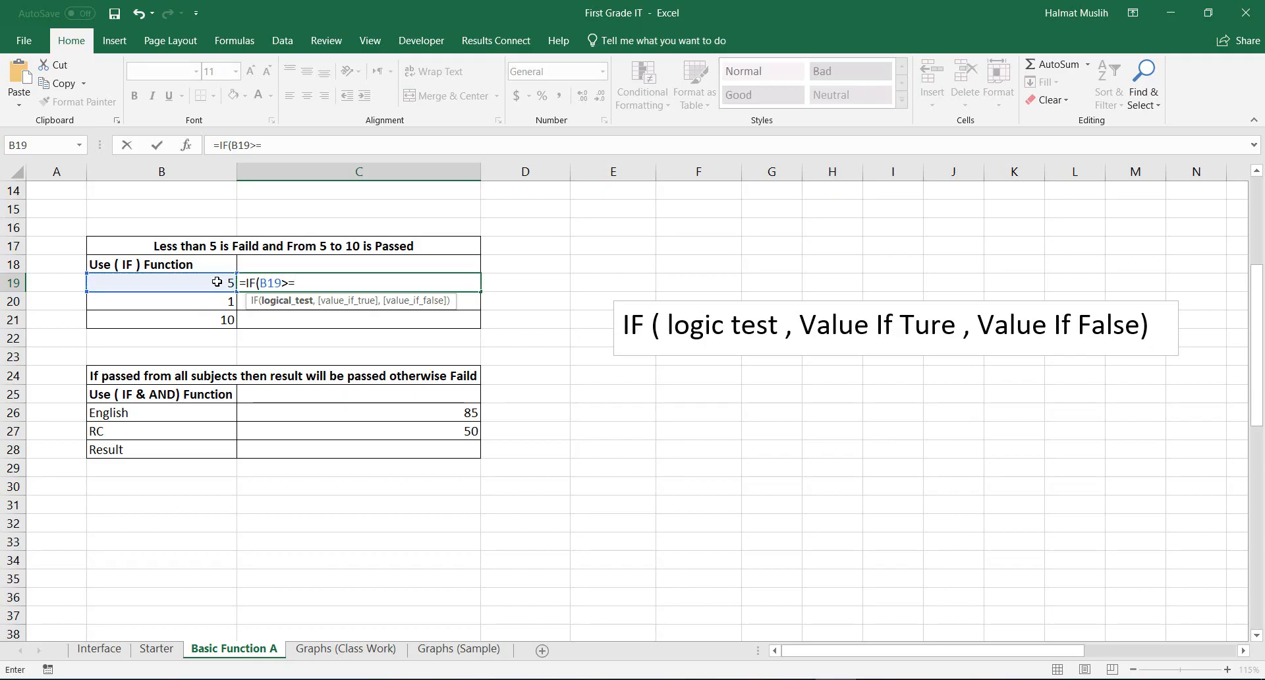
{"action": "type", "text": "50"}
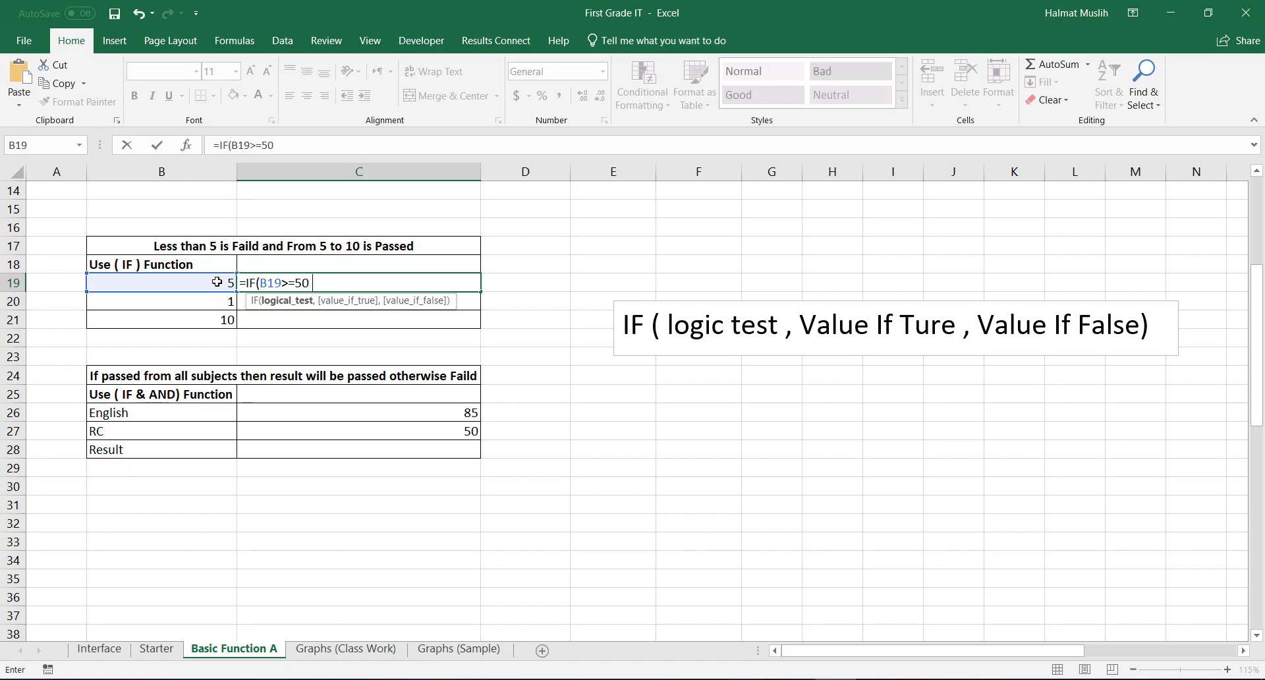
{"action": "type", "text": "."}
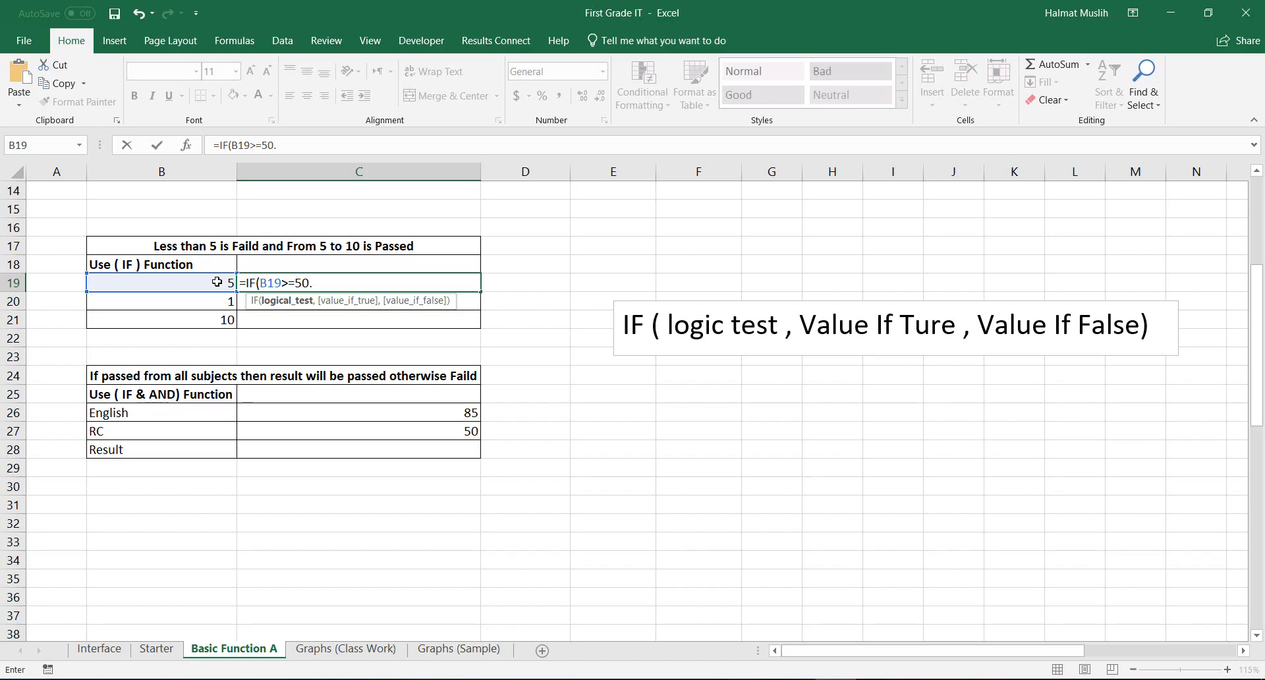
{"action": "type", "text": ","}
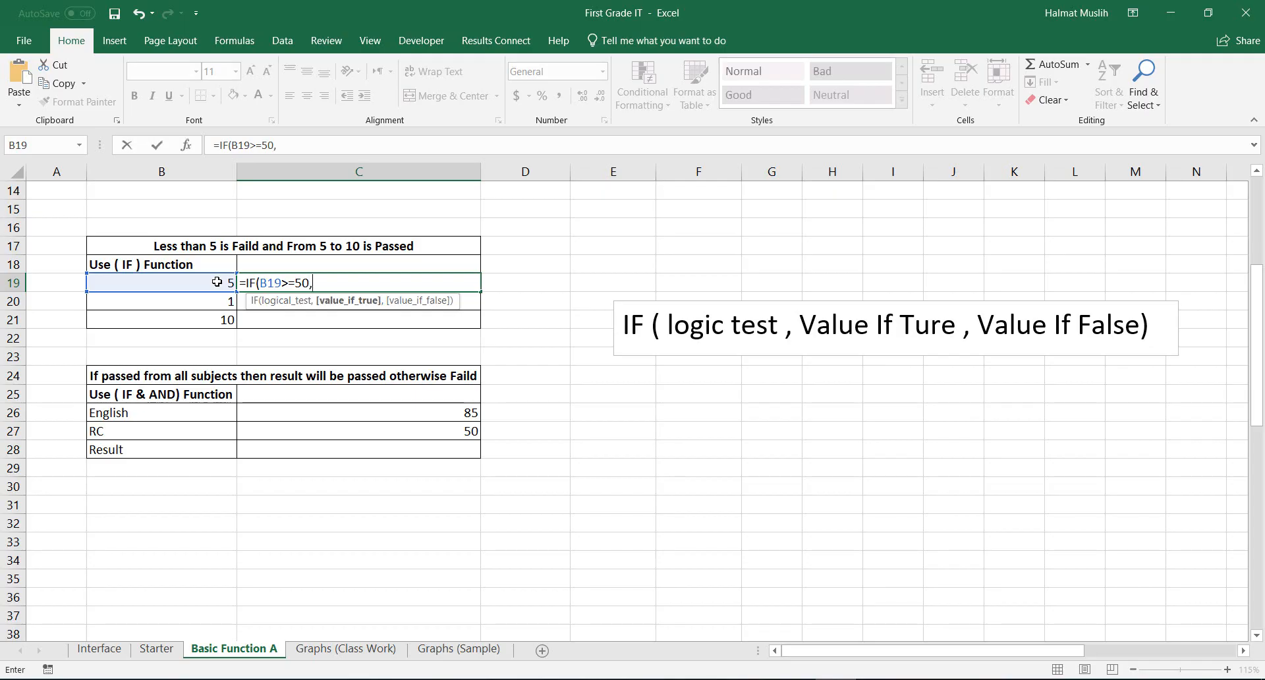
Finish the formula with "Passed" and "Faild" outcomes so C19 shows Faild.
{"action": "type", "text": "\"Pa"}
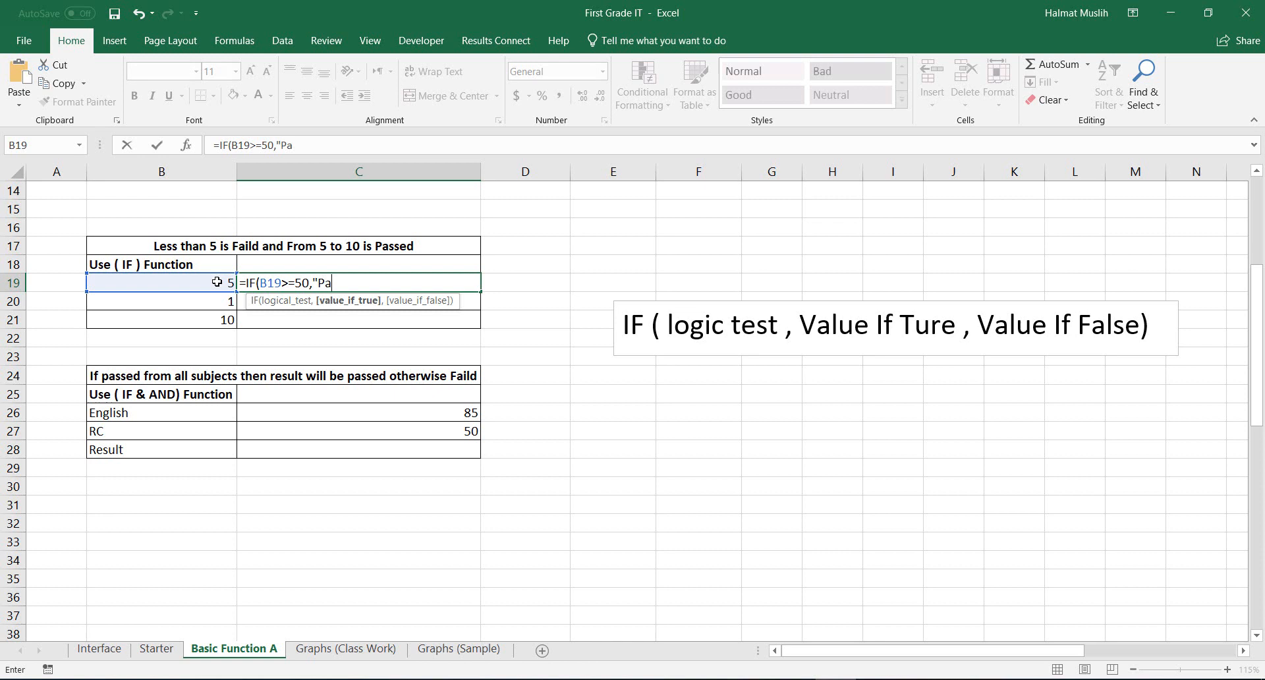
{"action": "type", "text": "ssed"}
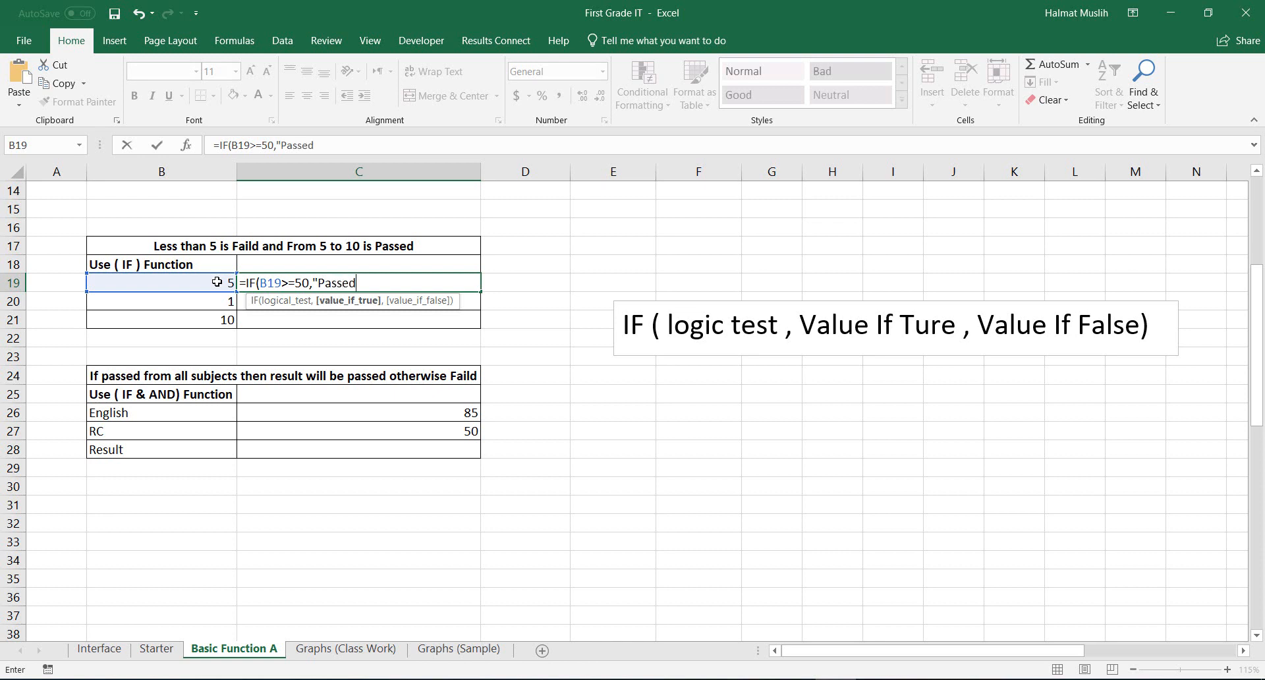
{"action": "type", "text": "\""}
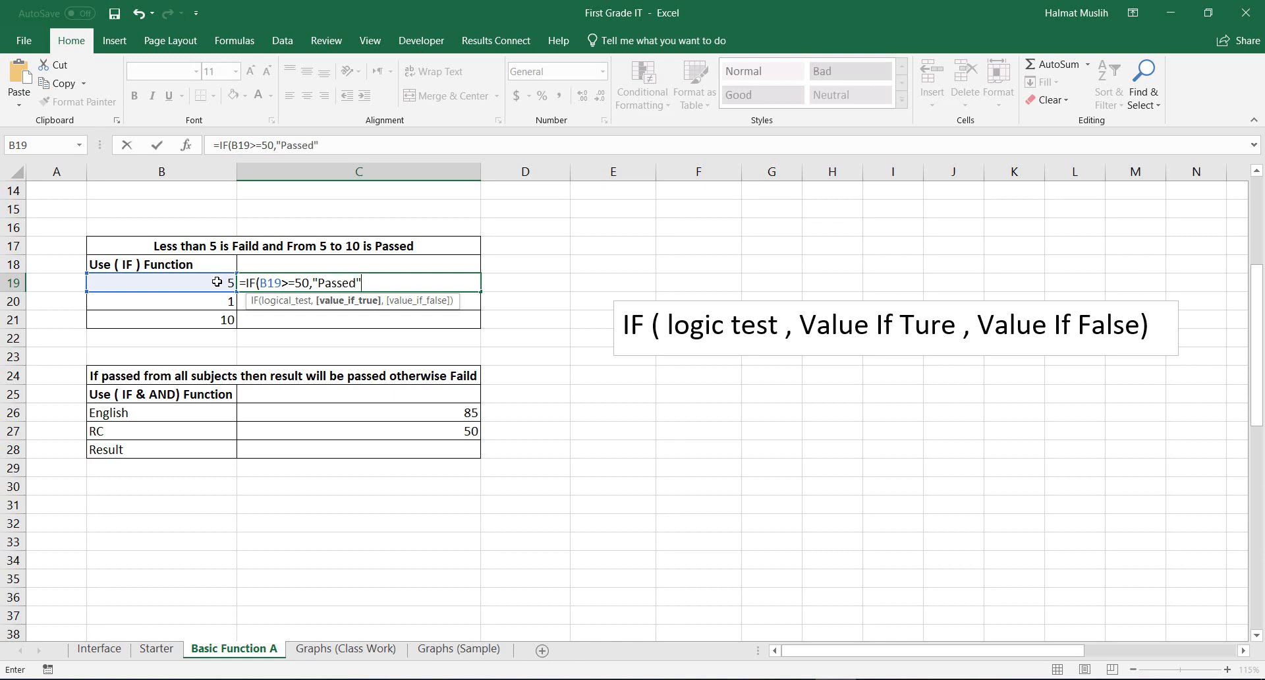
{"action": "type", "text": ","}
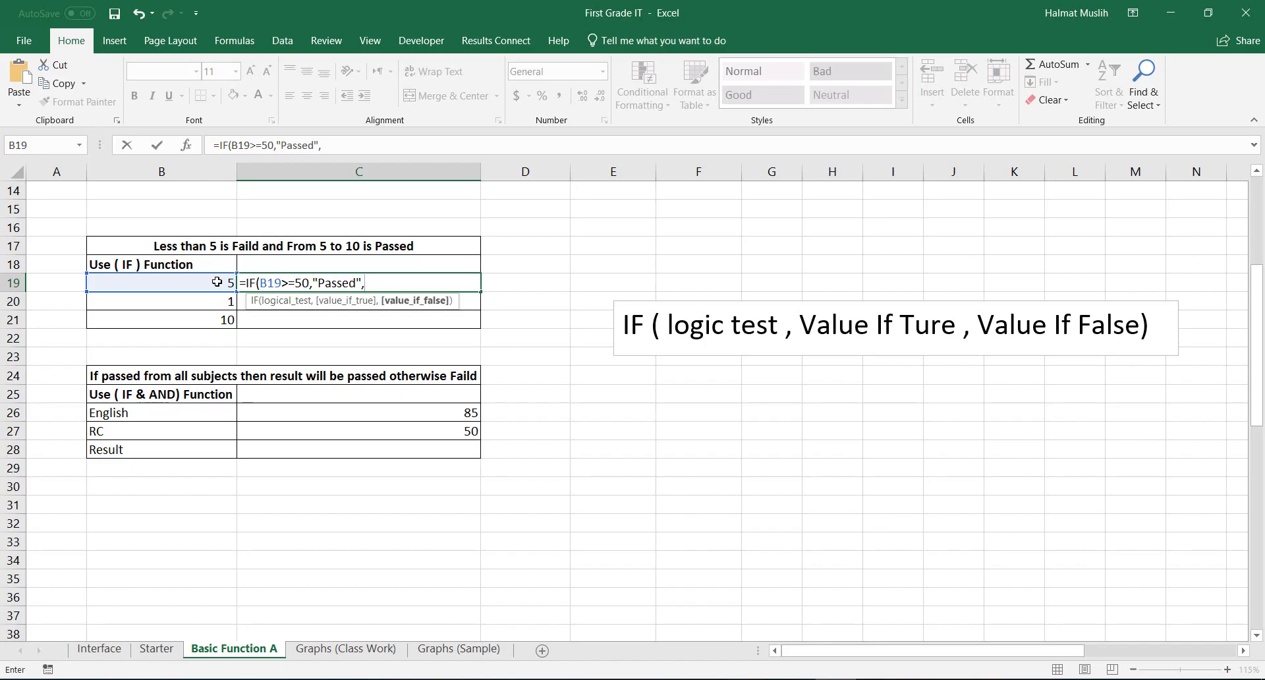
{"action": "type", "text": "\"Fa"}
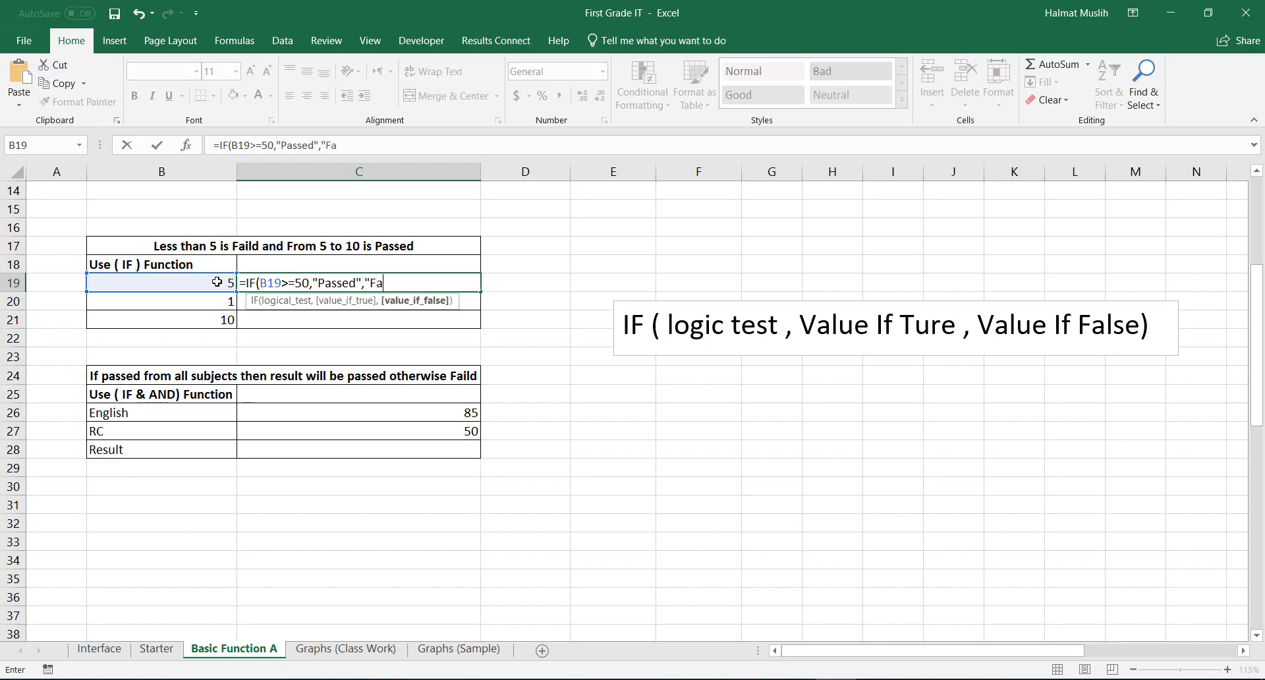
{"action": "type", "text": "ild\""}
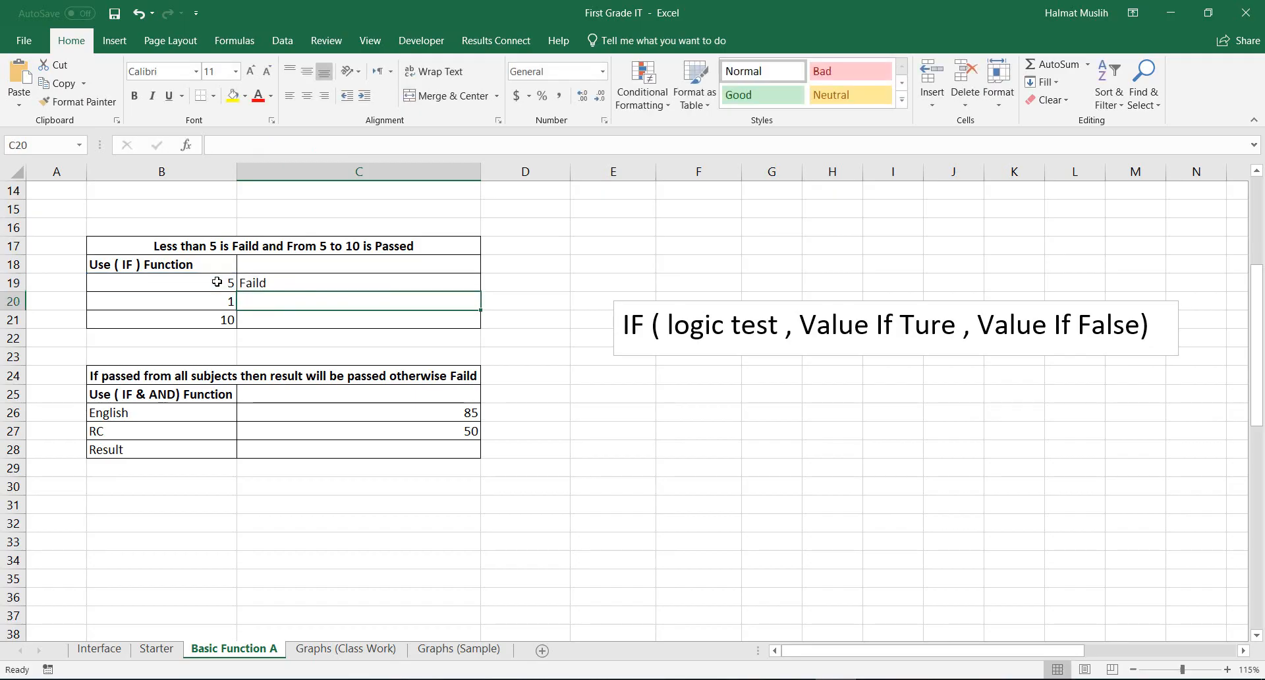
Lower C19's threshold to 5, =IF(B19>=5,"Passed","Faild"), so it shows Passed.
{"action": "type", "text": "=IF(B19>=50,\"Passed\",\"Faild\")"}
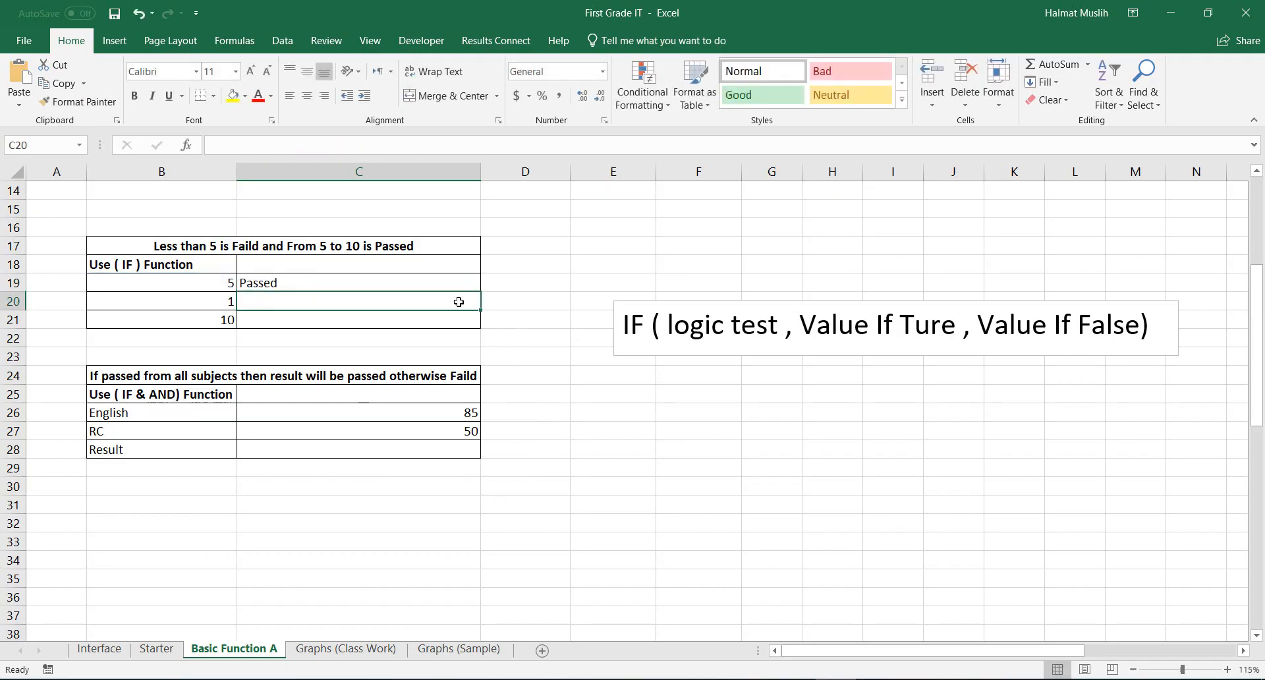
Fill the IF formula down to C21 and set scores to 3, 6, 8, giving Faild, Passed, Passed.
{"action": "left_click", "coordinate": [358, 281]}
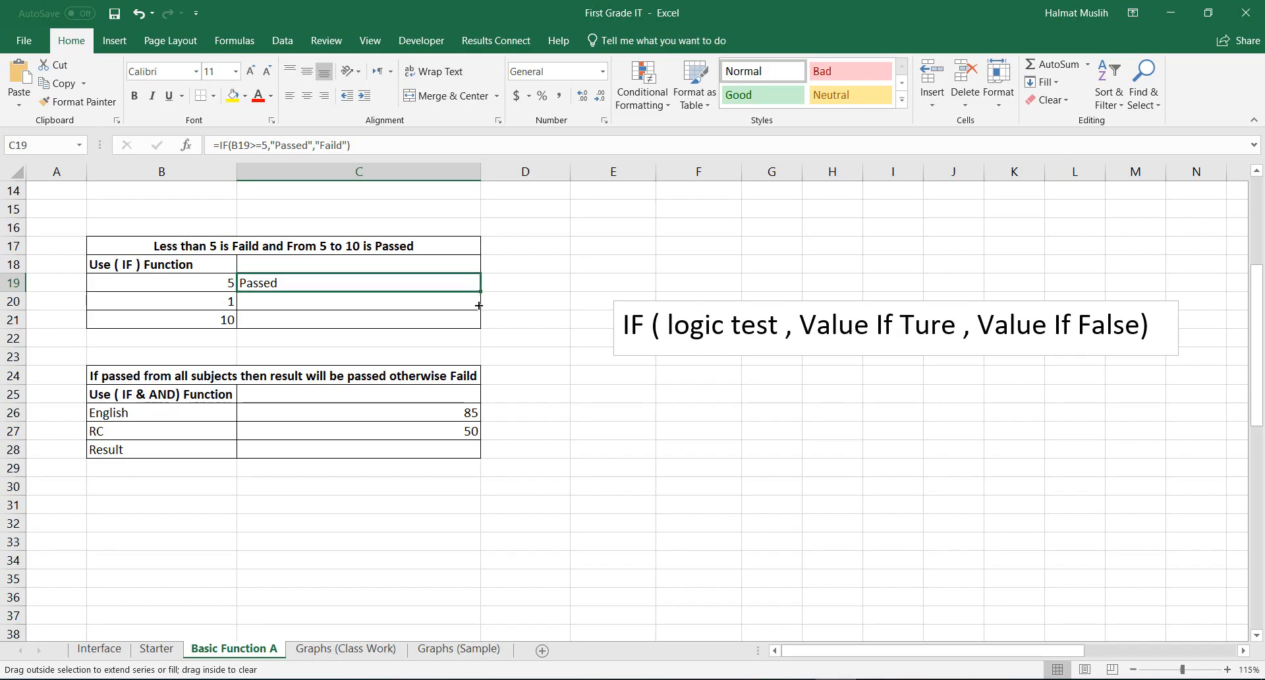
{"action": "left_click_drag", "start_coordinate": [476, 291], "coordinate": [477, 318]}
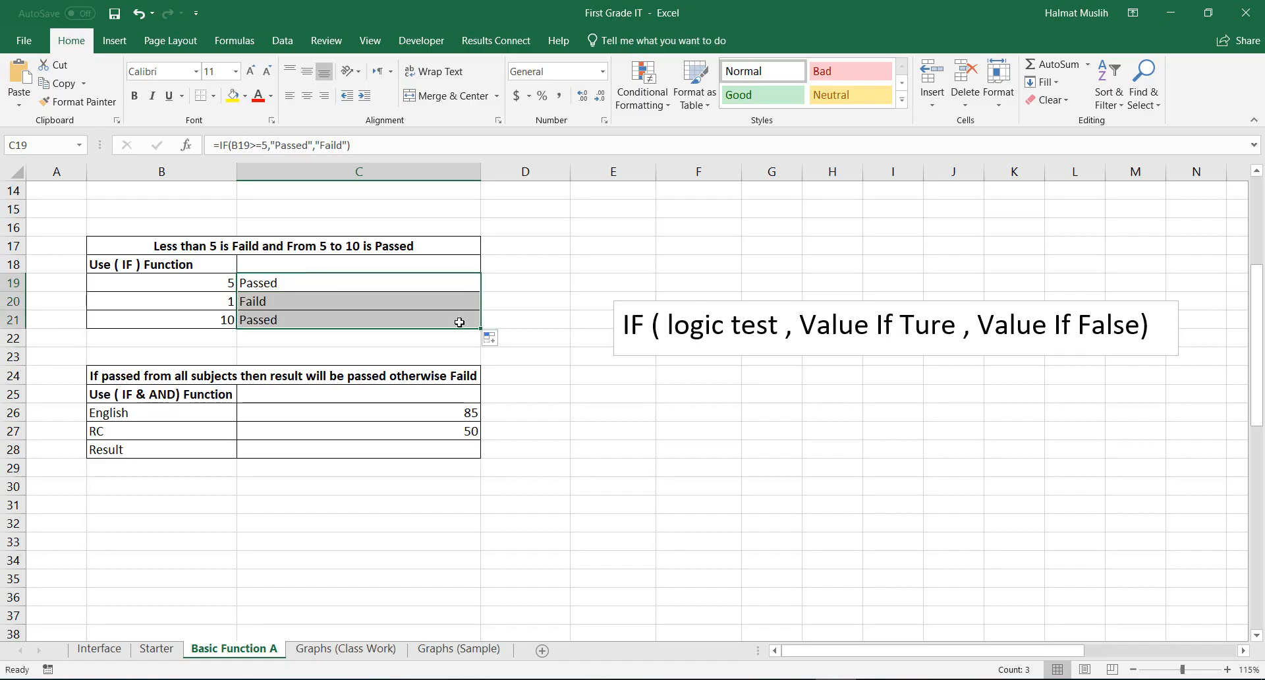
{"action": "left_click", "coordinate": [161, 282]}
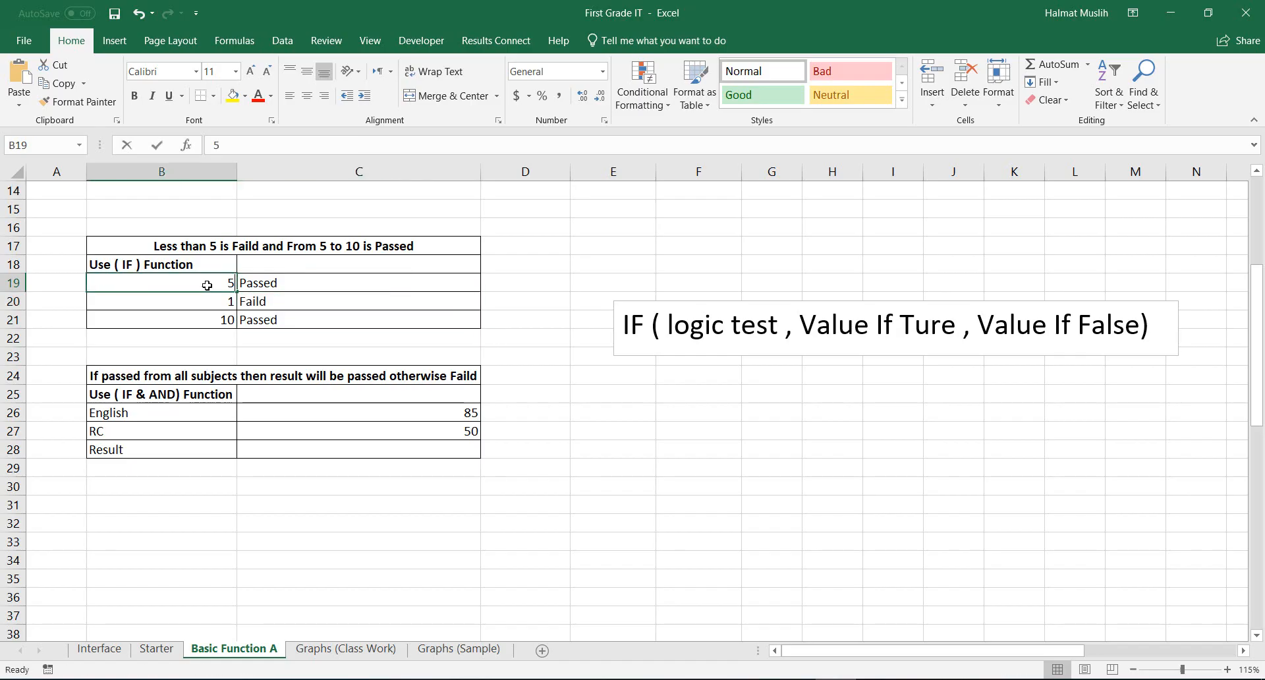
{"action": "type", "text": "3"}
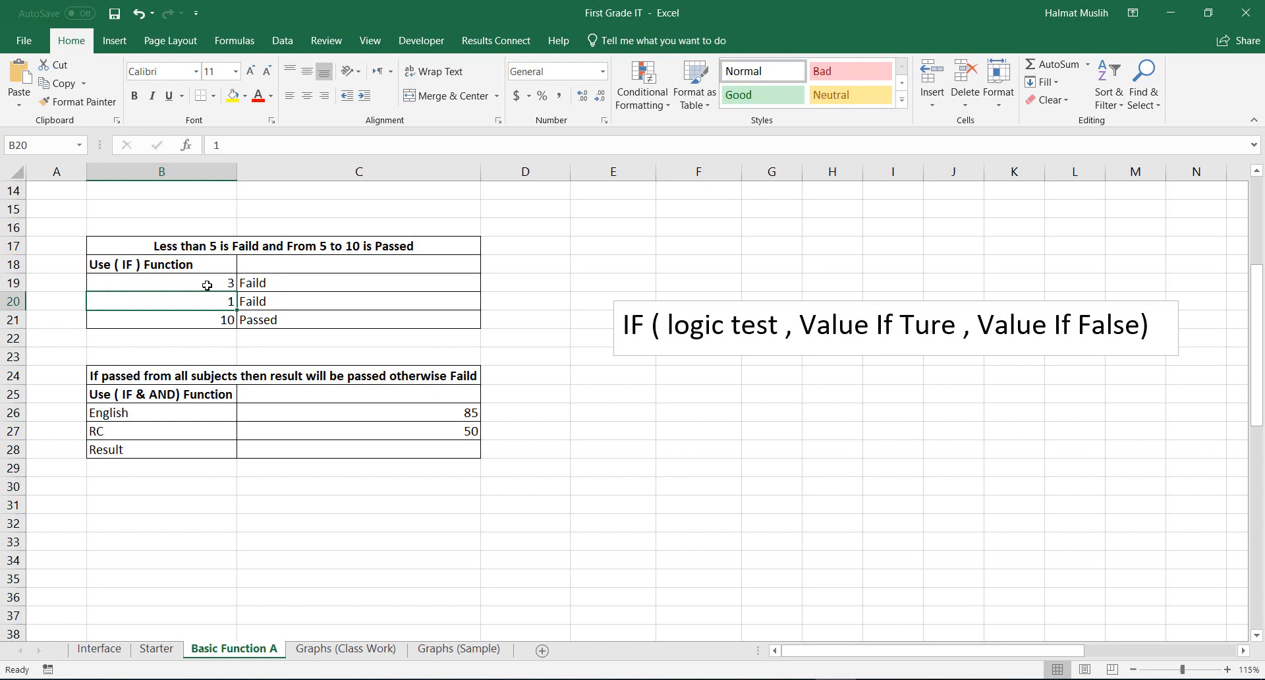
{"action": "type", "text": "6"}
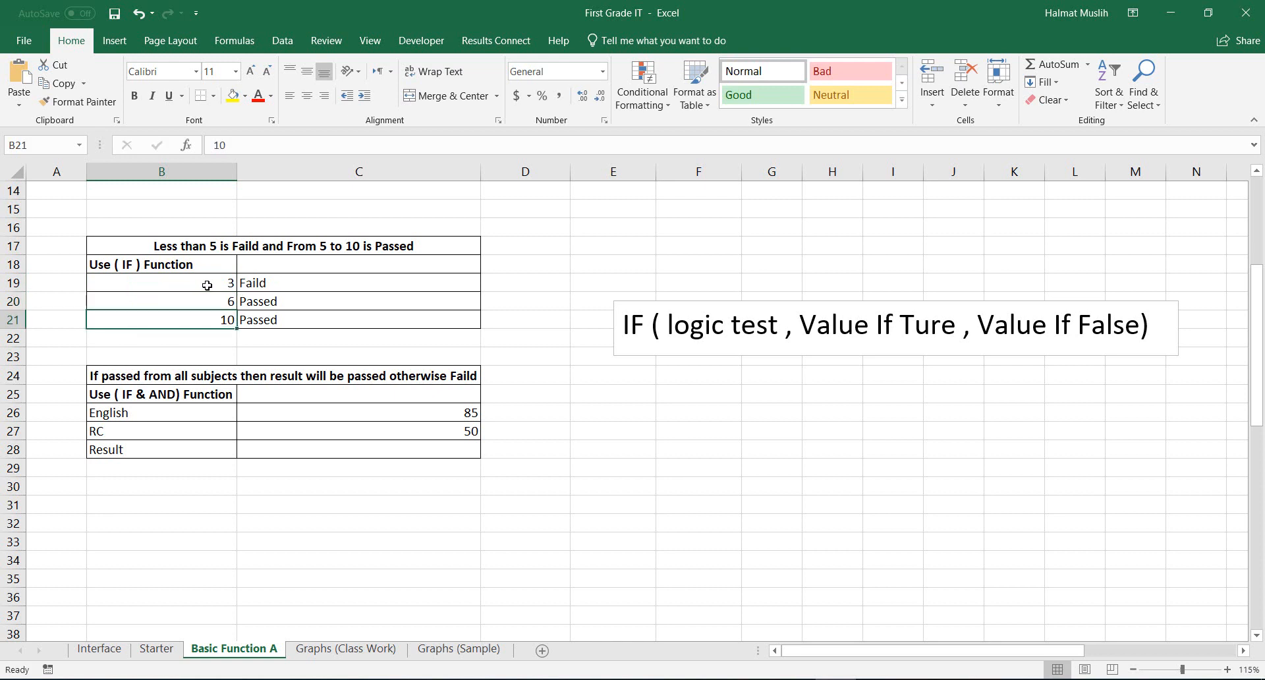
{"action": "type", "text": "8"}
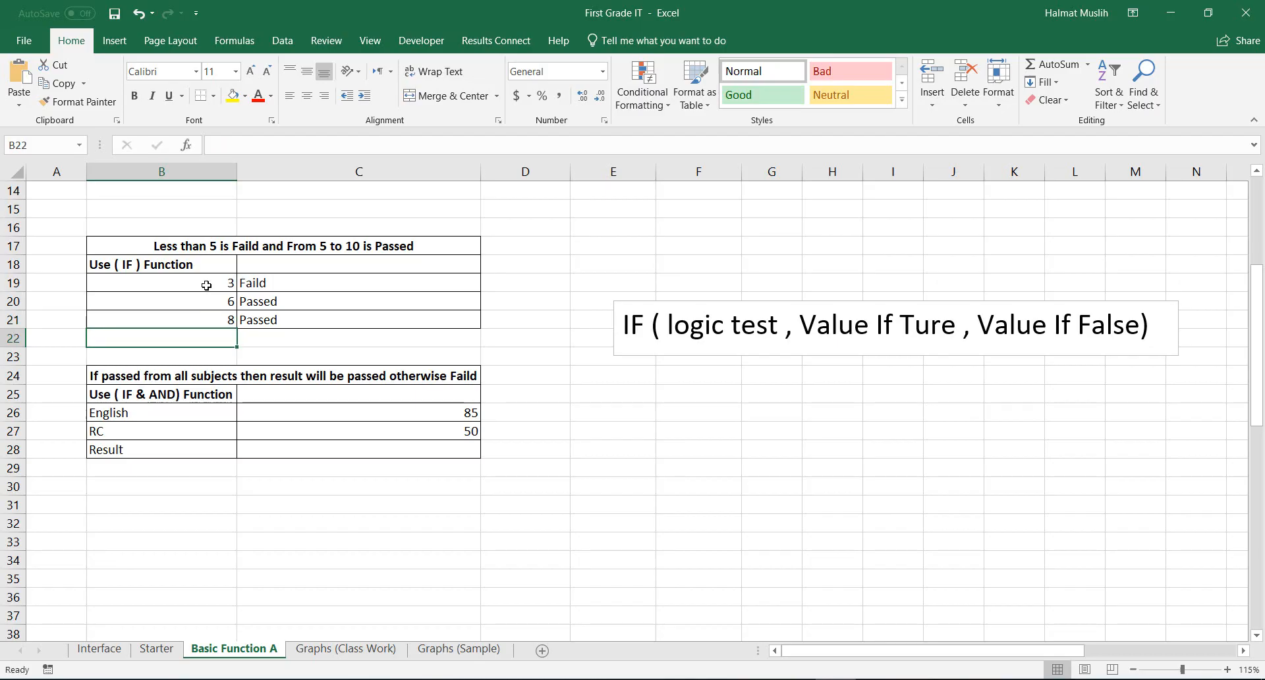
{"action": "mouse_move", "coordinate": [446, 500]}
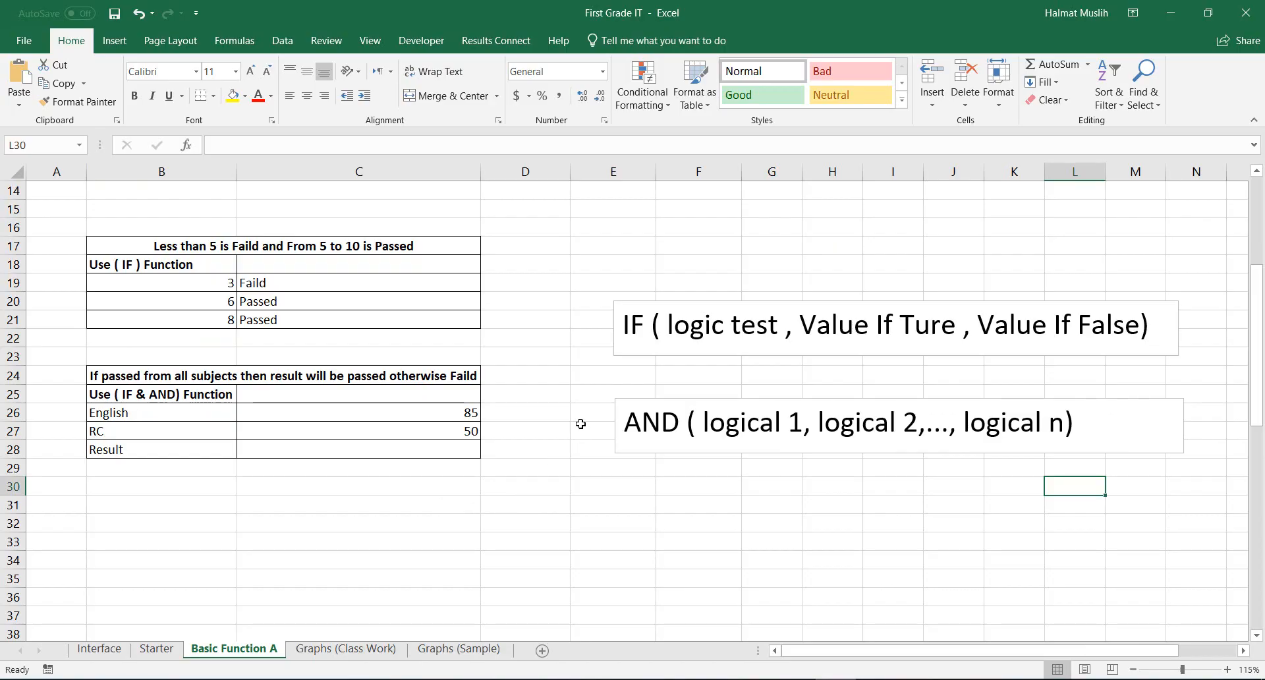
{"action": "mouse_move", "coordinate": [589, 418]}
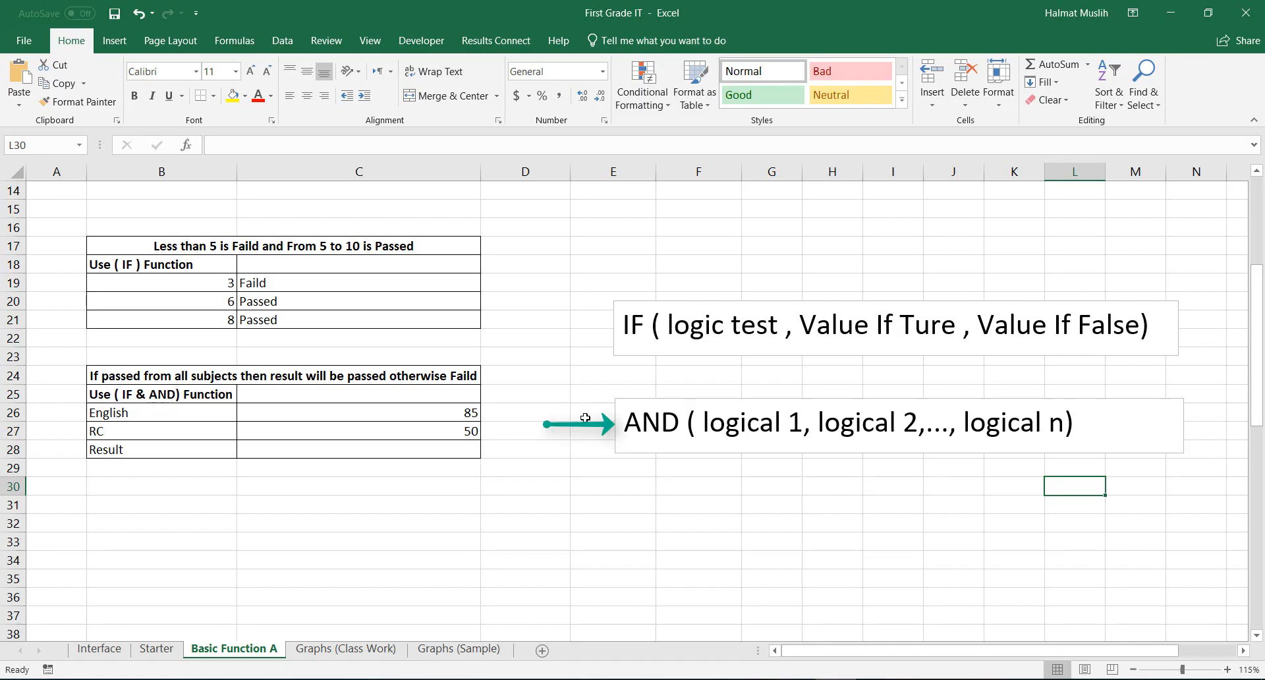
{"action": "mouse_move", "coordinate": [583, 429]}
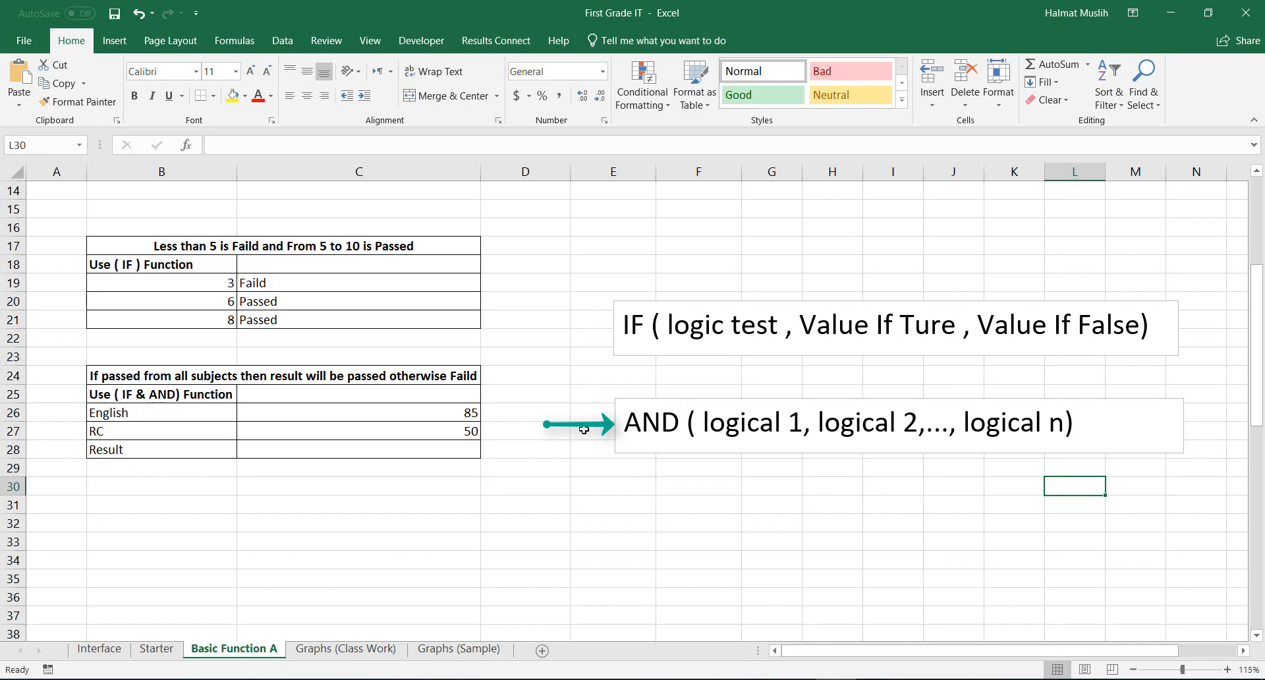
{"action": "mouse_move", "coordinate": [585, 427]}
{"action": "type", "text": "="}
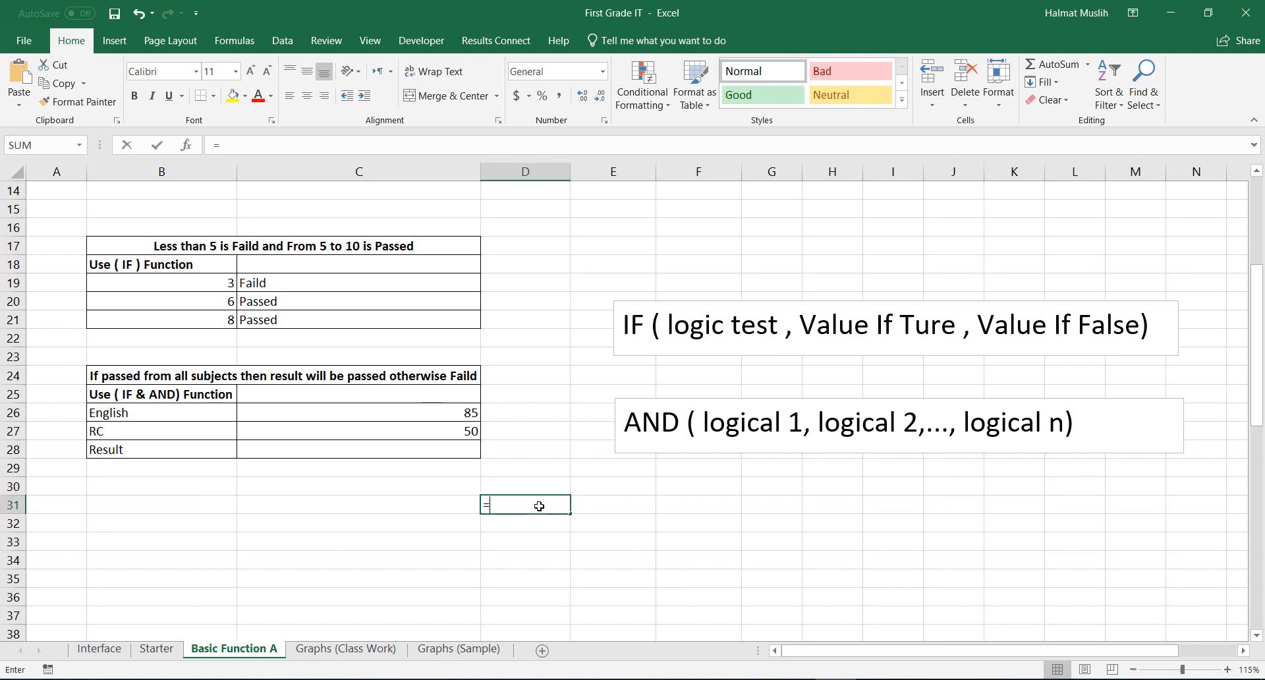
Enter =and(C26>=50,C27>=50) in D31 to test English and RC both at least 50.
{"action": "type", "text": "and"}
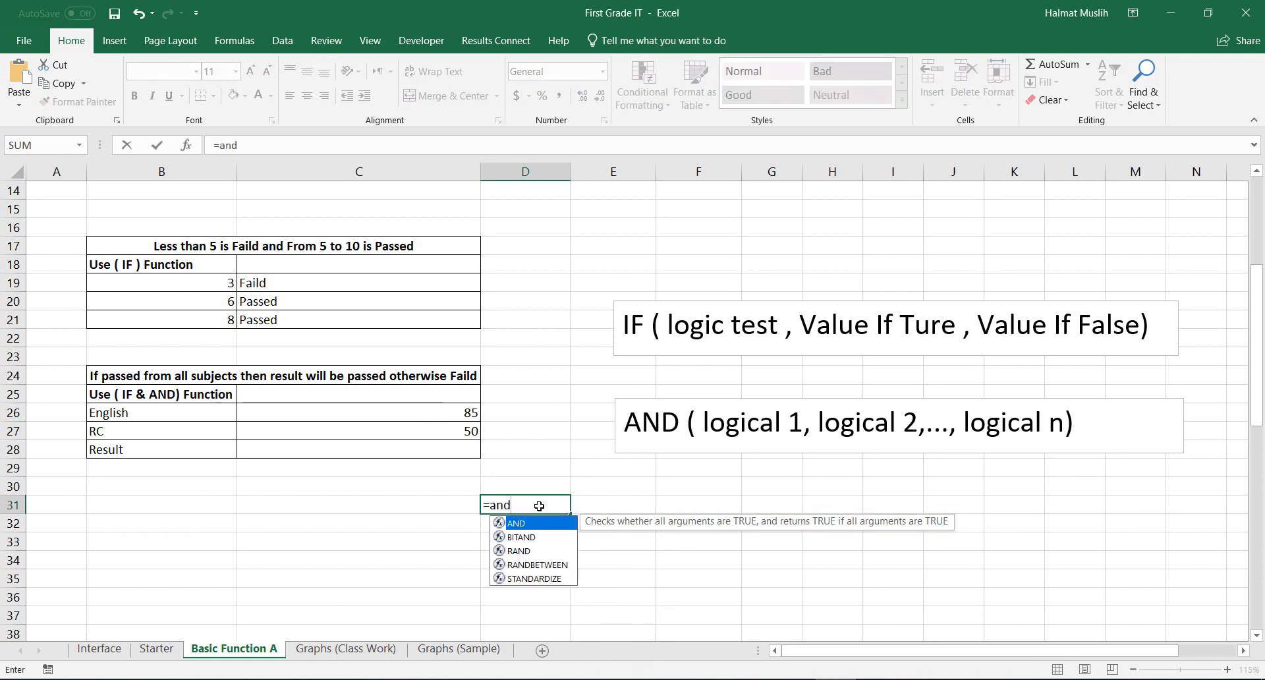
{"action": "type", "text": "("}
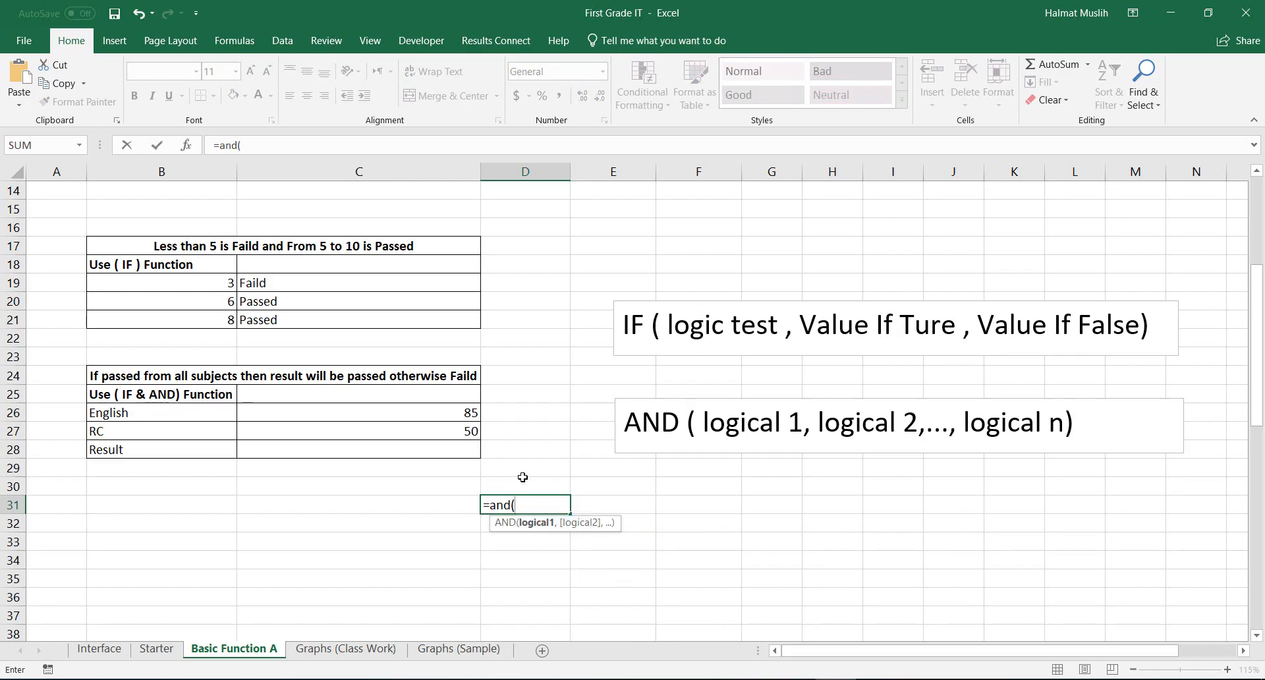
{"action": "left_click", "coordinate": [359, 412]}
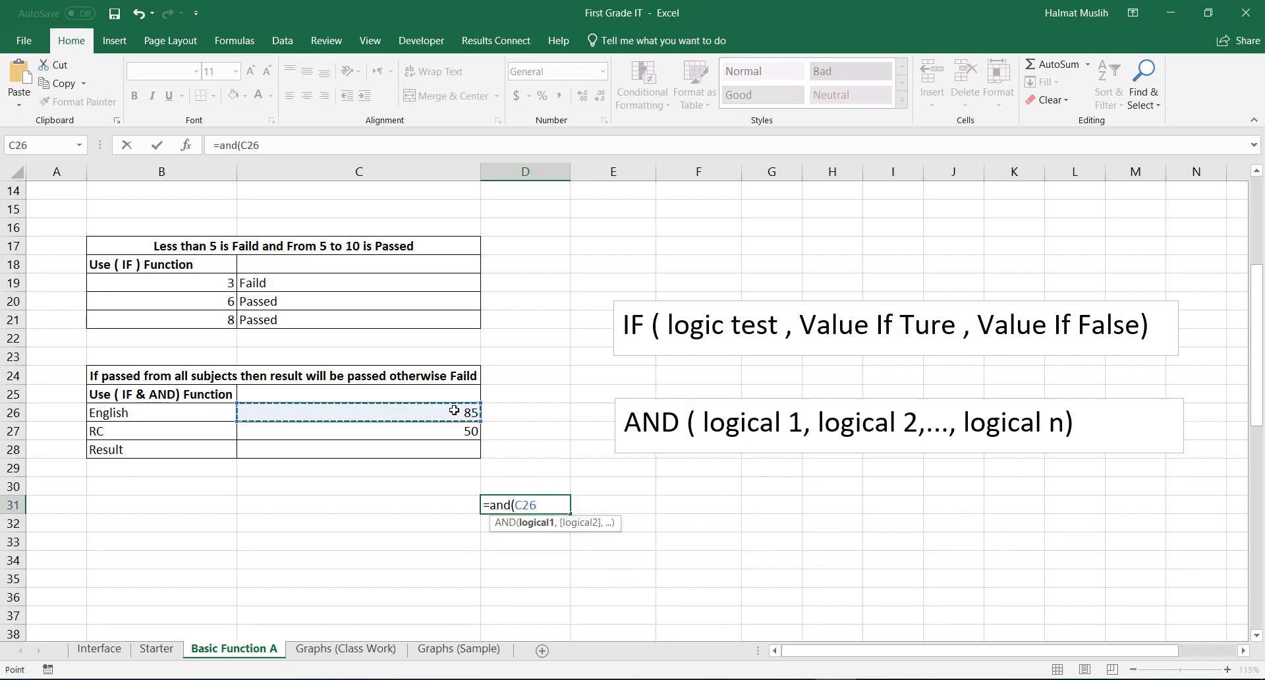
{"action": "type", "text": ">="}
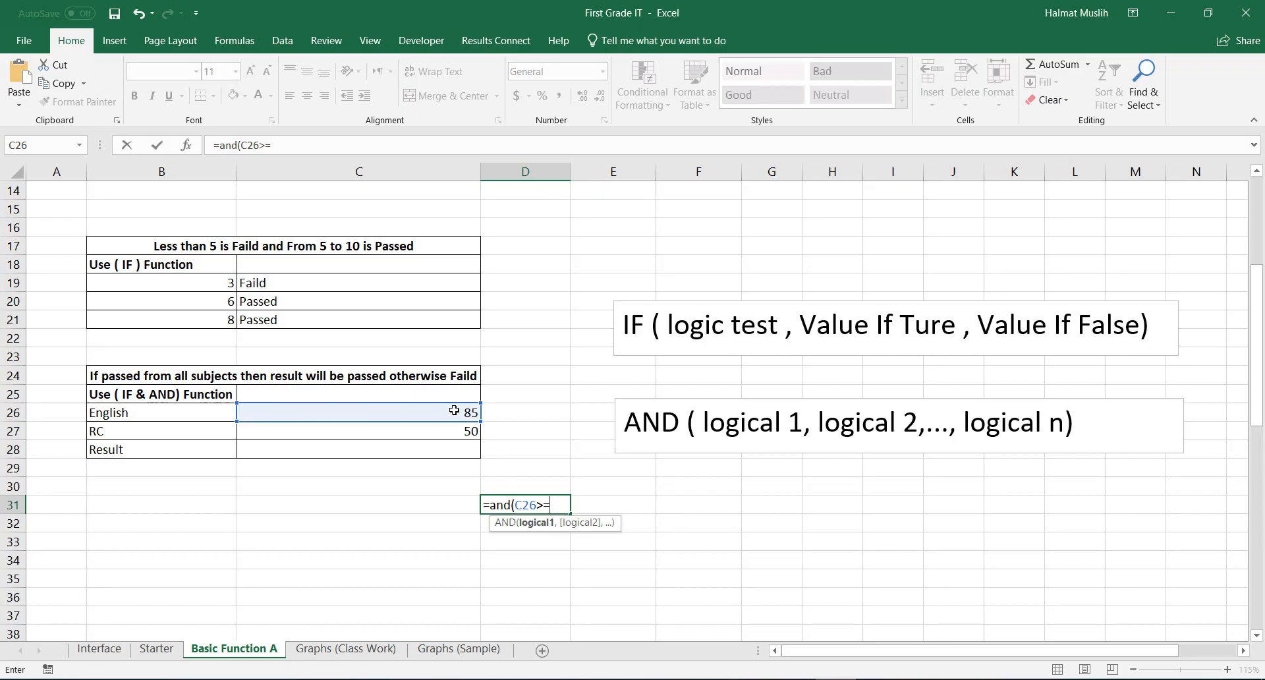
{"action": "type", "text": "50"}
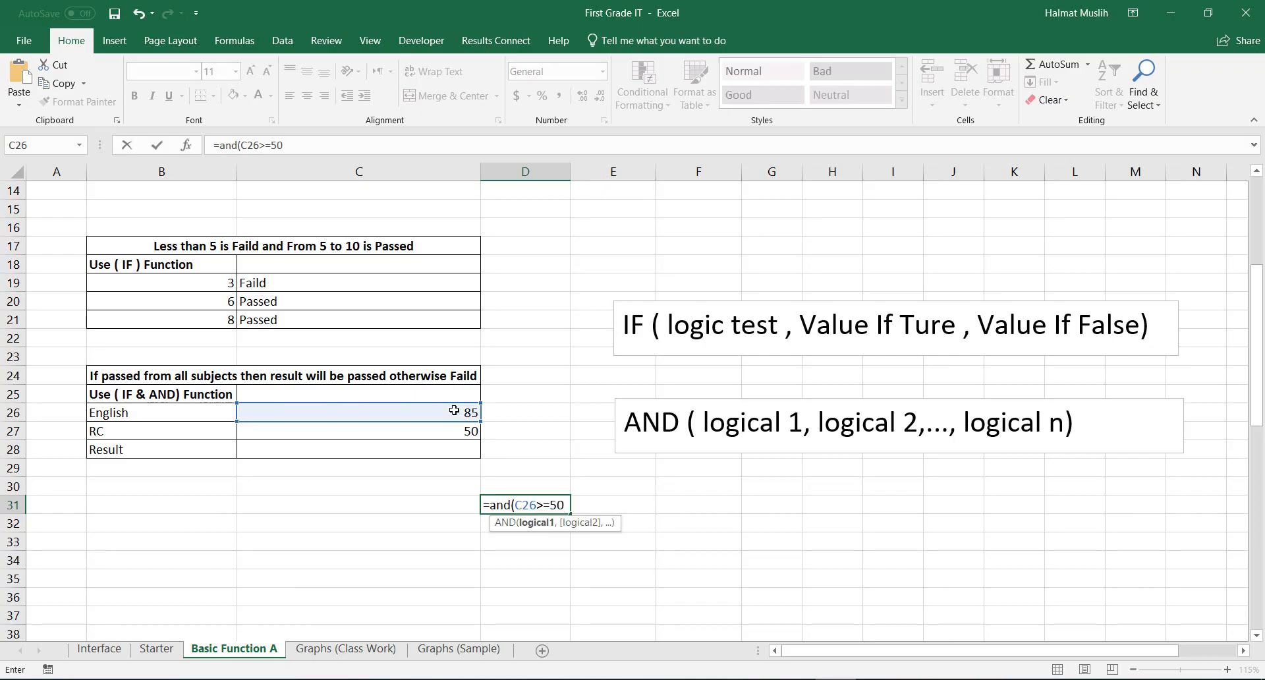
{"action": "type", "text": ","}
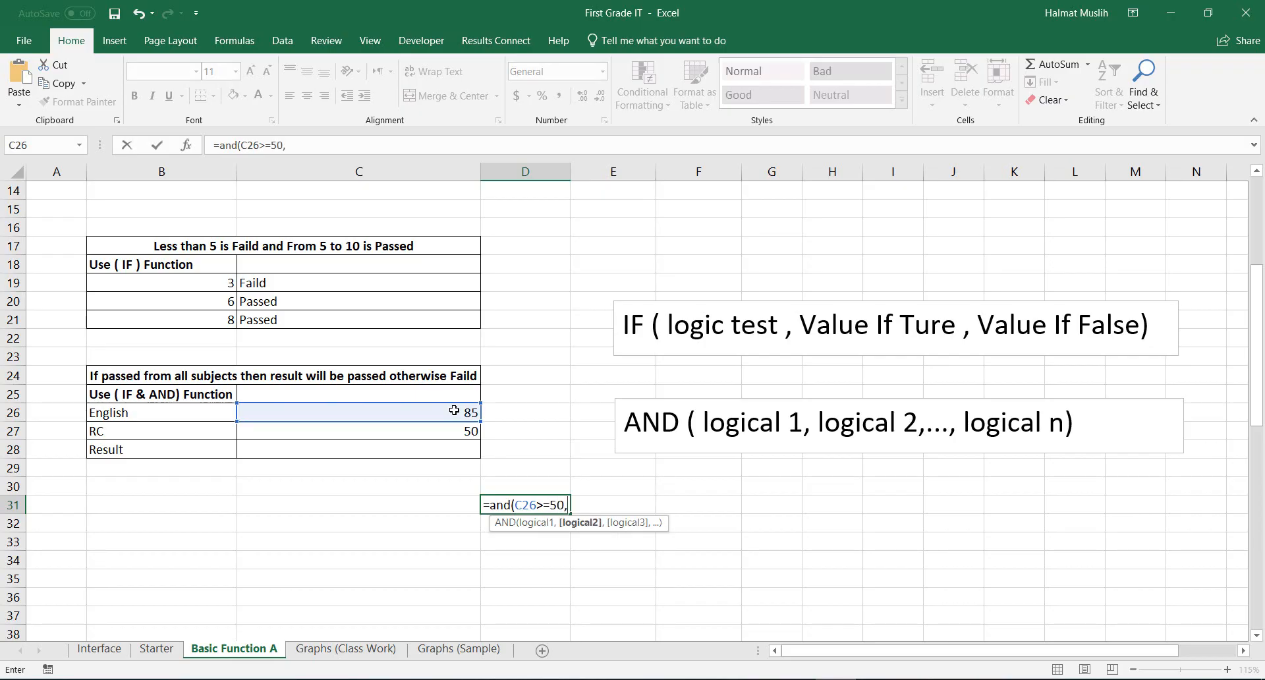
{"action": "mouse_move", "coordinate": [434, 431]}
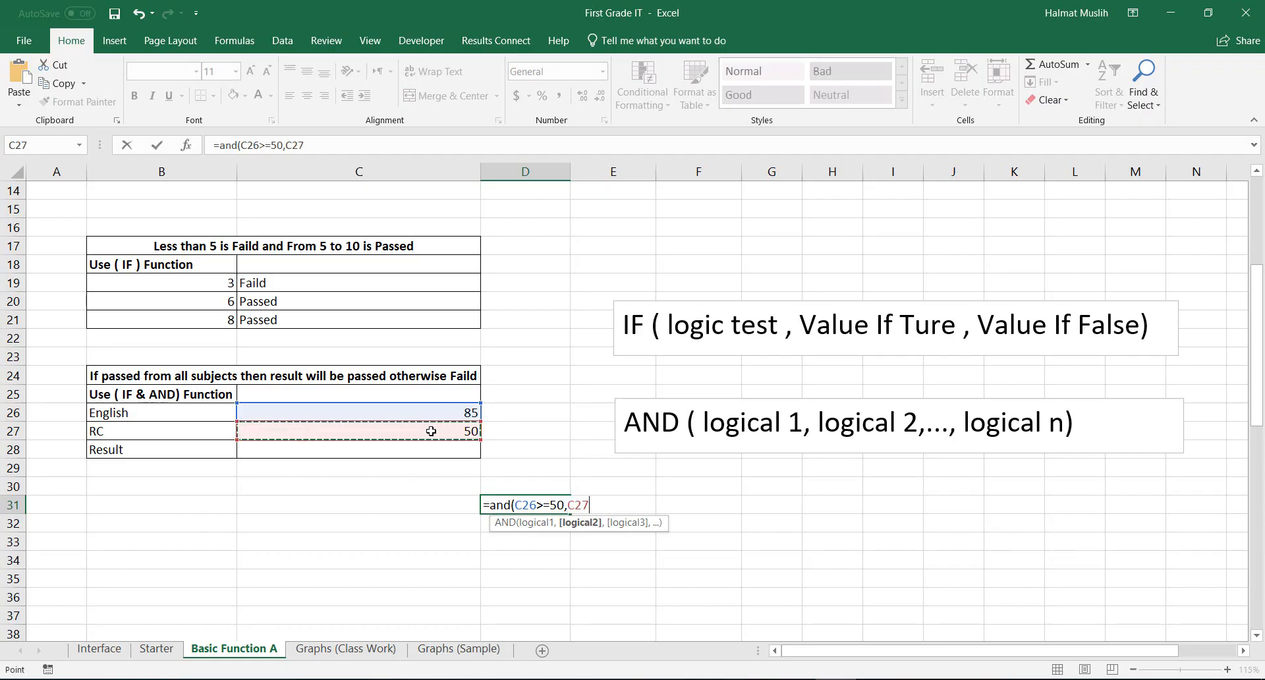
{"action": "type", "text": ">=5"}
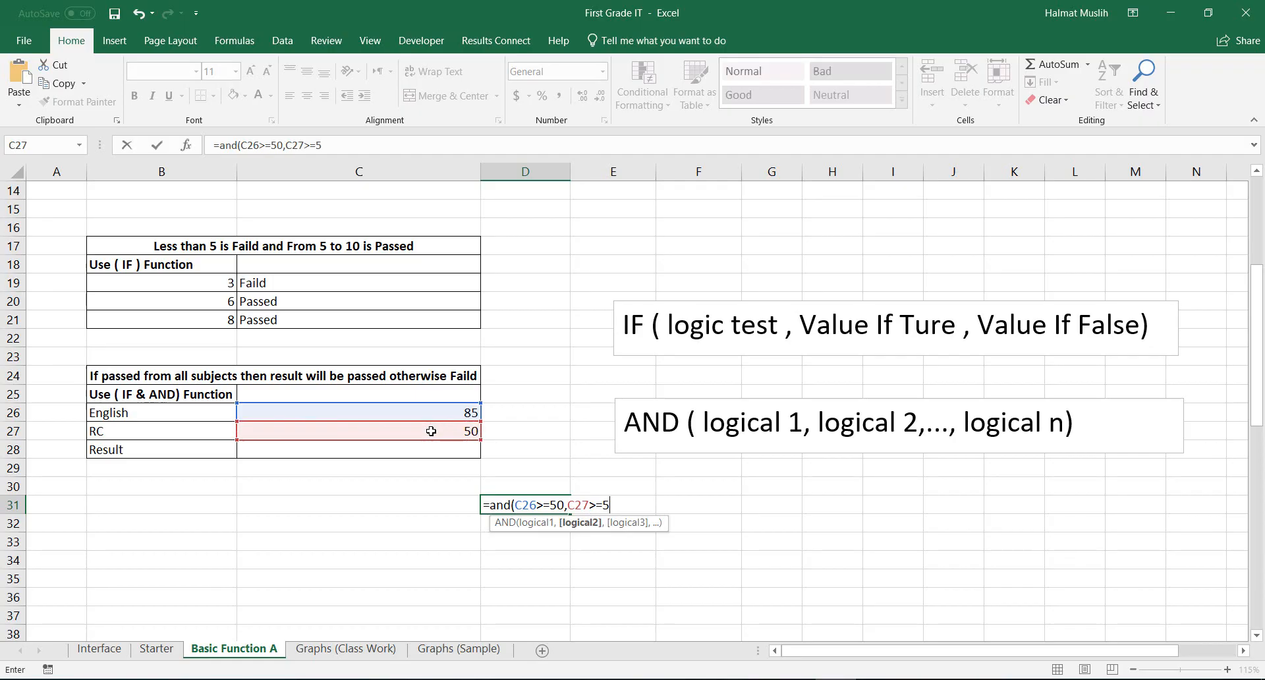
{"action": "type", "text": "0"}
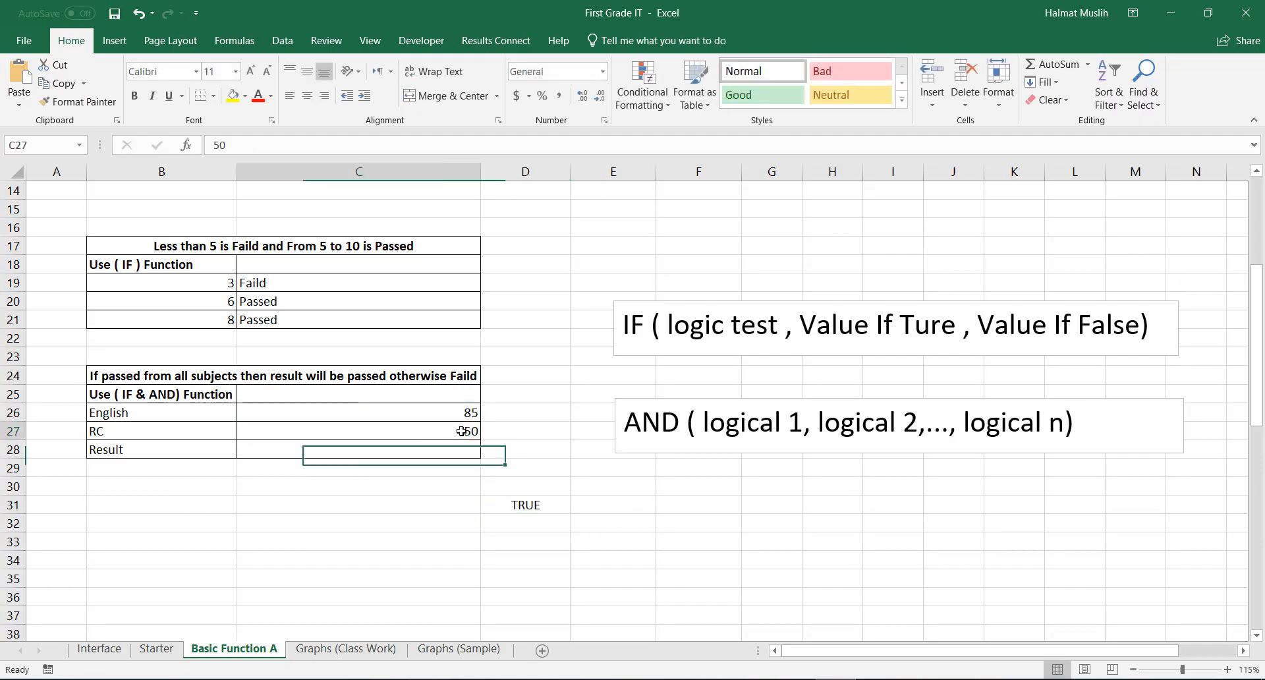
Set RC in C27 to 40 so D31 turns FALSE, then begin a formula in C28.
{"action": "type", "text": "40"}
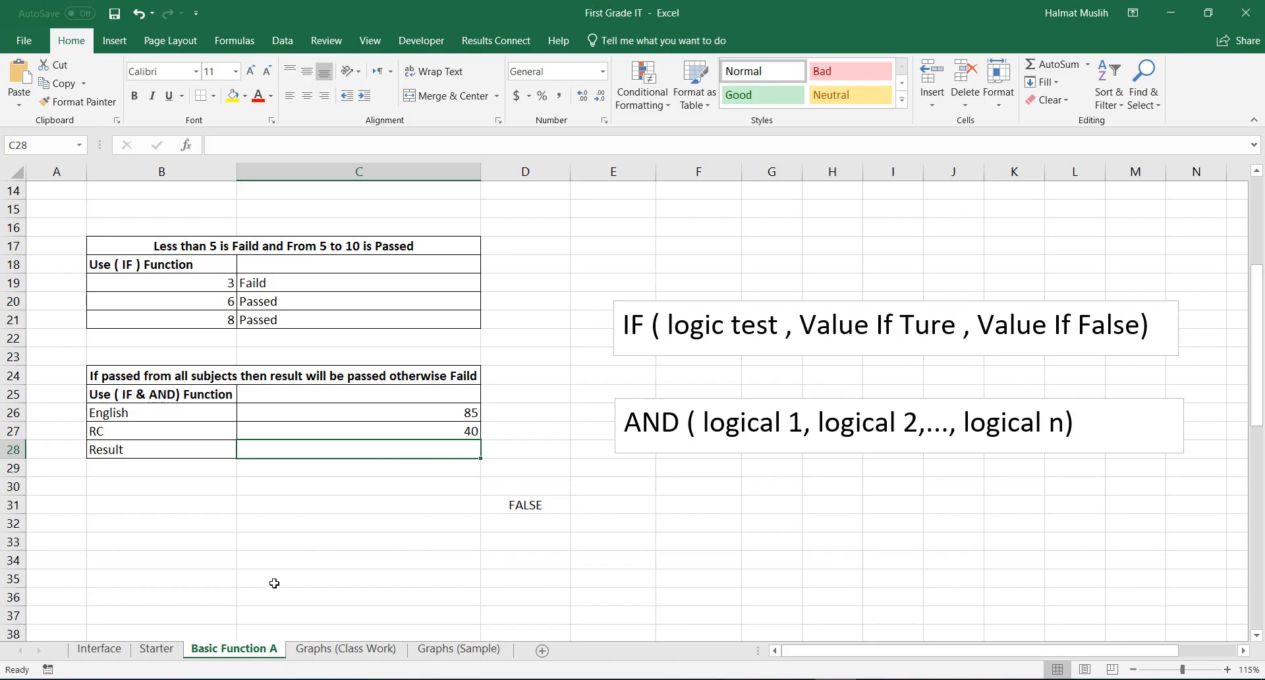
{"action": "type", "text": "="}
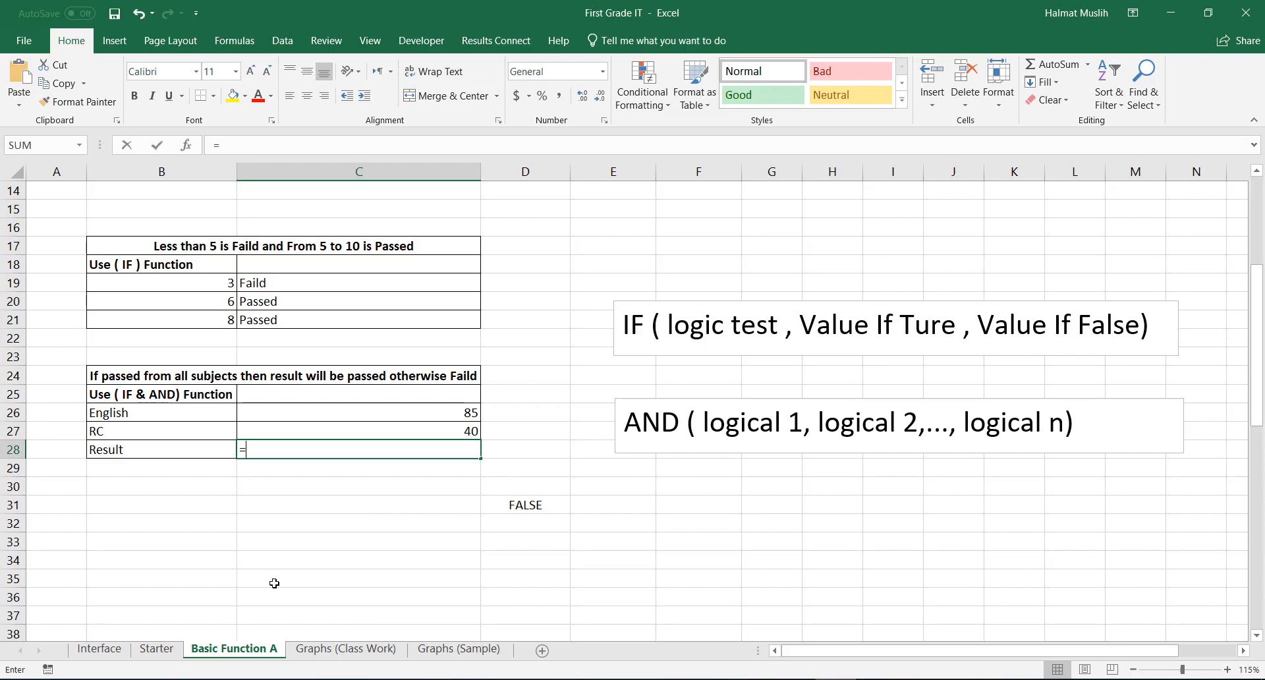
Write C28's condition =if(and(C26>=50,C27>=50) using the English and RC scores.
{"action": "type", "text": "if"}
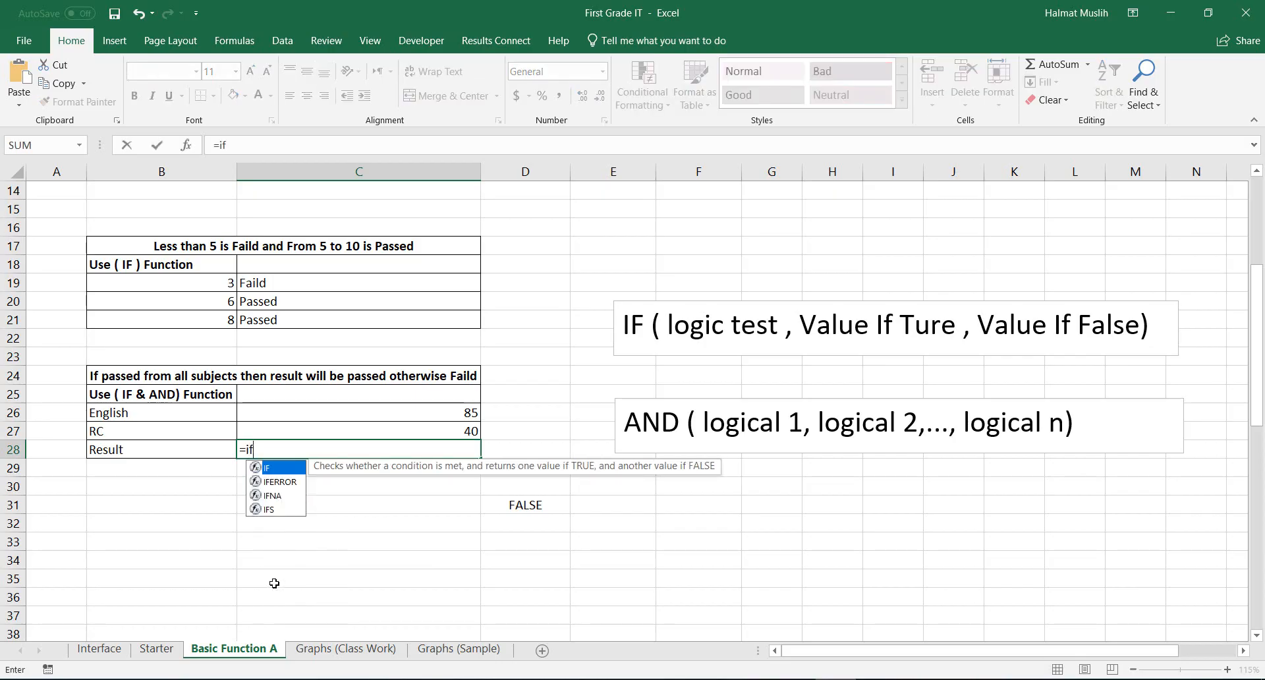
{"action": "type", "text": "("}
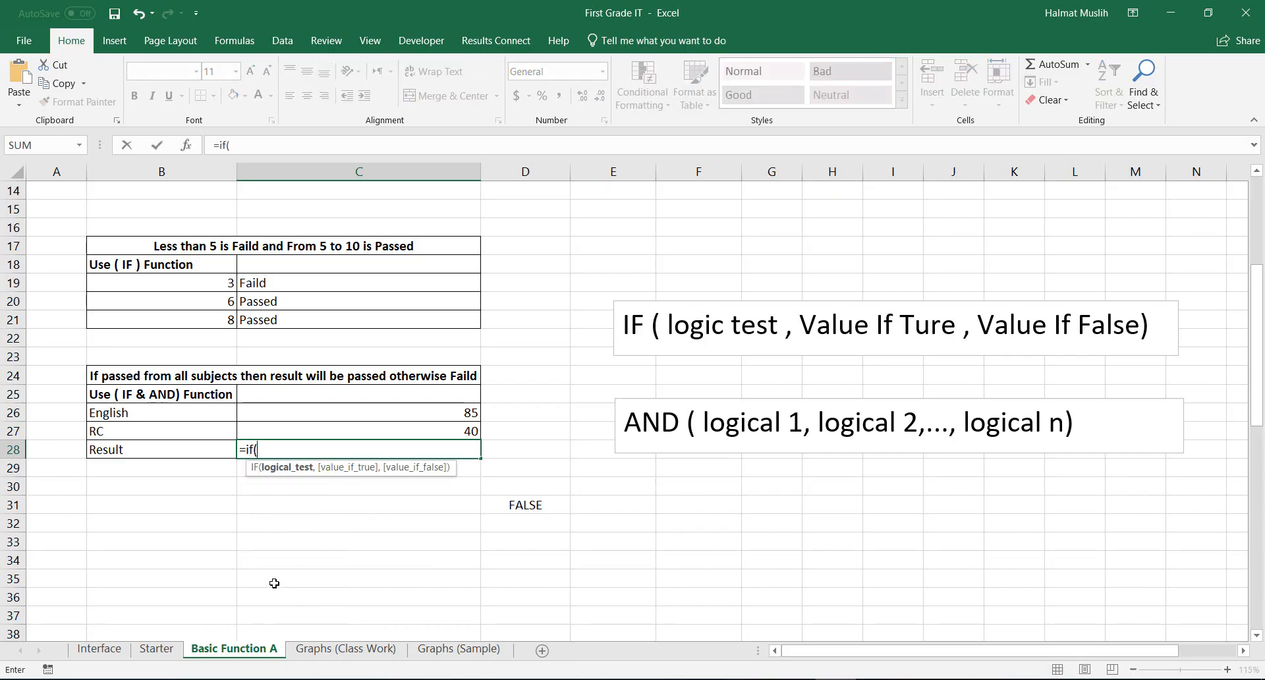
{"action": "type", "text": "and("}
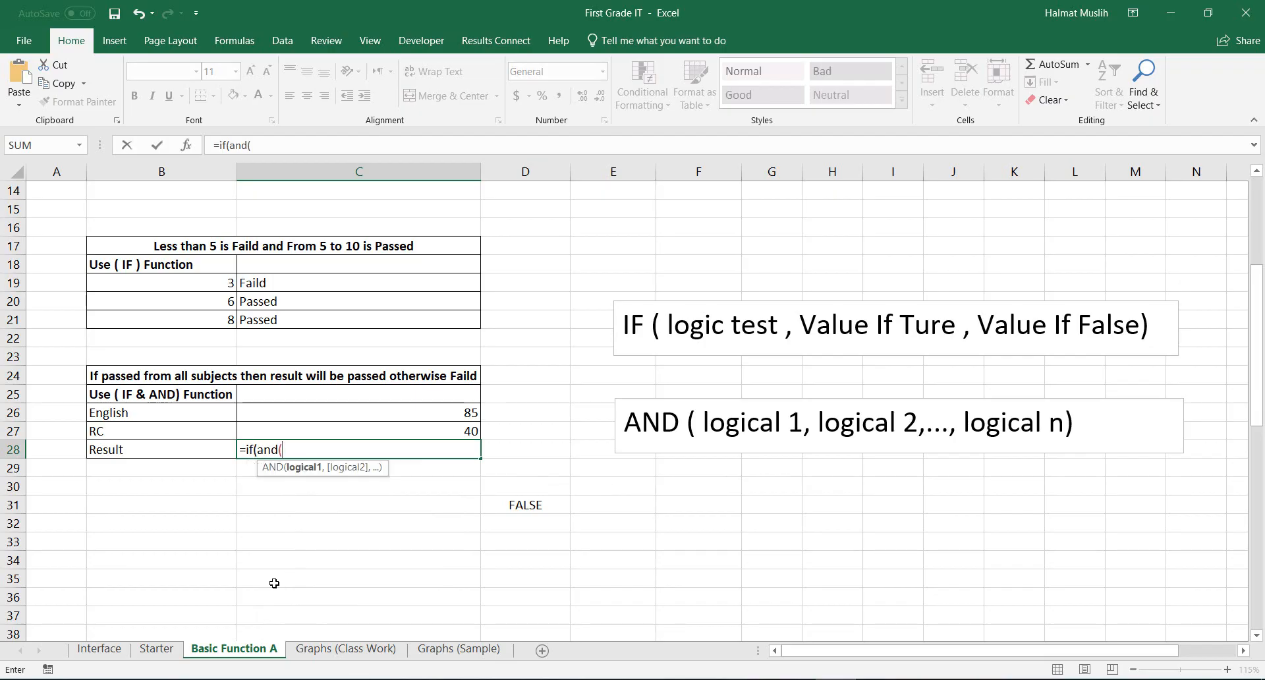
{"action": "mouse_move", "coordinate": [360, 570]}
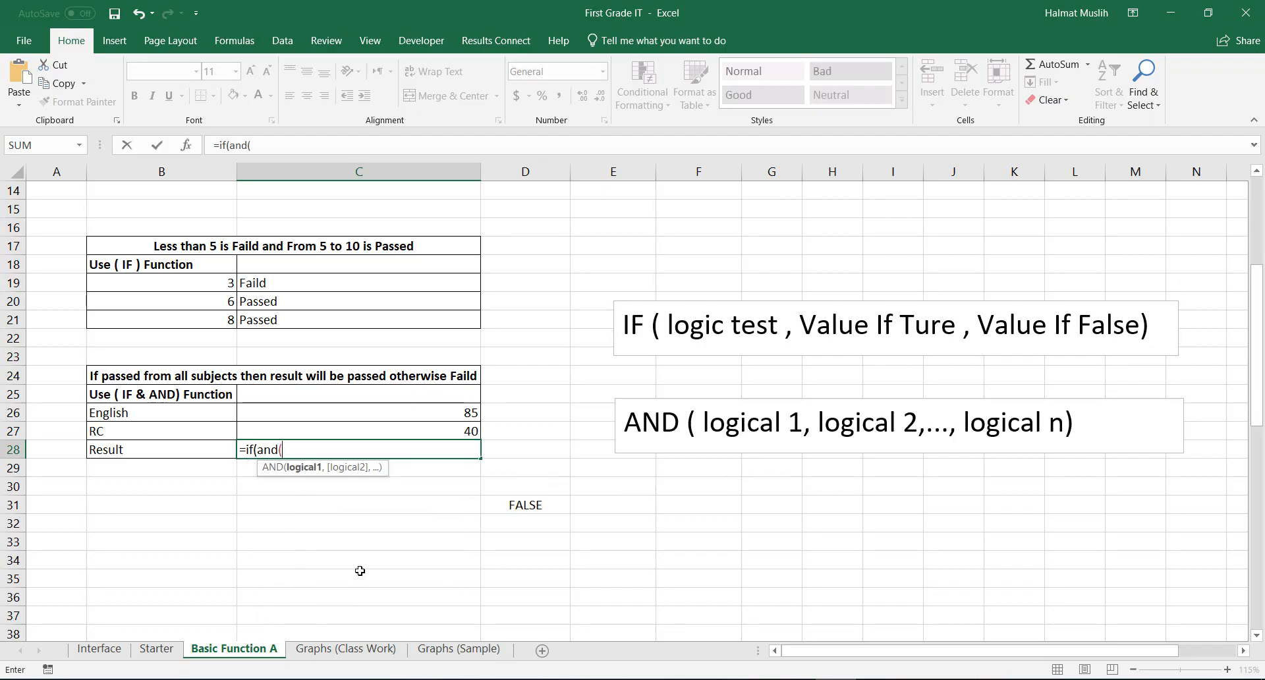
{"action": "left_click", "coordinate": [359, 412]}
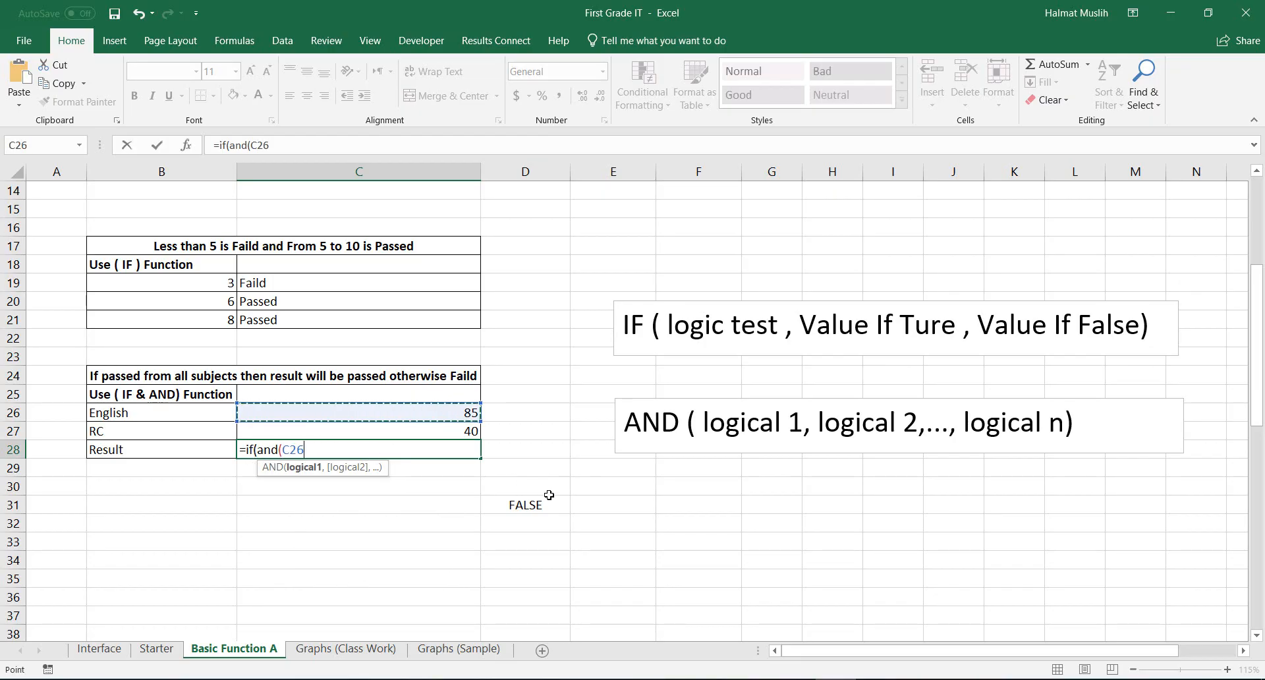
{"action": "type", "text": ">"}
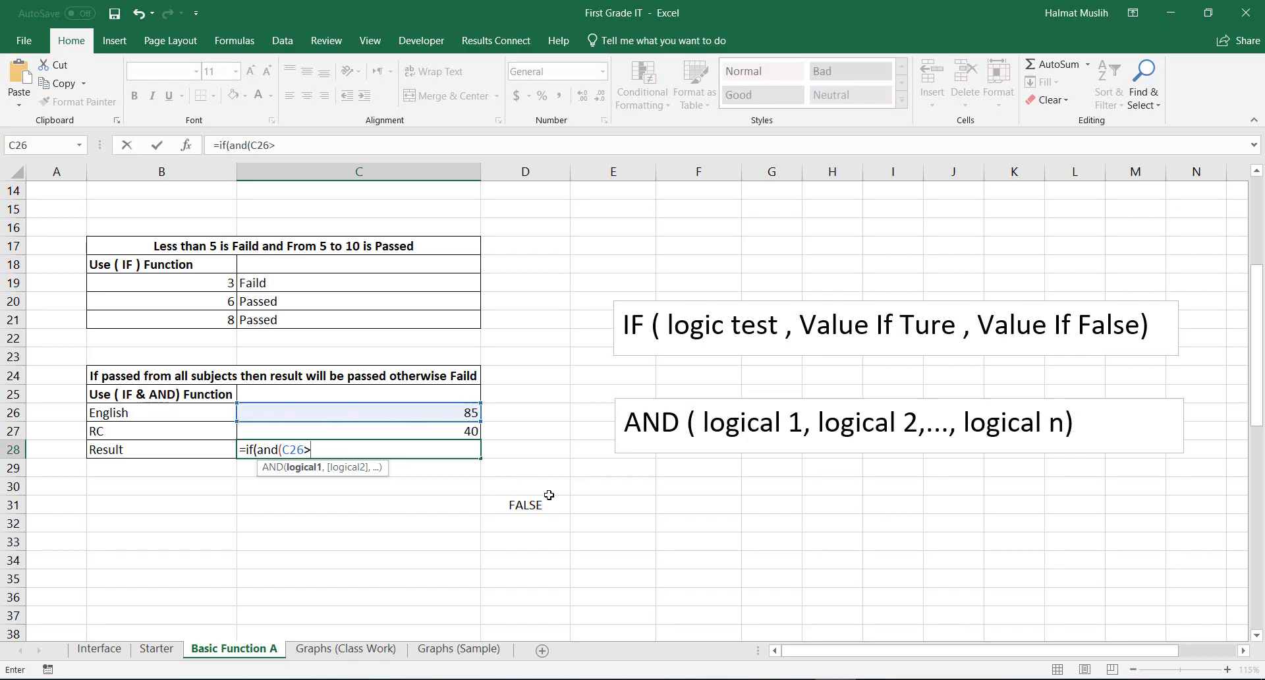
{"action": "type", "text": ">=50"}
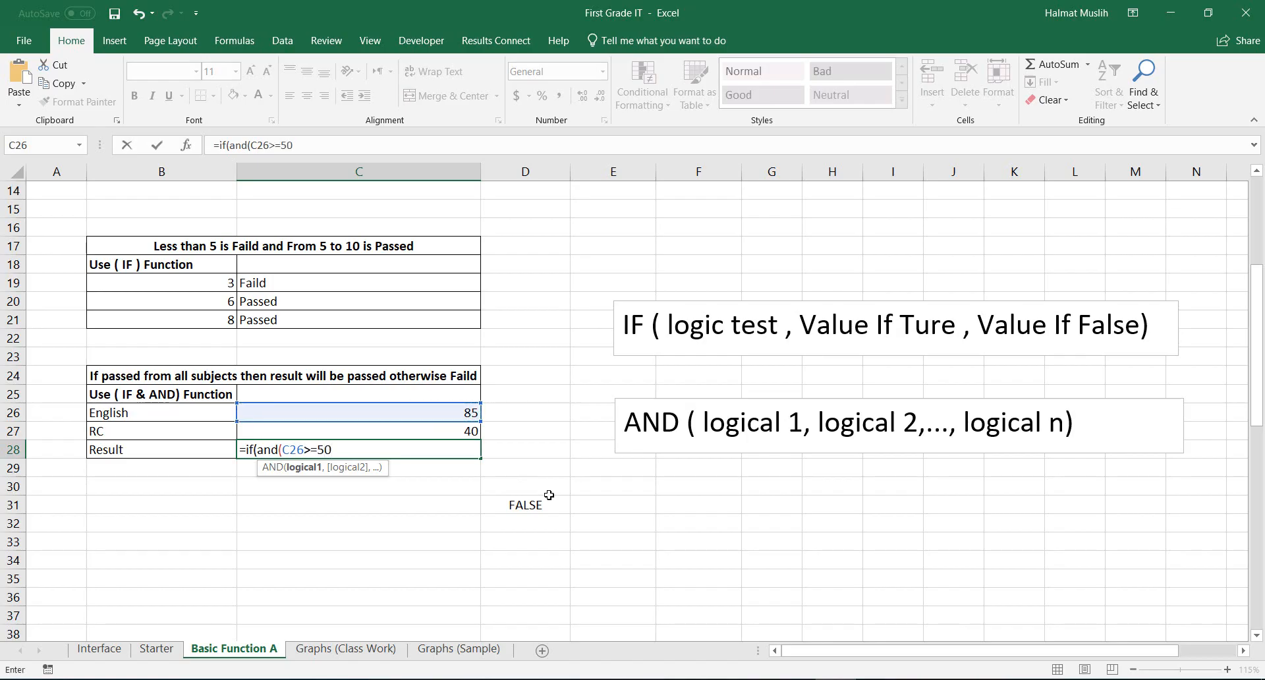
{"action": "type", "text": ","}
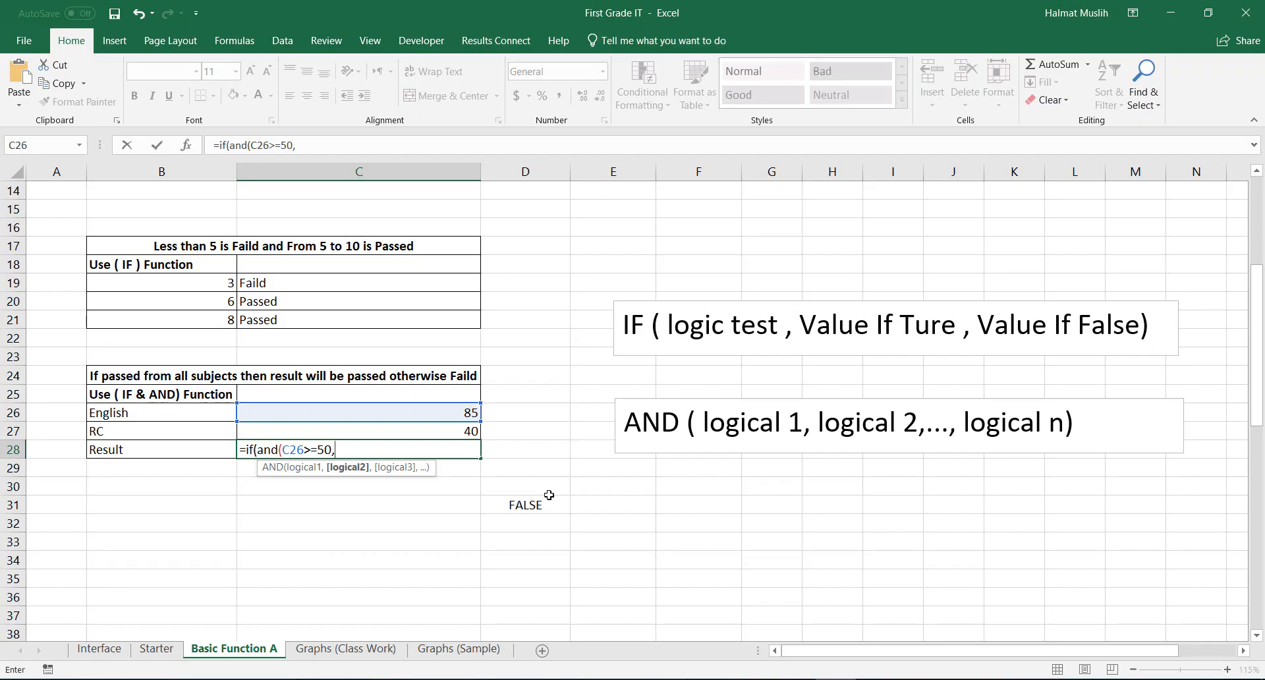
{"action": "mouse_move", "coordinate": [393, 433]}
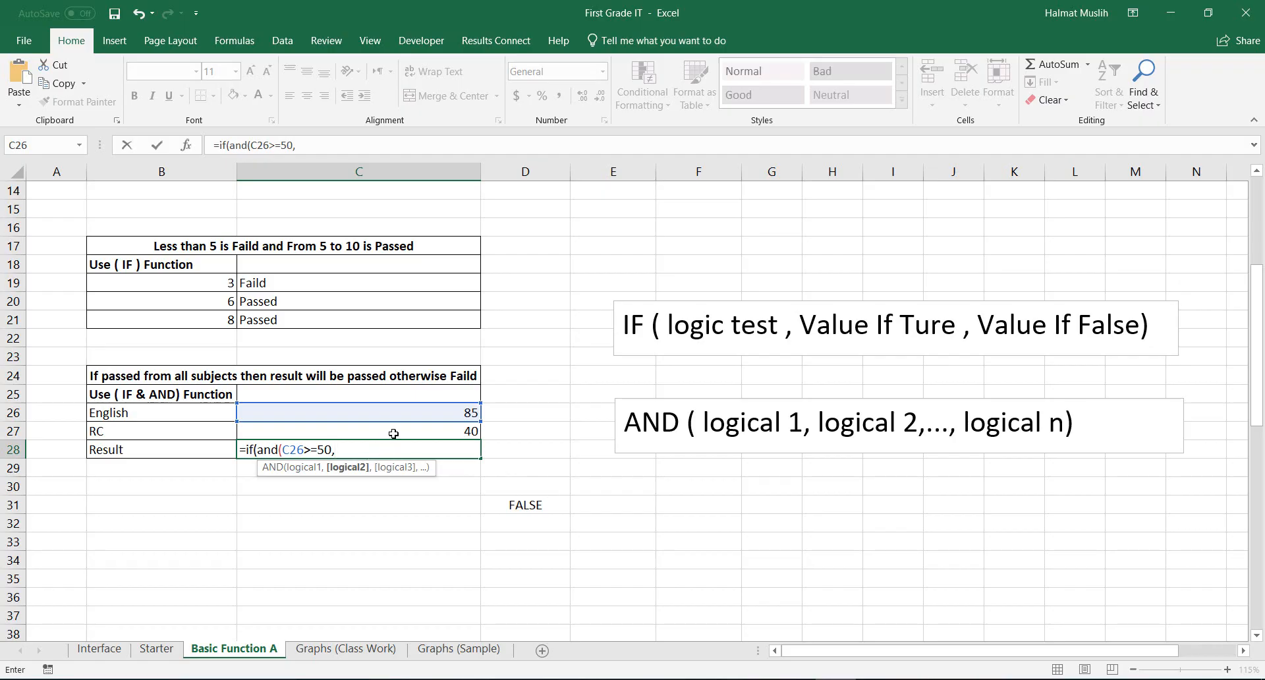
{"action": "left_click", "coordinate": [358, 431]}
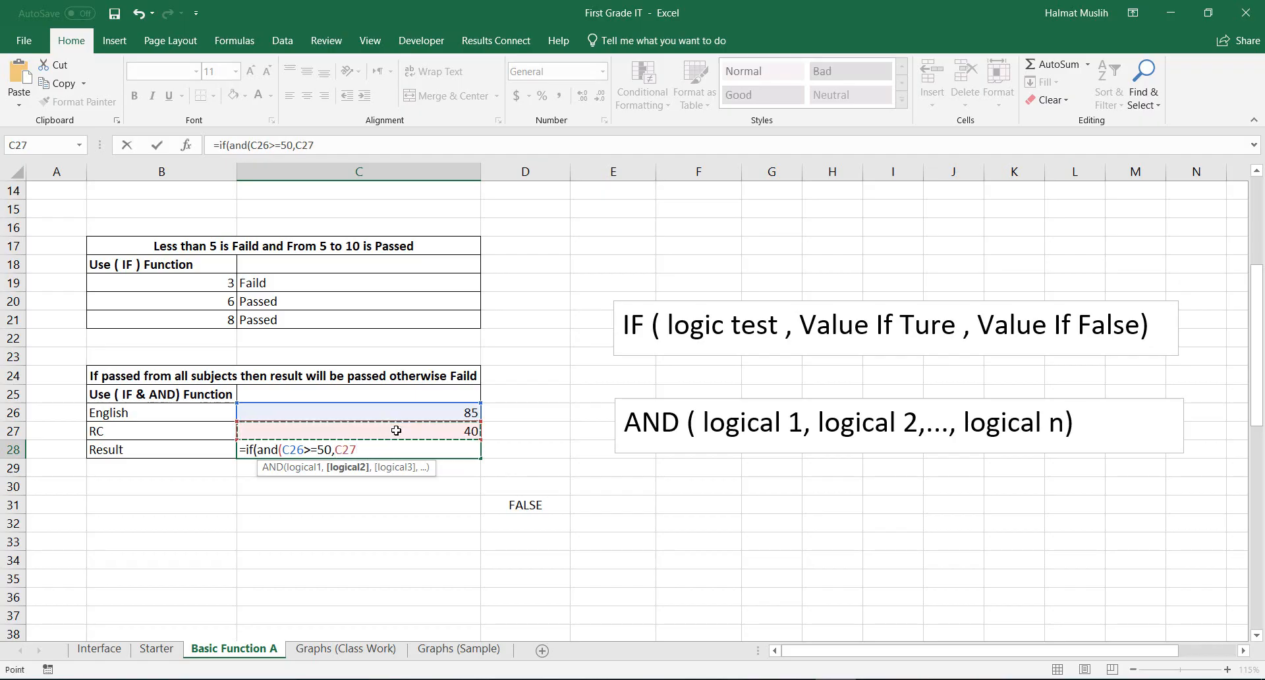
{"action": "type", "text": ">"}
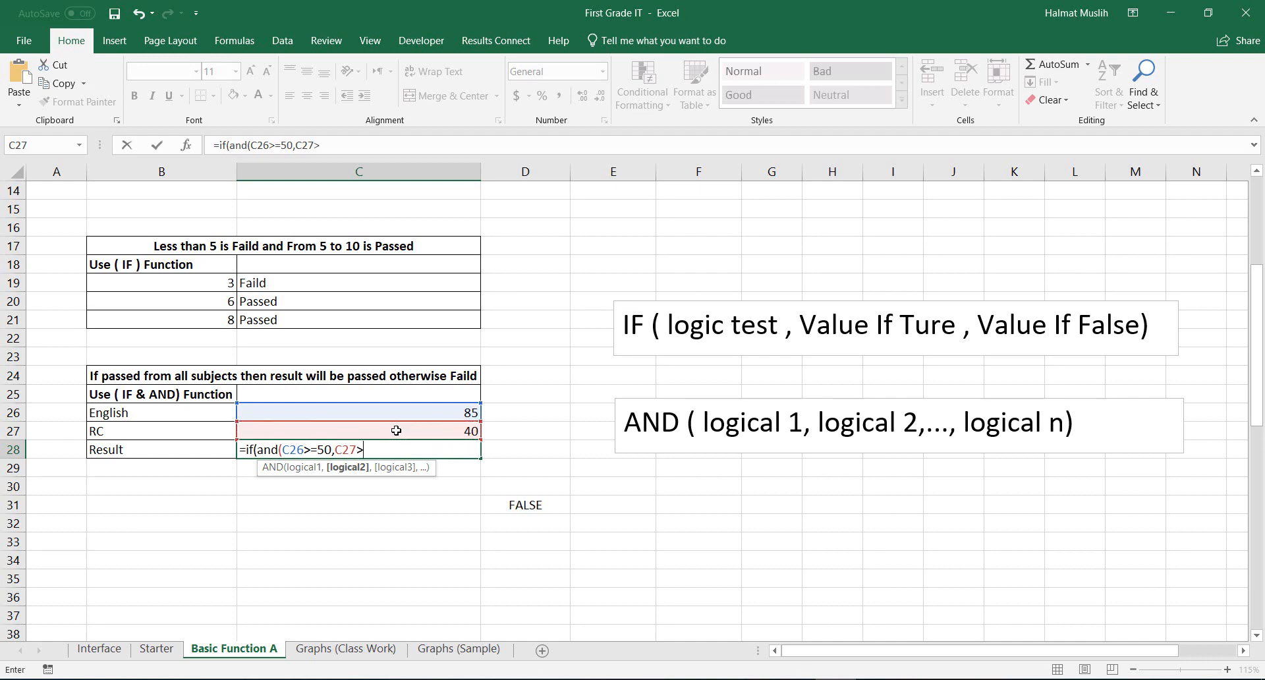
{"action": "type", "text": "="}
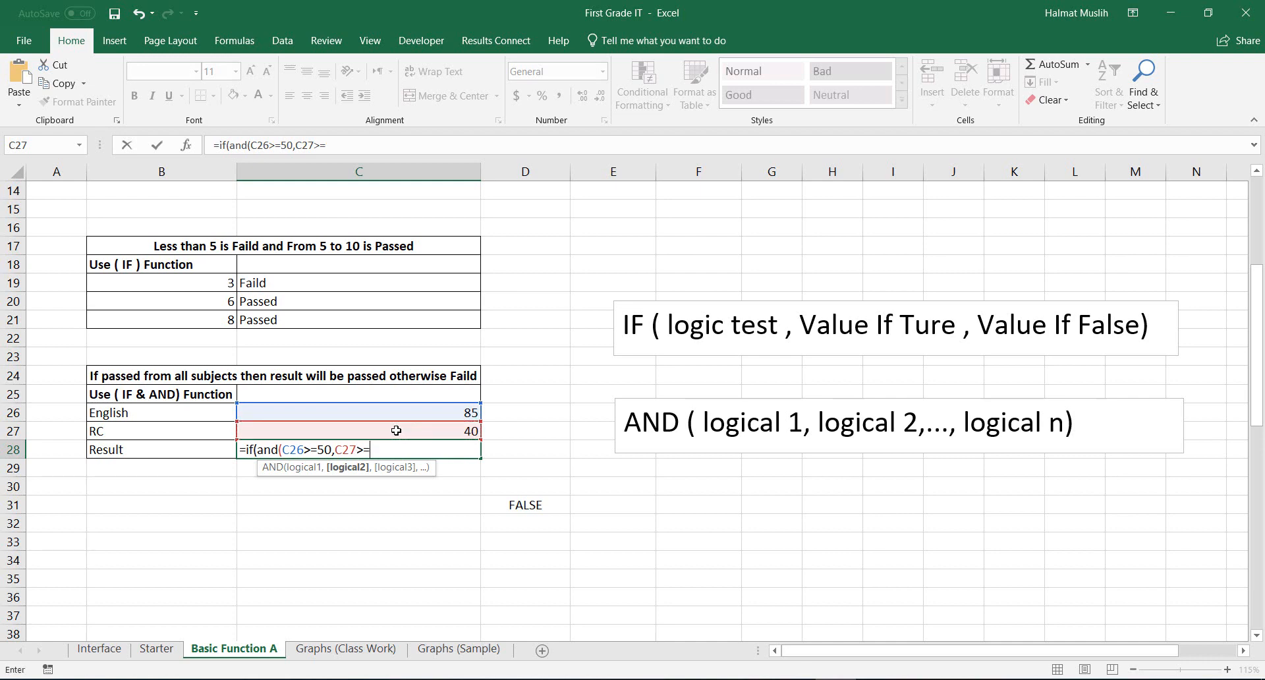
{"action": "type", "text": "=50)"}
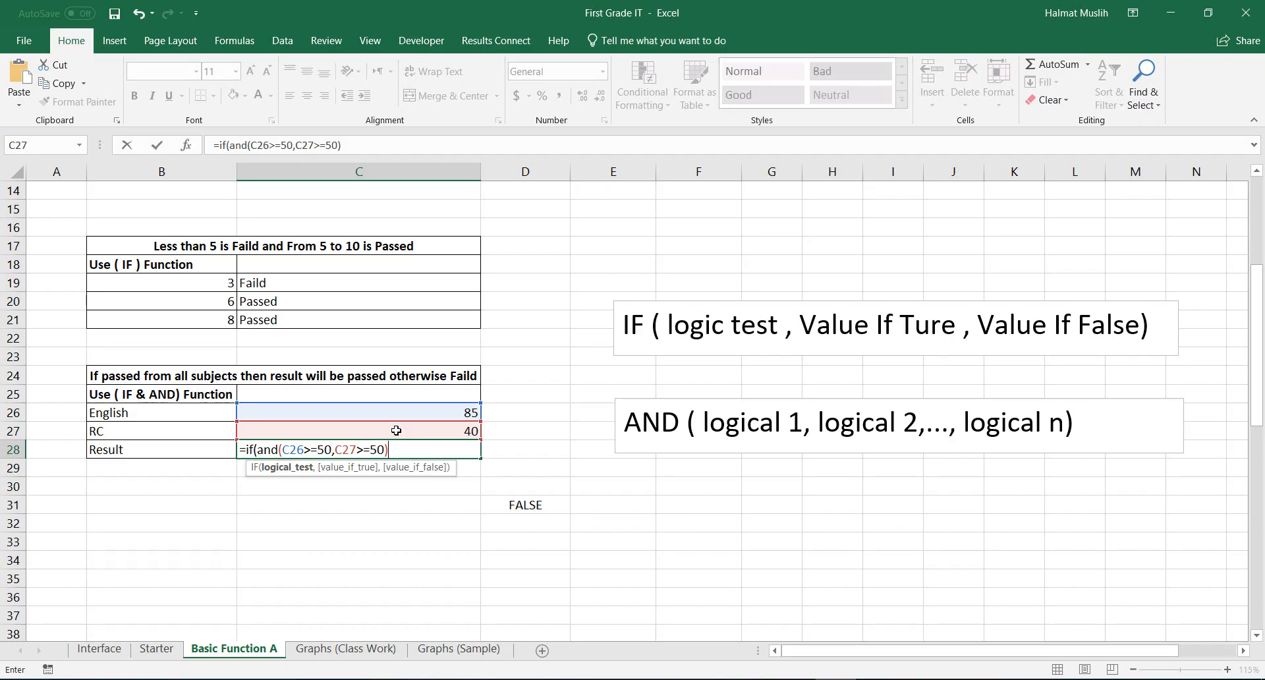
Add the "Passed" and "Faild" outcomes so C28 shows Faild with RC at 40.
{"action": "type", "text": ","}
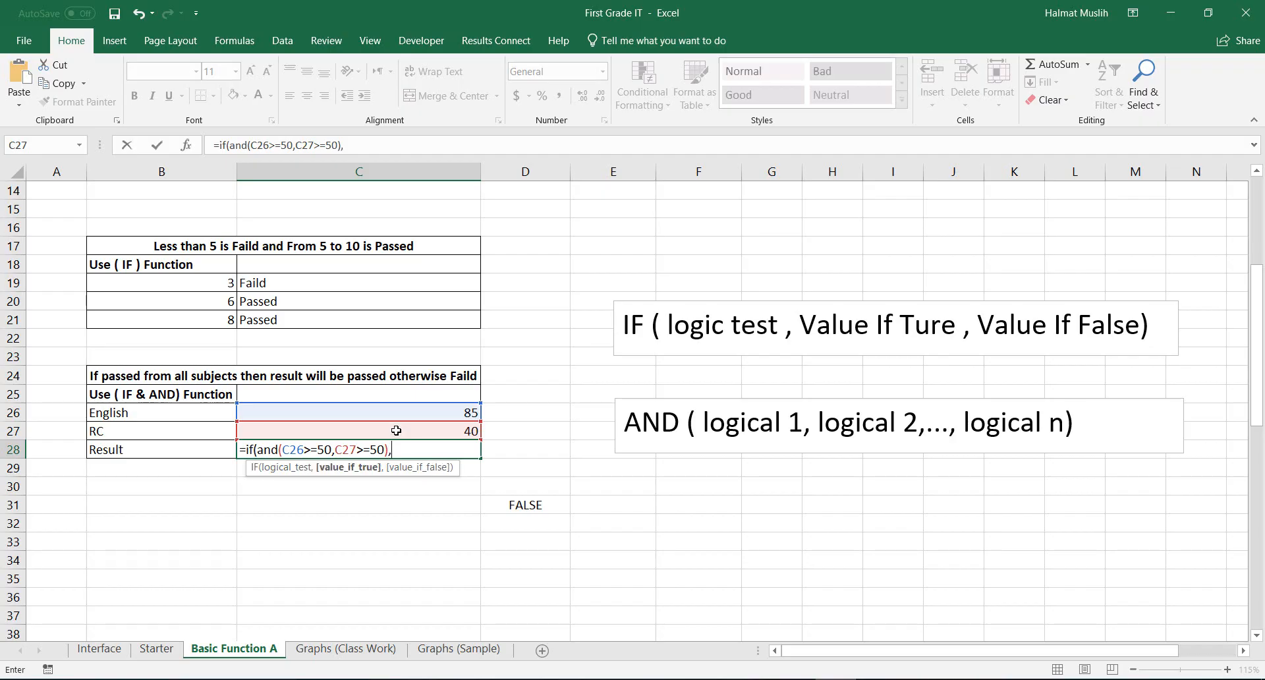
{"action": "type", "text": "\"P"}
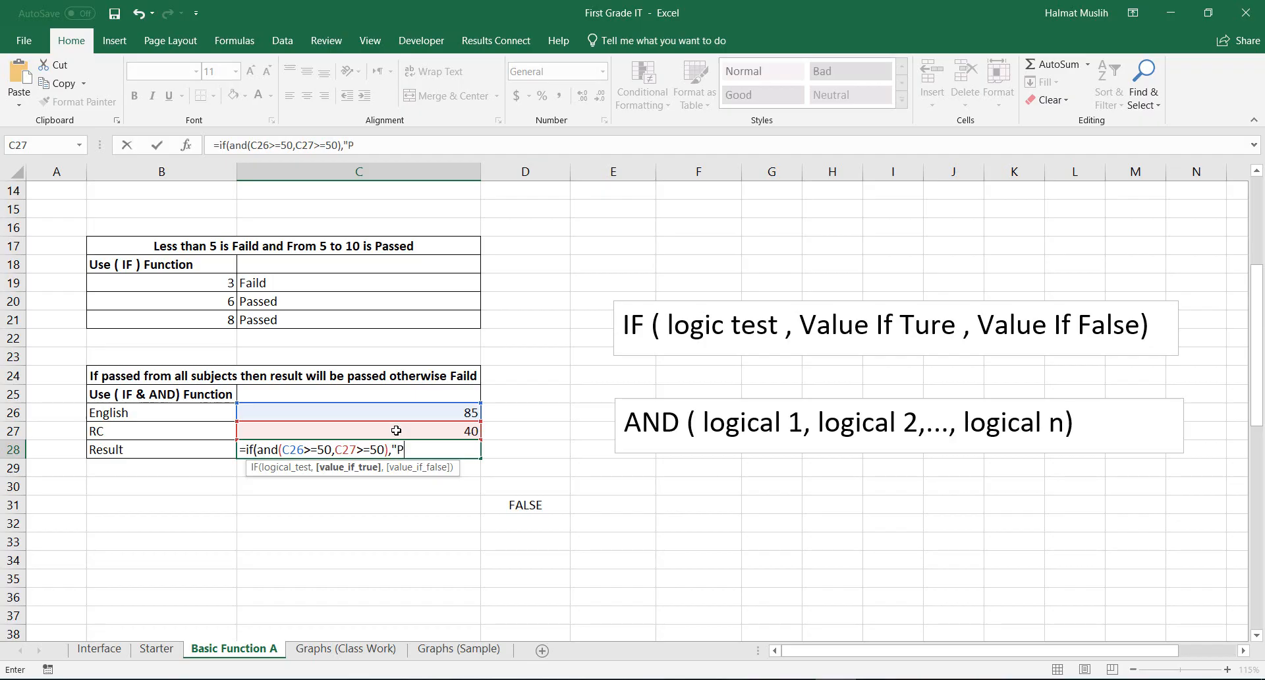
{"action": "type", "text": "assed"}
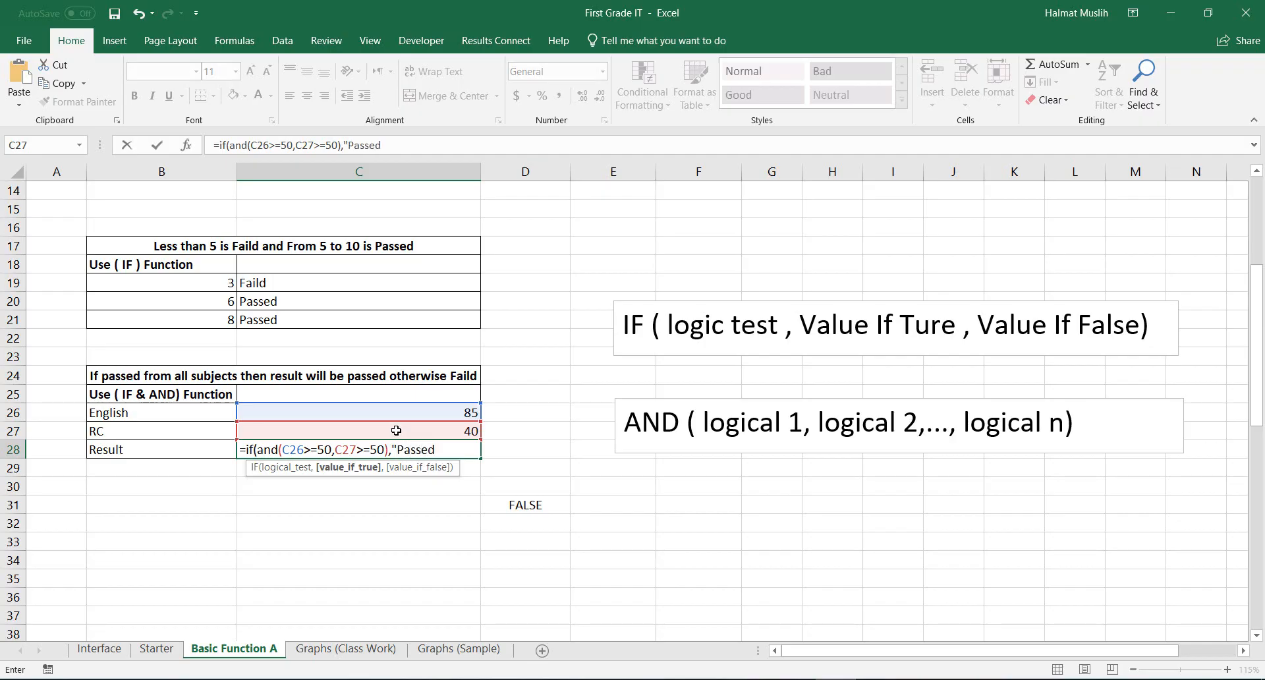
{"action": "type", "text": "\""}
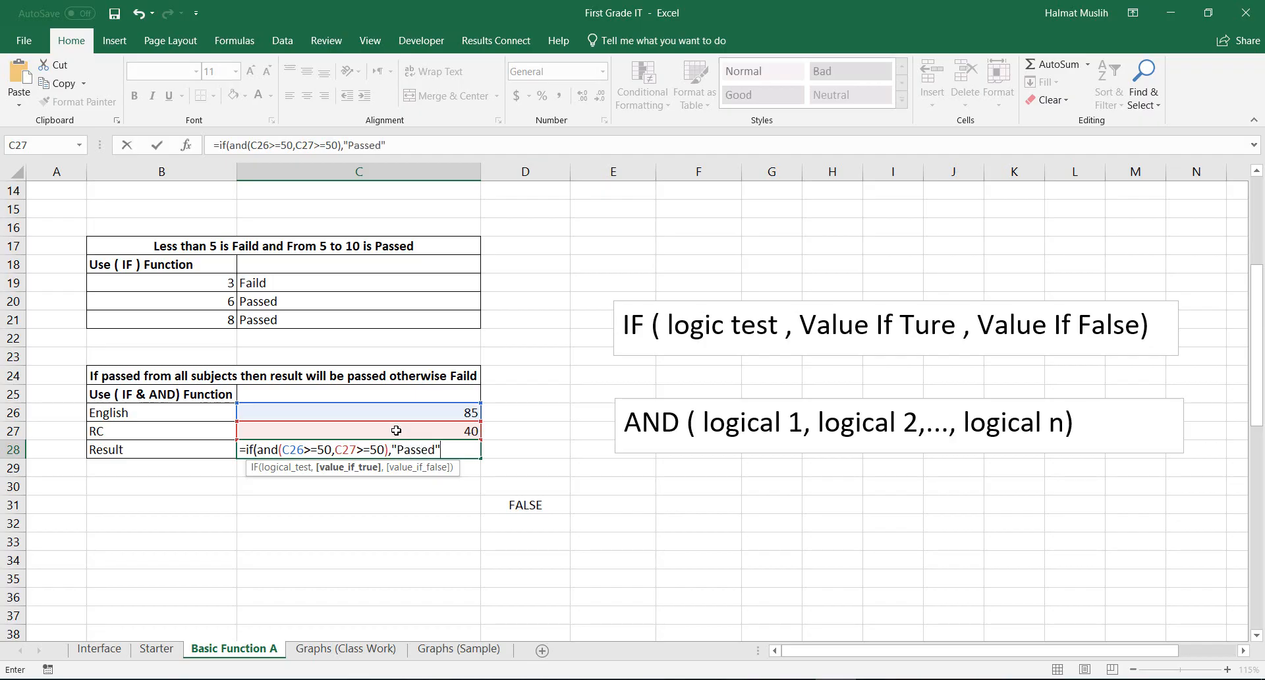
{"action": "type", "text": ","}
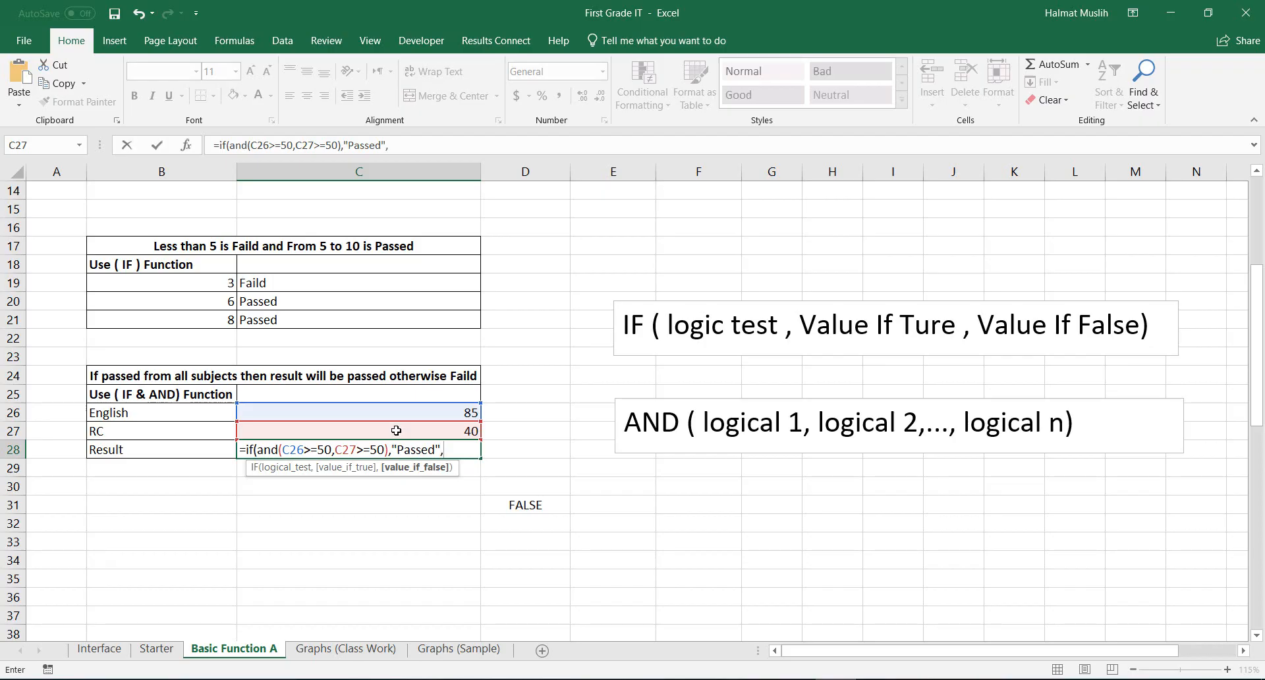
{"action": "type", "text": "\""}
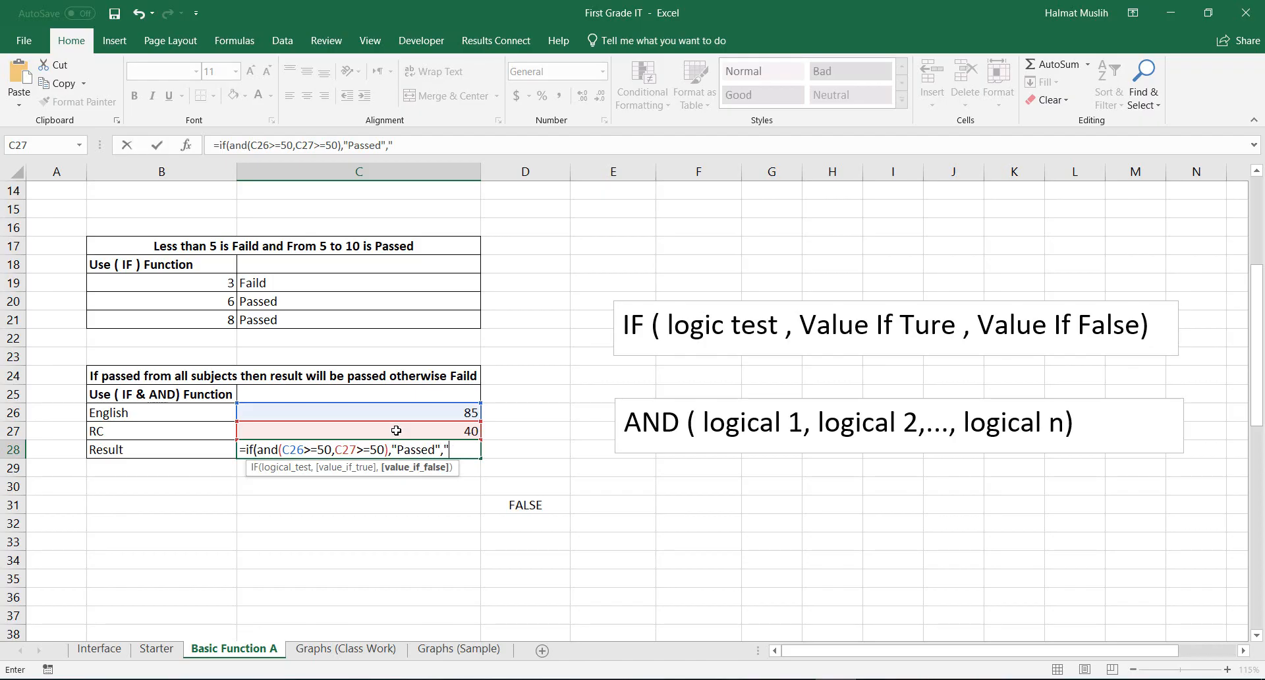
{"action": "type", "text": "Faild"}
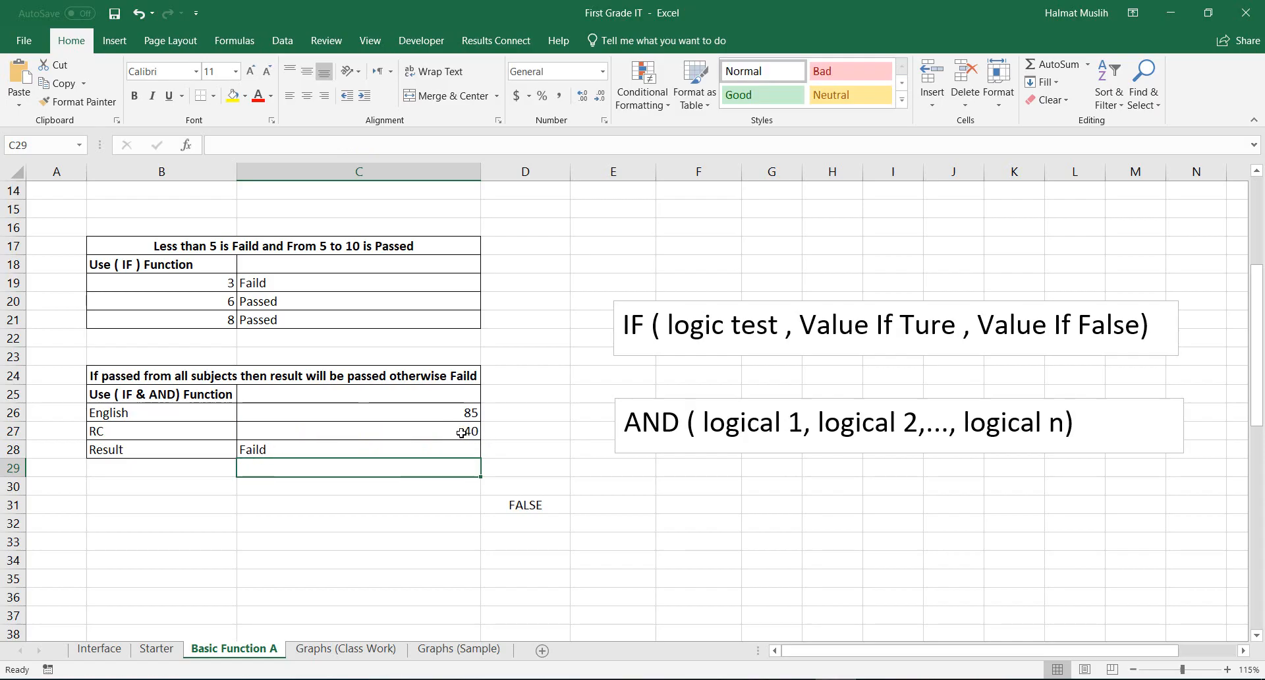
Raise the RC score in C27 to 70 while C28 still reads Faild.
{"action": "left_click", "coordinate": [357, 431]}
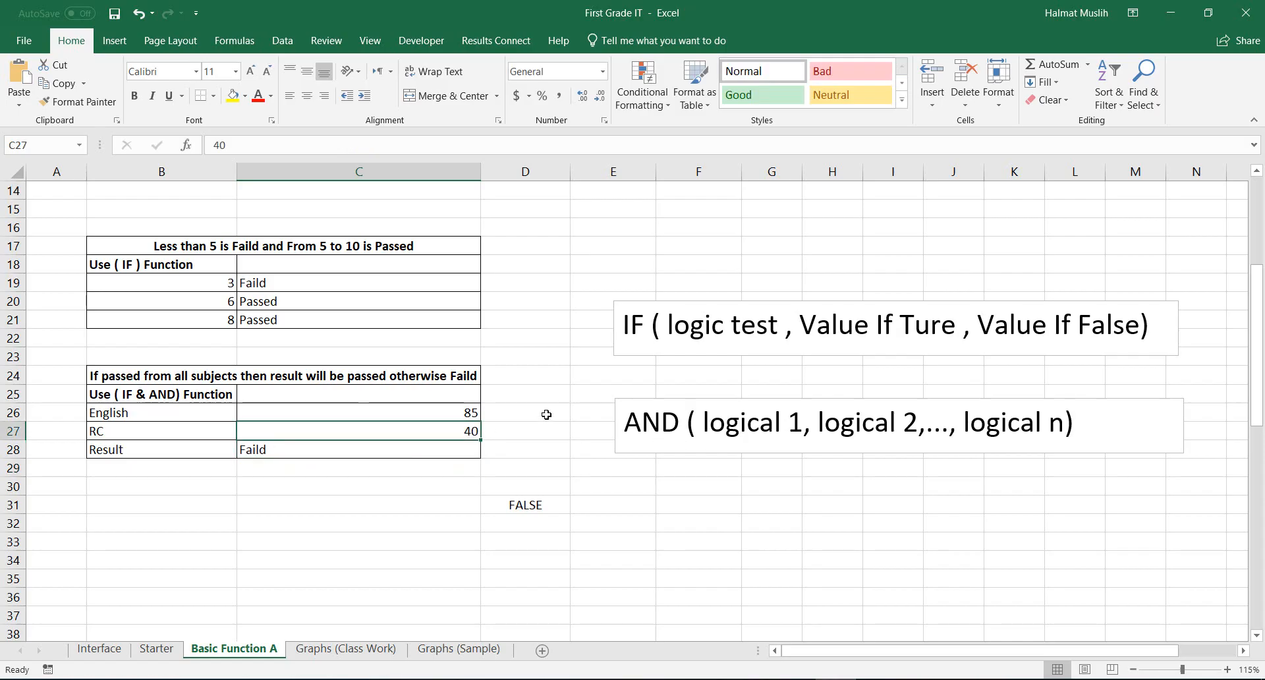
{"action": "type", "text": "70"}
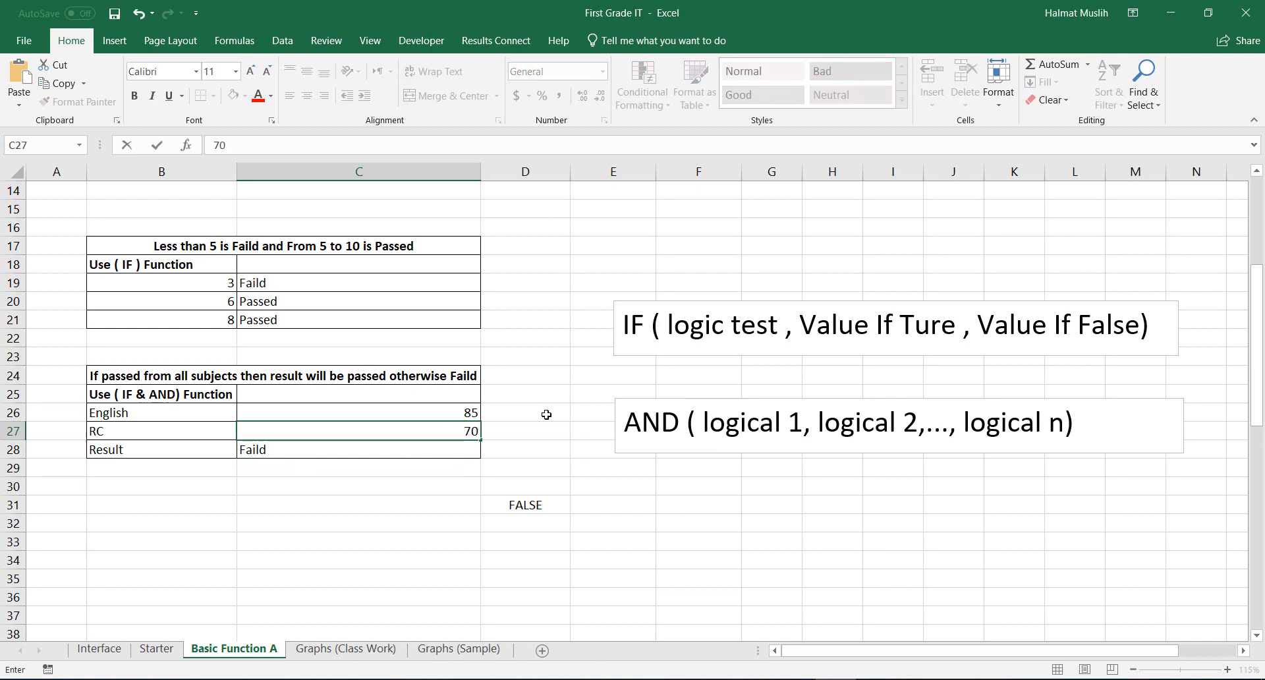